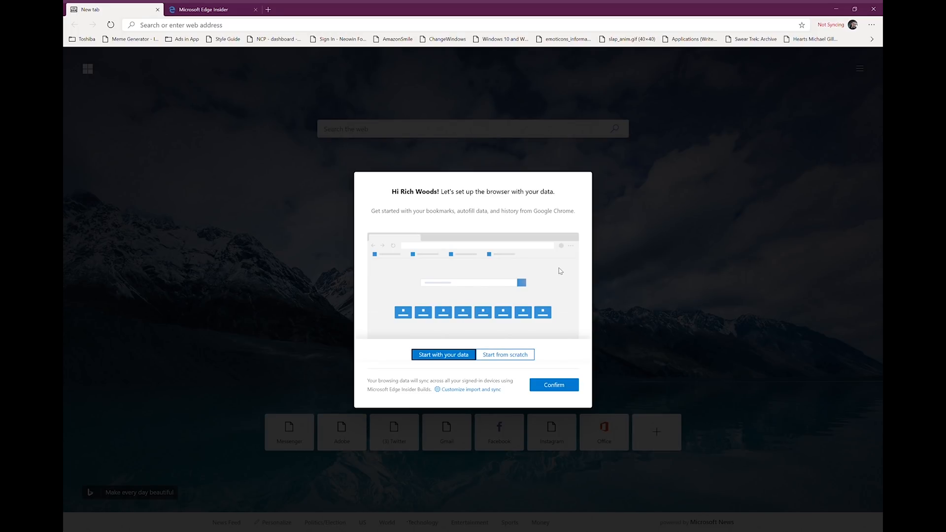
pyautogui.moveTo(583, 253)
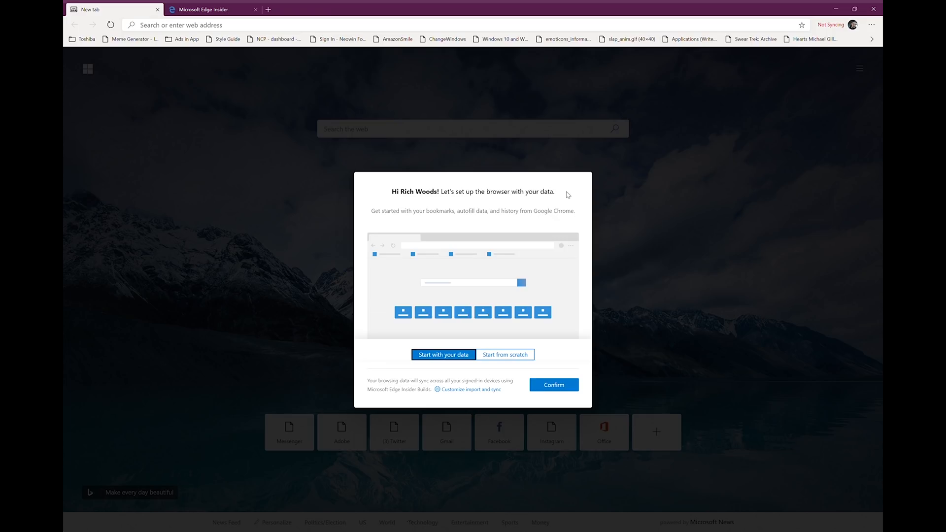
pyautogui.moveTo(453, 208)
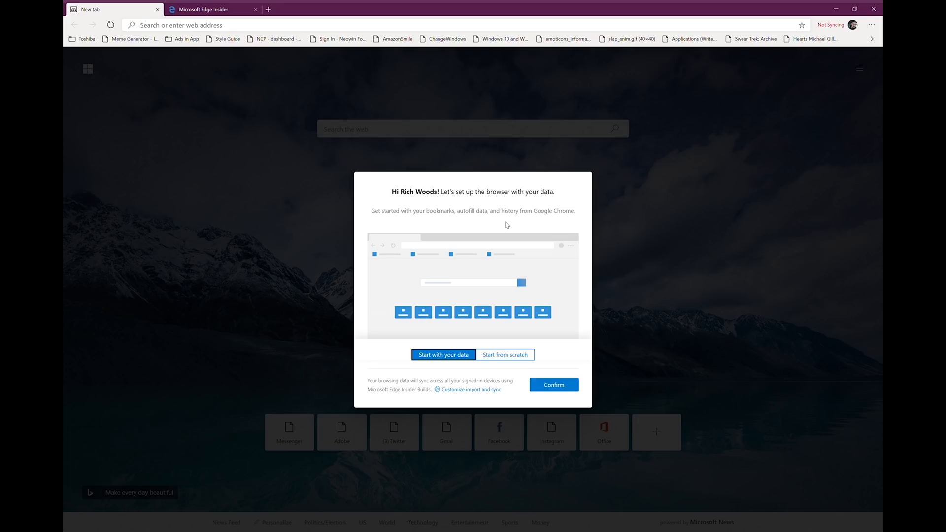
pyautogui.moveTo(190, 55)
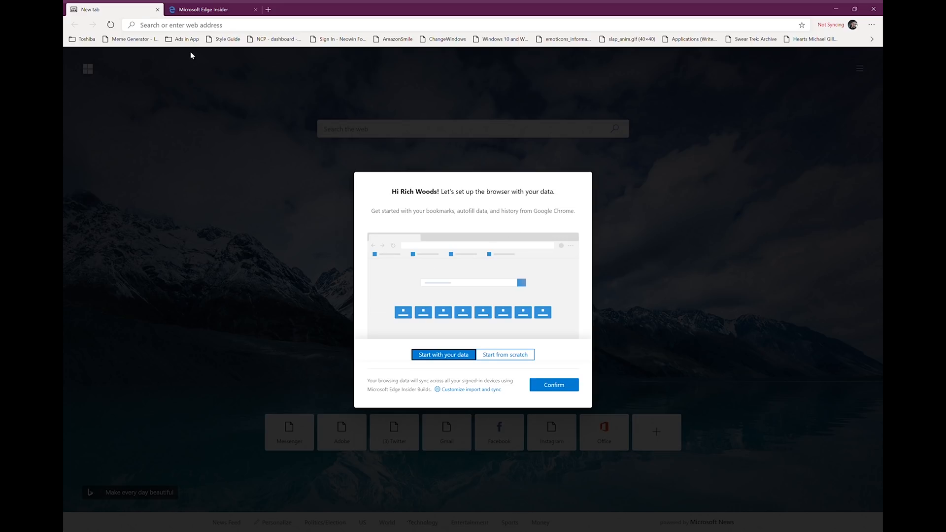
pyautogui.moveTo(526, 115)
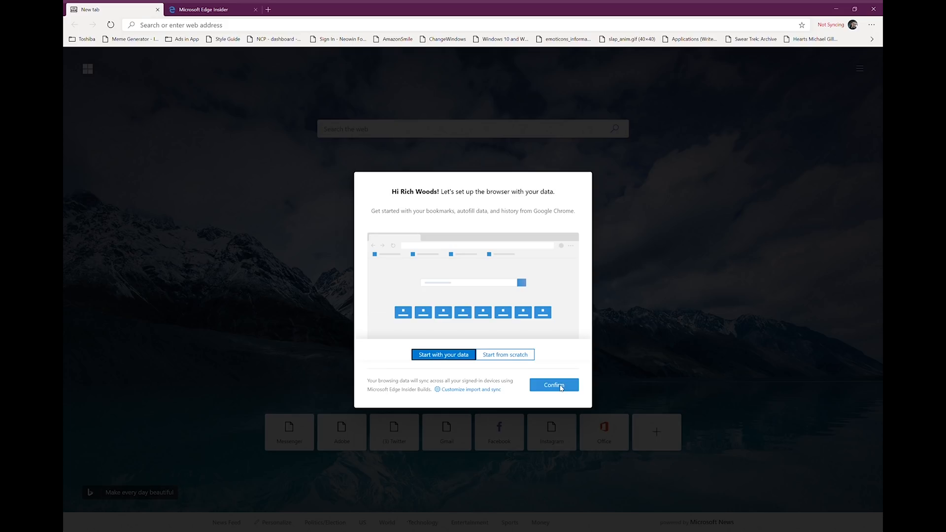
# Step: Confirm existing data, preview the Informational look, then keep Inspirational and finish setup
pyautogui.click(553, 386)
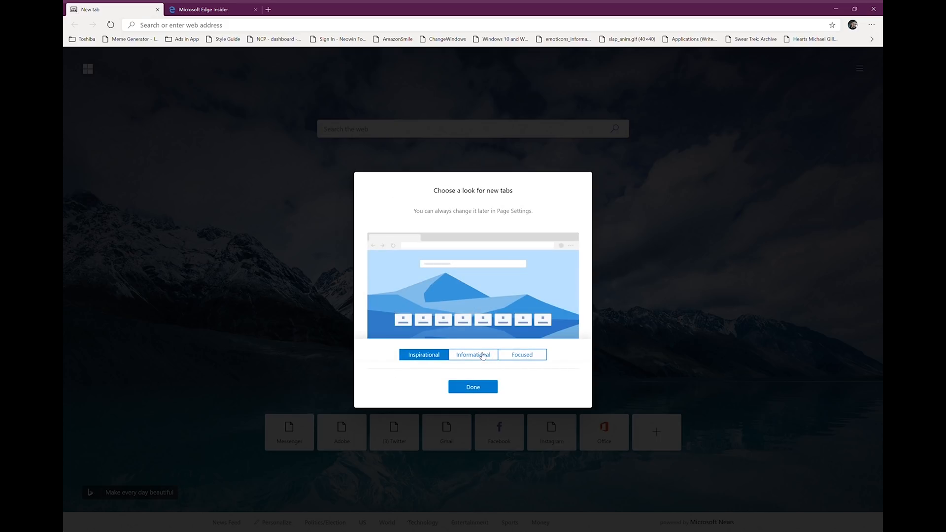
pyautogui.moveTo(486, 355)
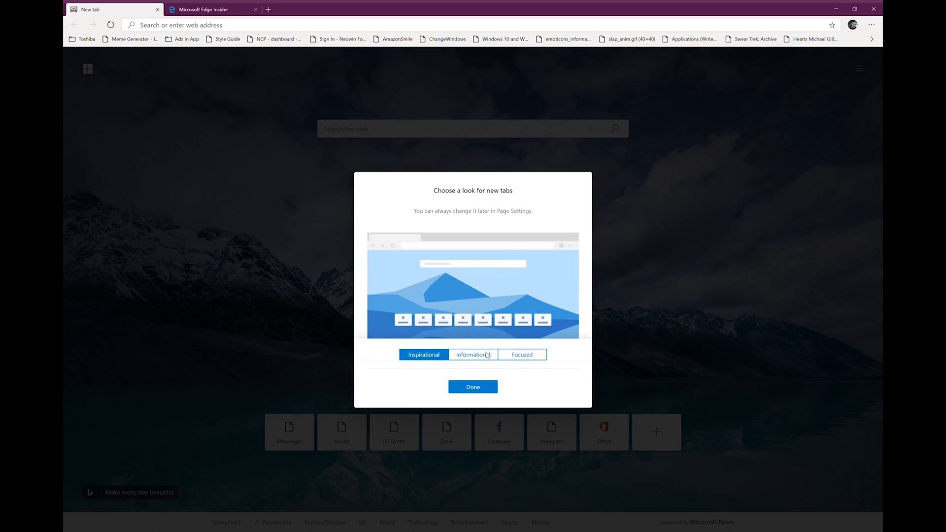
pyautogui.click(473, 354)
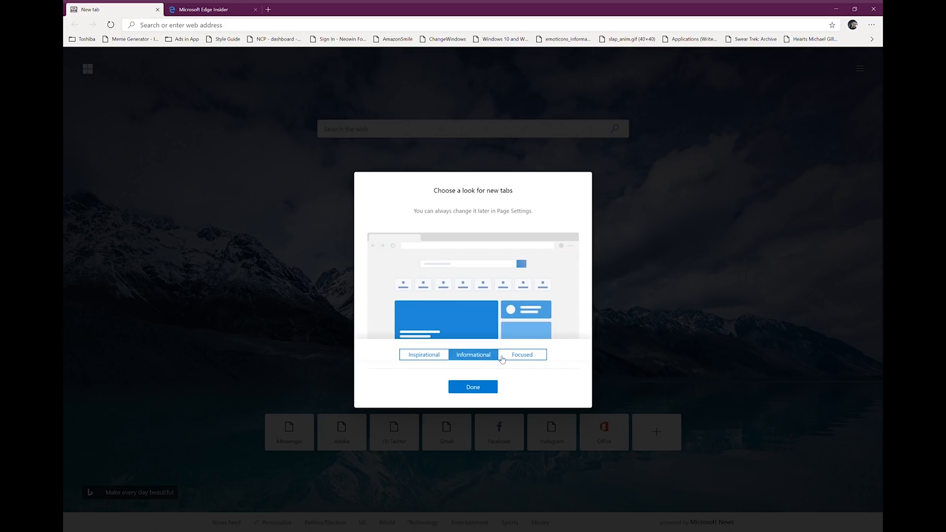
pyautogui.click(522, 354)
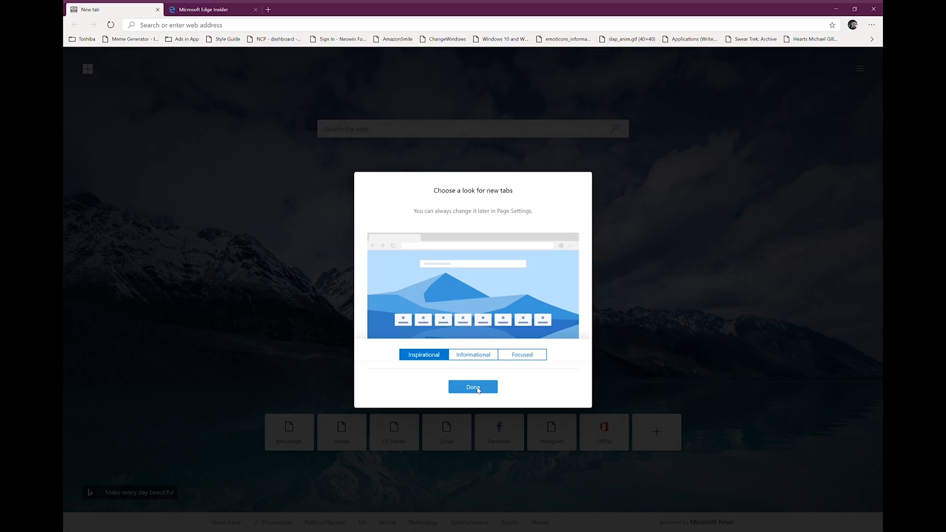
pyautogui.click(472, 387)
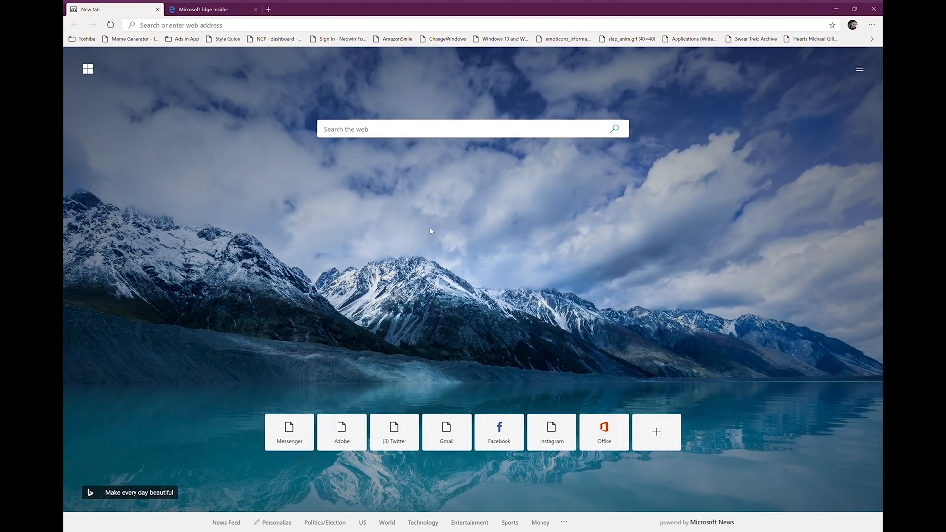
pyautogui.moveTo(431, 227)
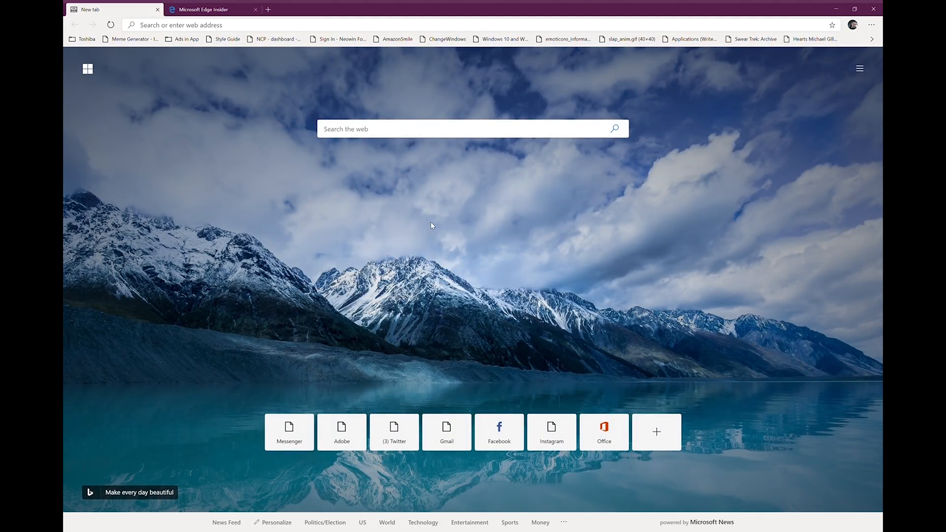
pyautogui.moveTo(448, 176)
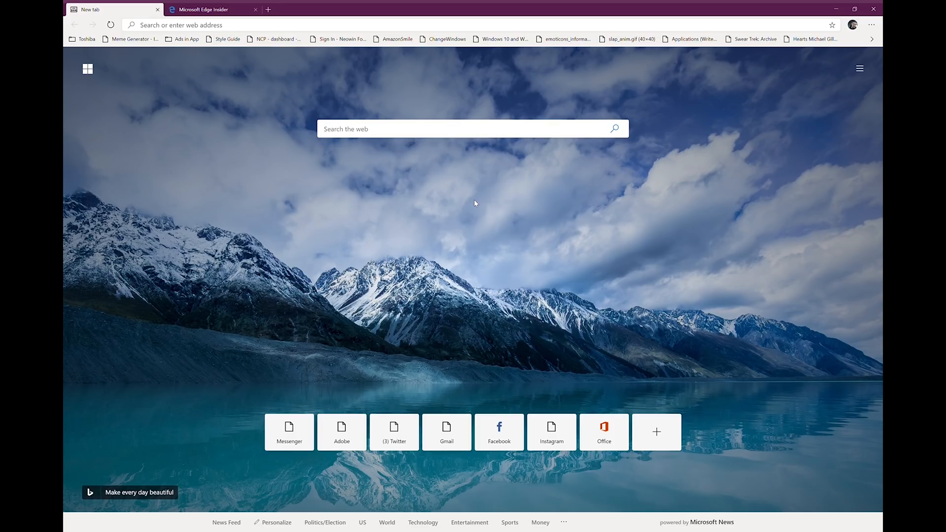
pyautogui.moveTo(526, 162)
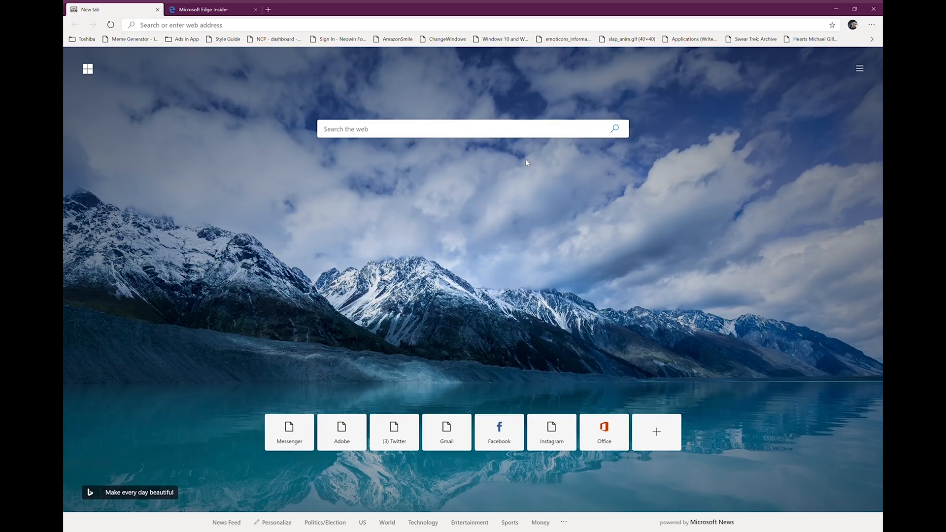
pyautogui.moveTo(519, 158)
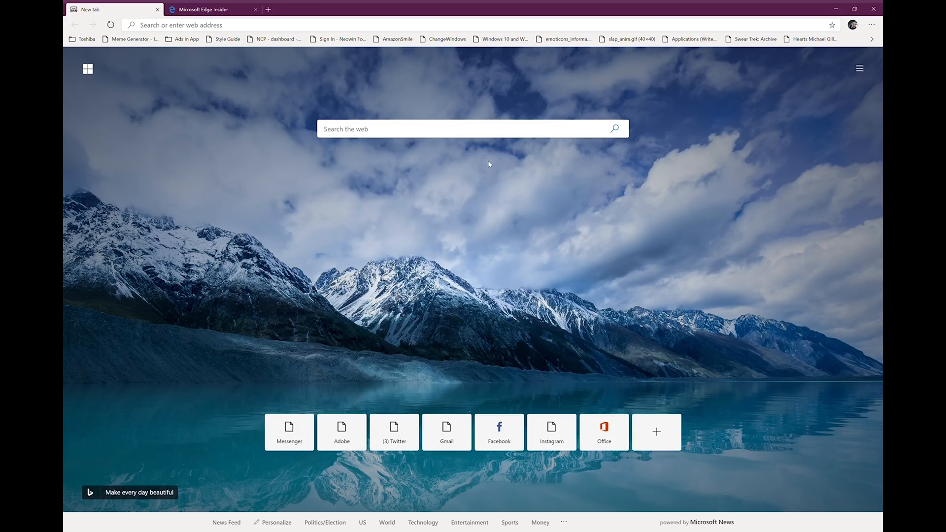
pyautogui.moveTo(497, 176)
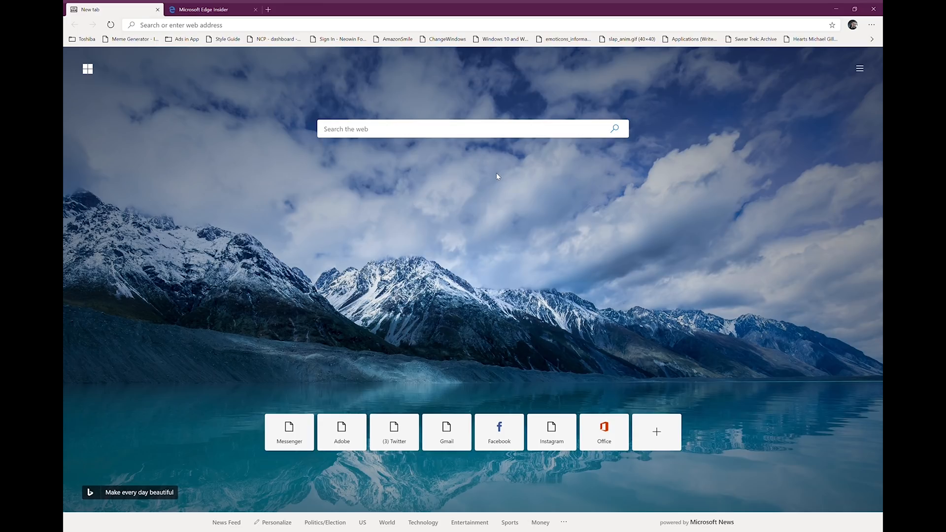
pyautogui.moveTo(476, 169)
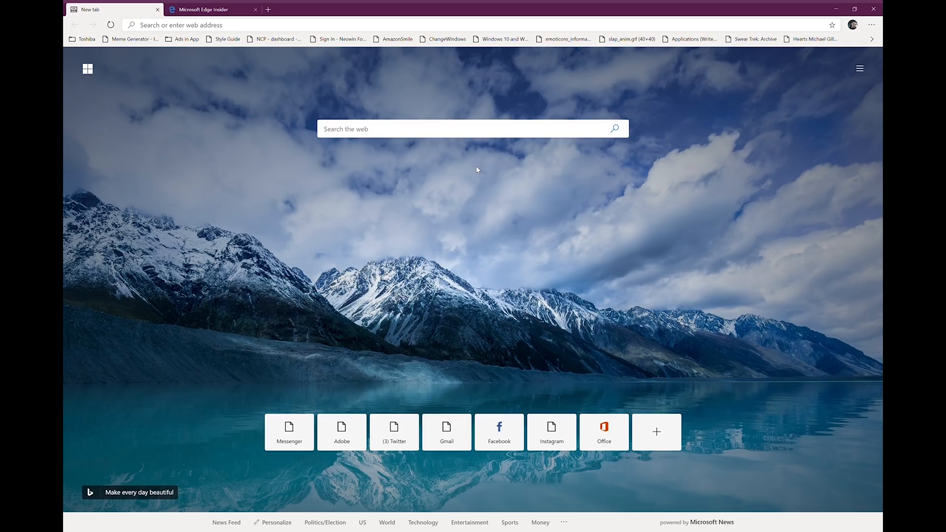
pyautogui.moveTo(483, 151)
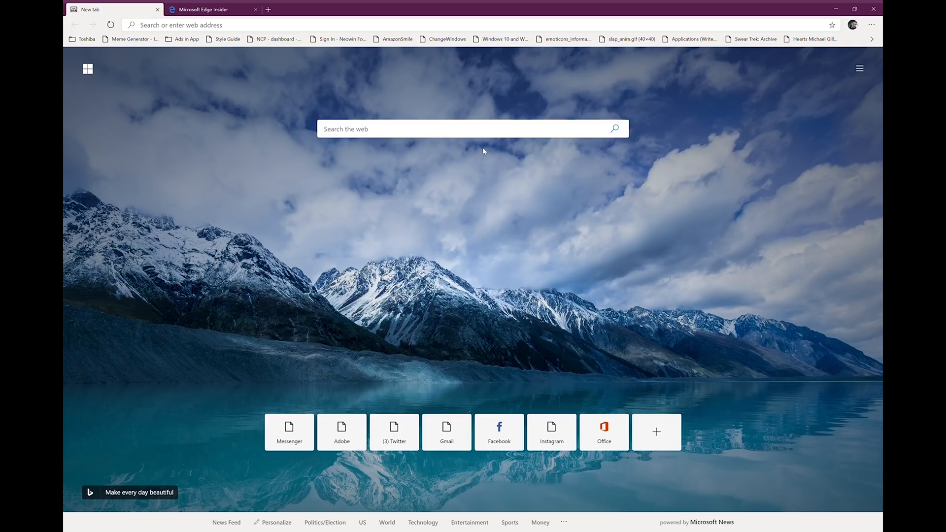
pyautogui.moveTo(490, 154)
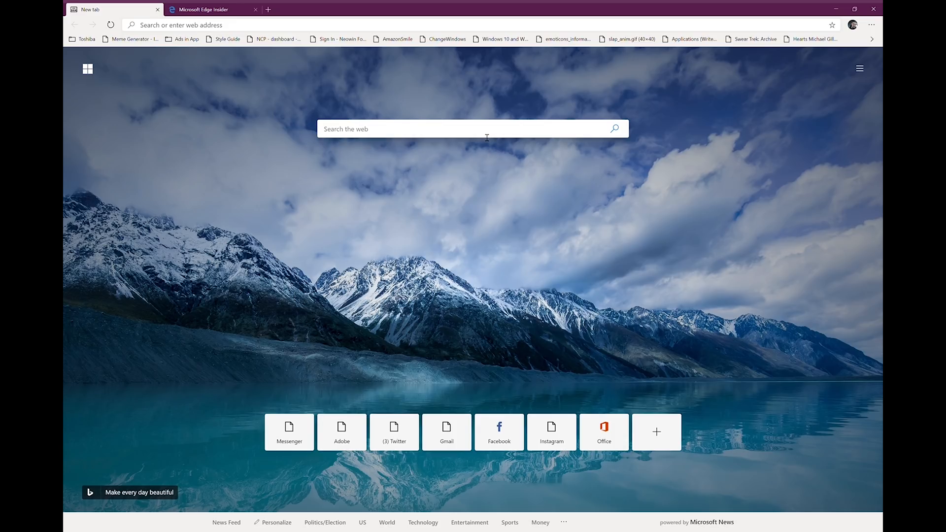
pyautogui.moveTo(424, 106)
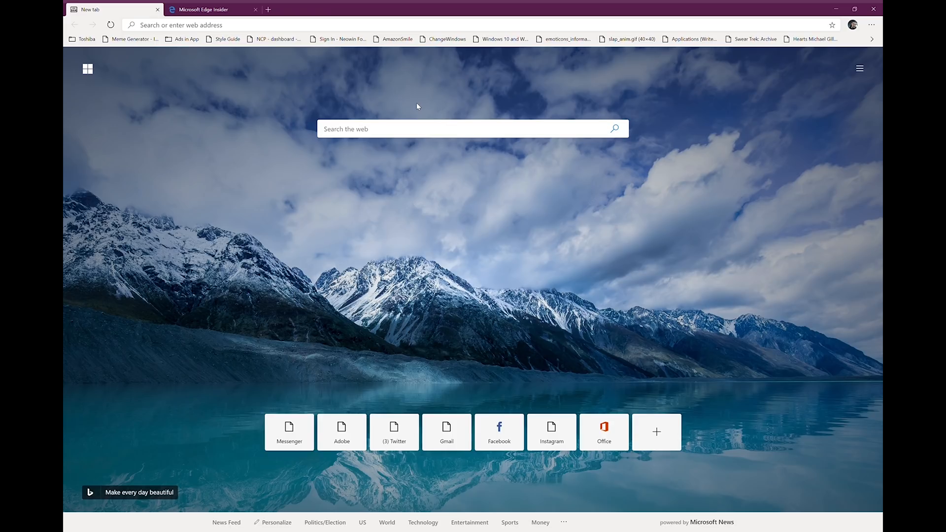
pyautogui.moveTo(538, 200)
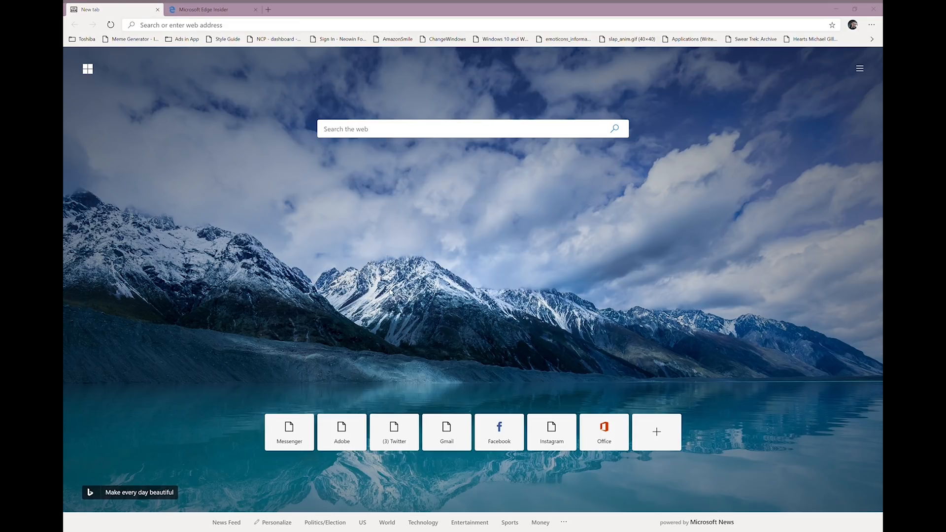
pyautogui.moveTo(352, 52)
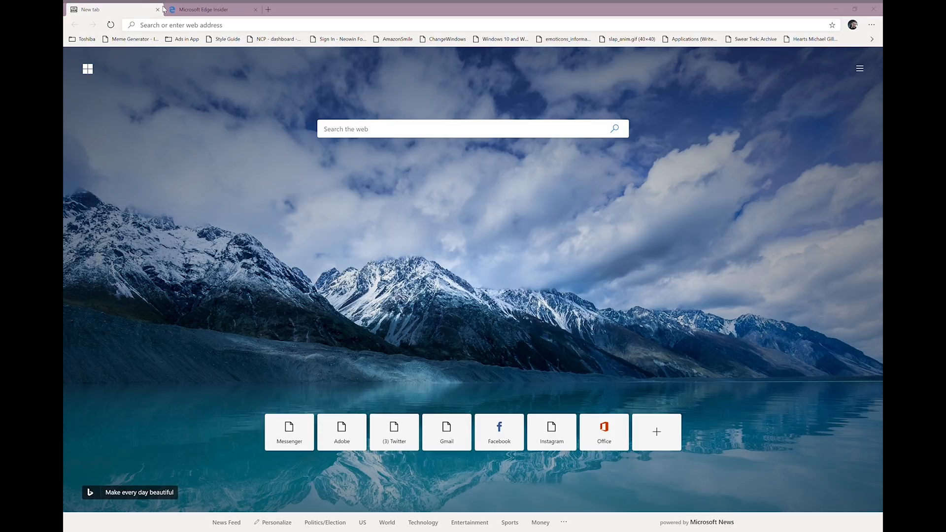
pyautogui.moveTo(326, 114)
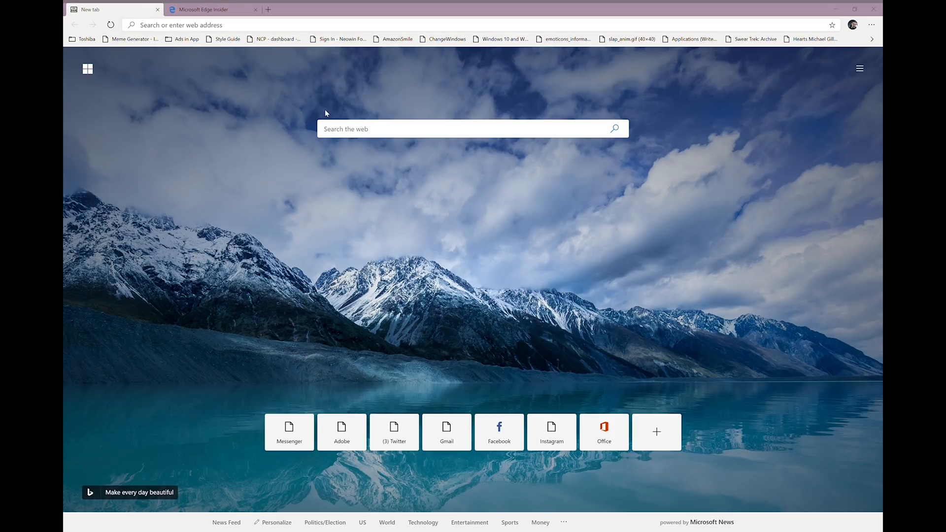
pyautogui.moveTo(552, 147)
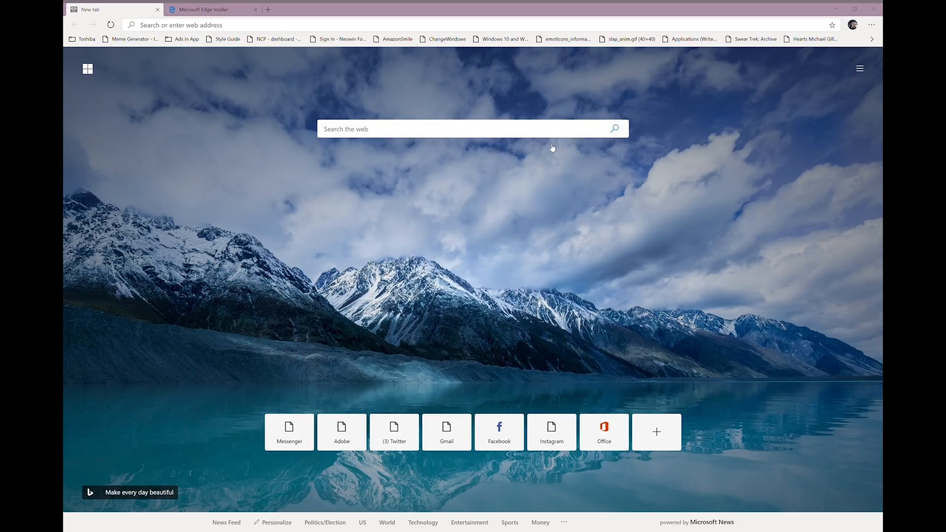
pyautogui.moveTo(541, 177)
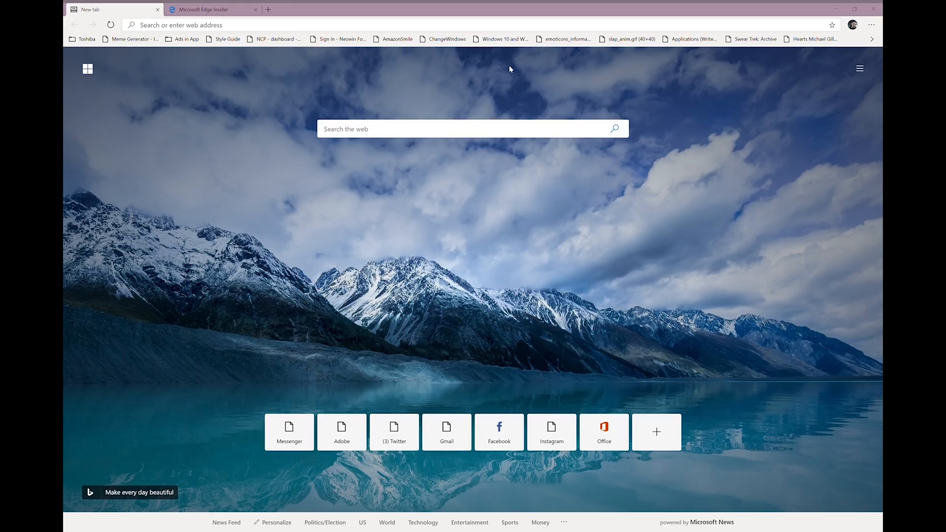
pyautogui.moveTo(555, 39)
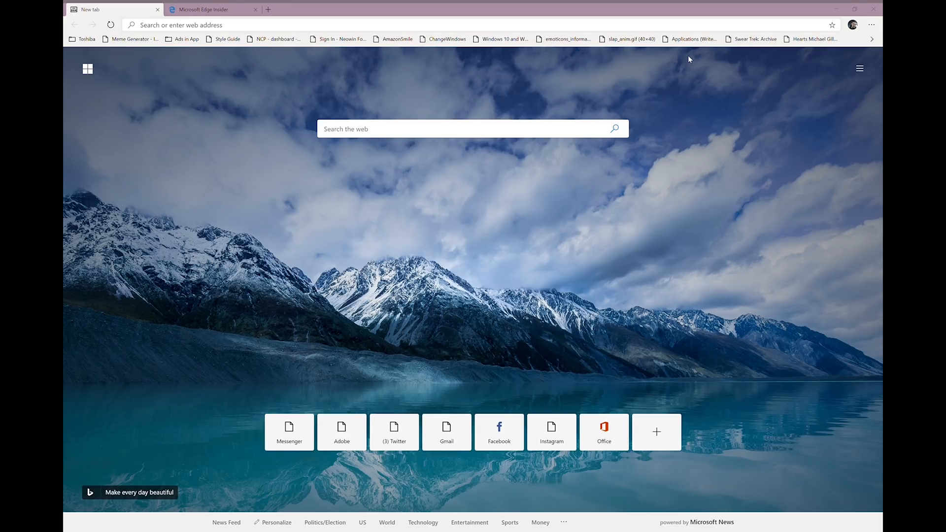
# Step: Show the Web Notes toolbar on Neowin in legacy Edge, then return to Edge Insider
pyautogui.click(205, 9)
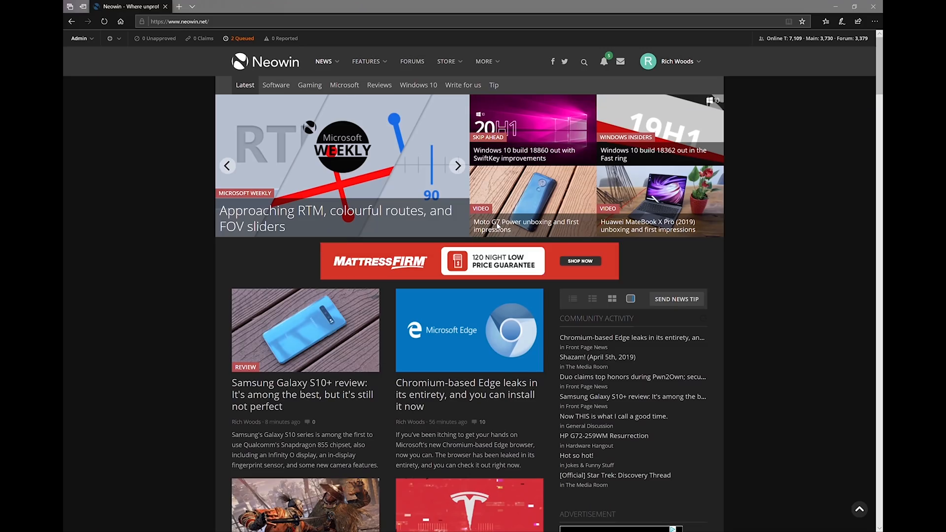
pyautogui.moveTo(737, 131)
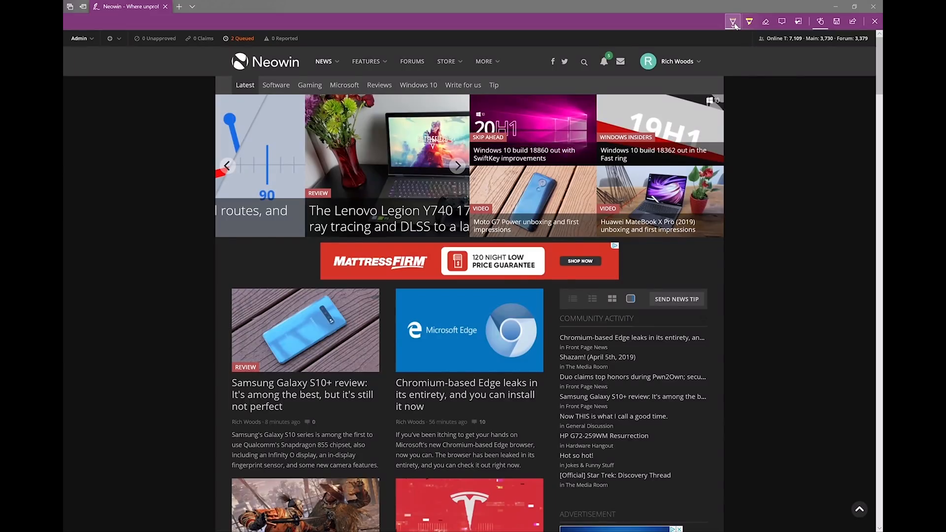
pyautogui.click(733, 21)
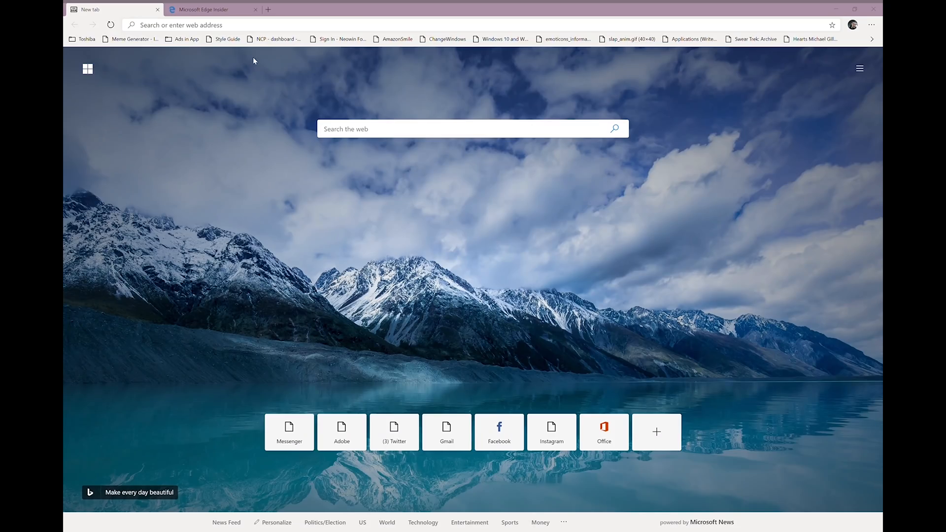
pyautogui.moveTo(719, 41)
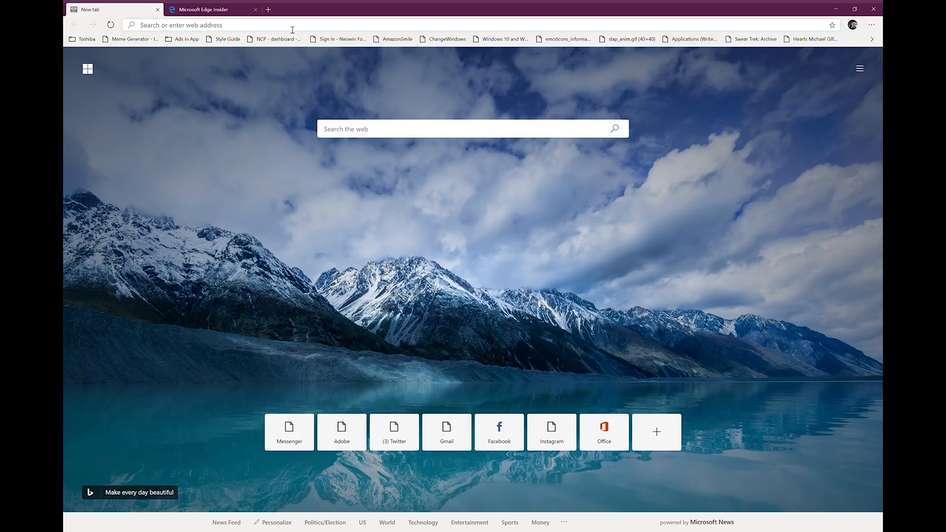
pyautogui.write('https://www.neowin.net')
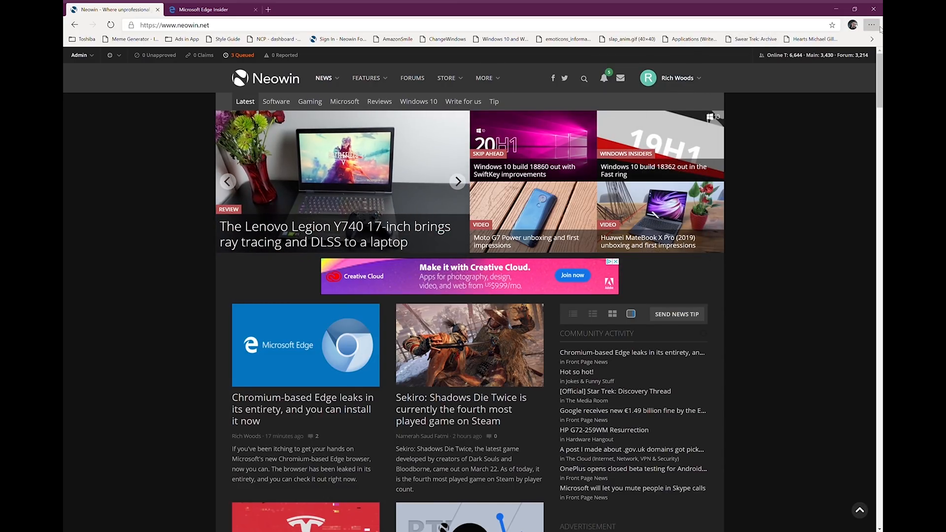
pyautogui.moveTo(799, 158)
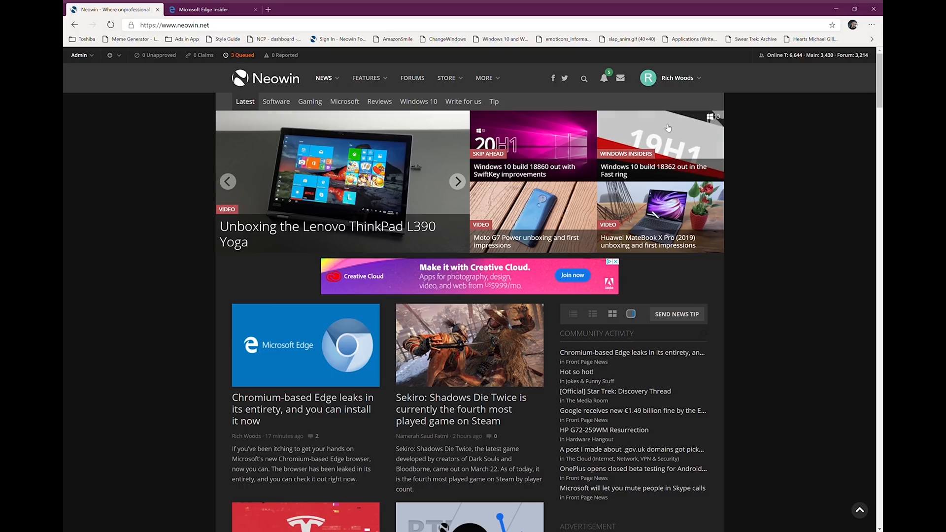
# Step: Browse the Insider Addons catalogue, then search a fresh tab for 'google web store'
pyautogui.click(209, 9)
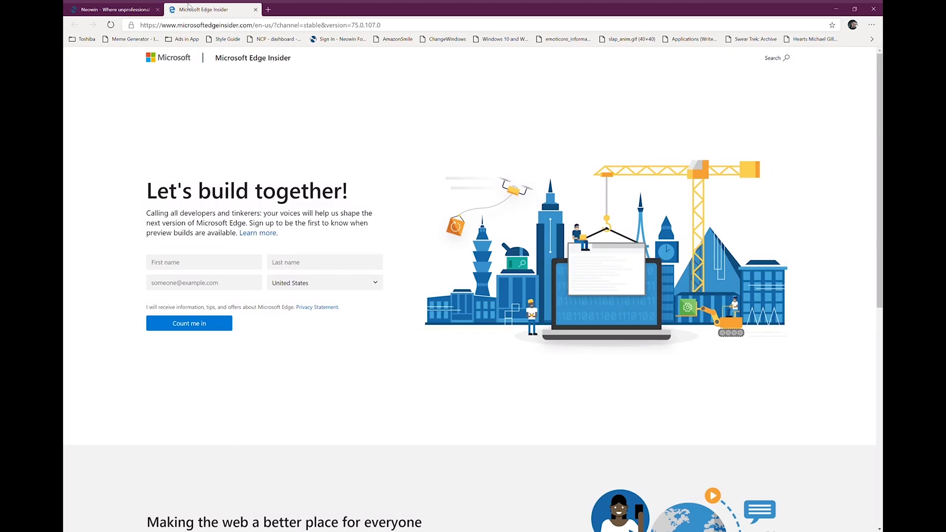
pyautogui.moveTo(261, 142)
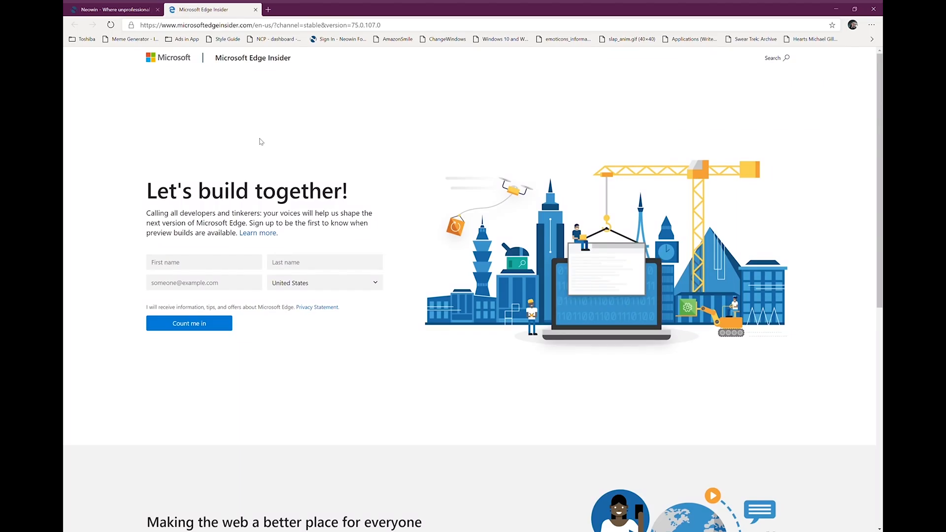
pyautogui.scroll(-3)
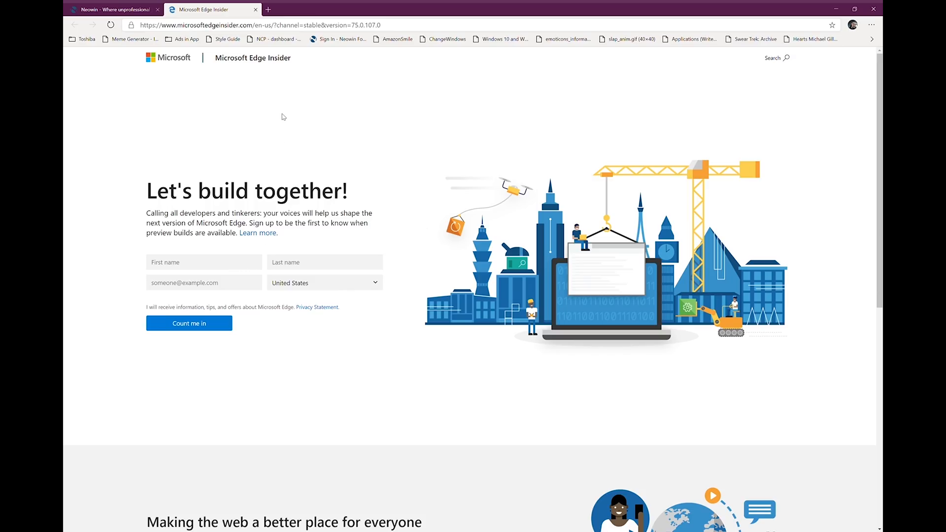
pyautogui.moveTo(464, 170)
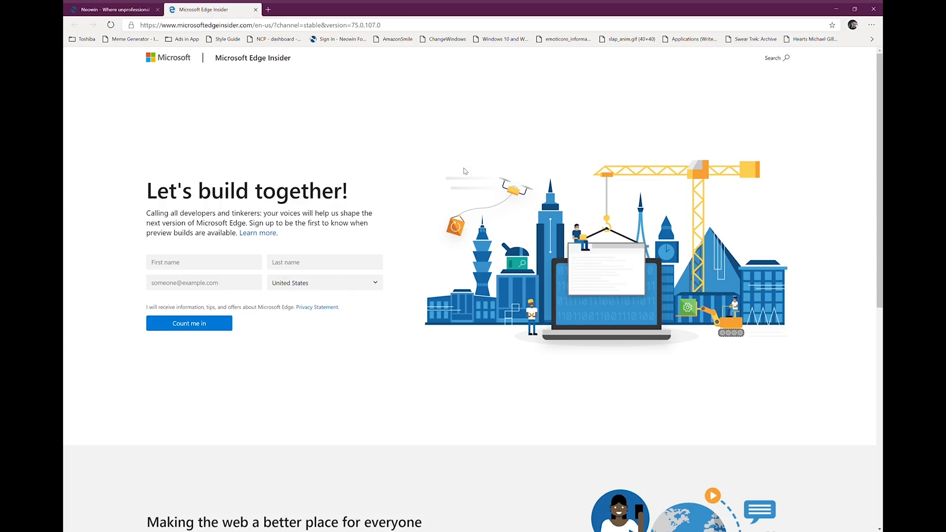
pyautogui.moveTo(368, 150)
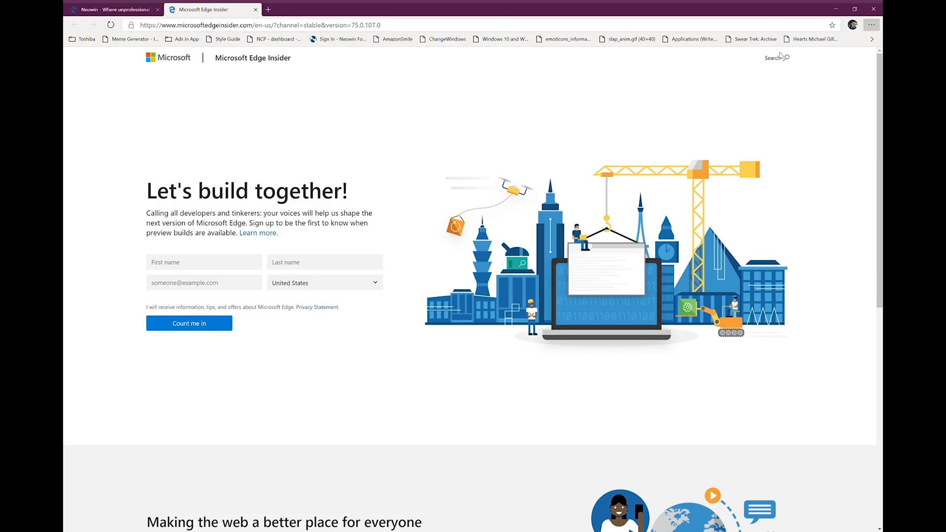
pyautogui.moveTo(797, 170)
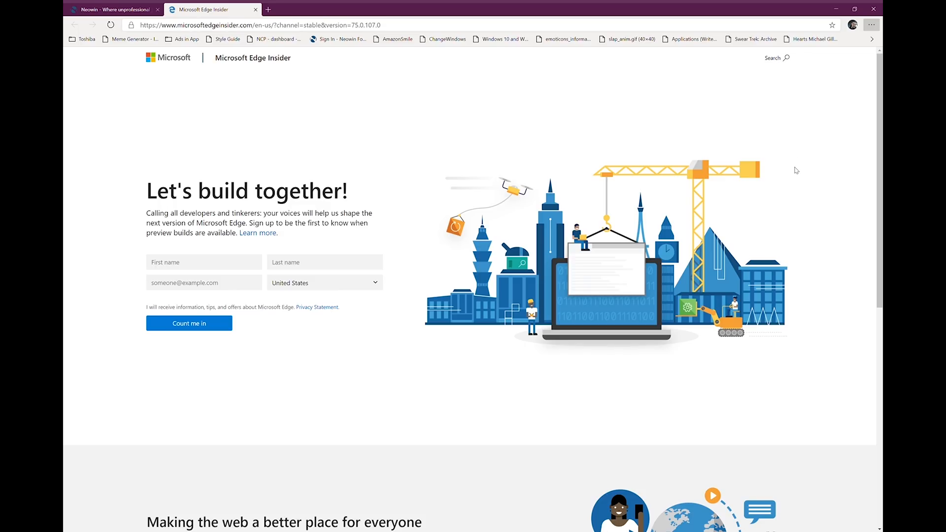
pyautogui.moveTo(802, 171)
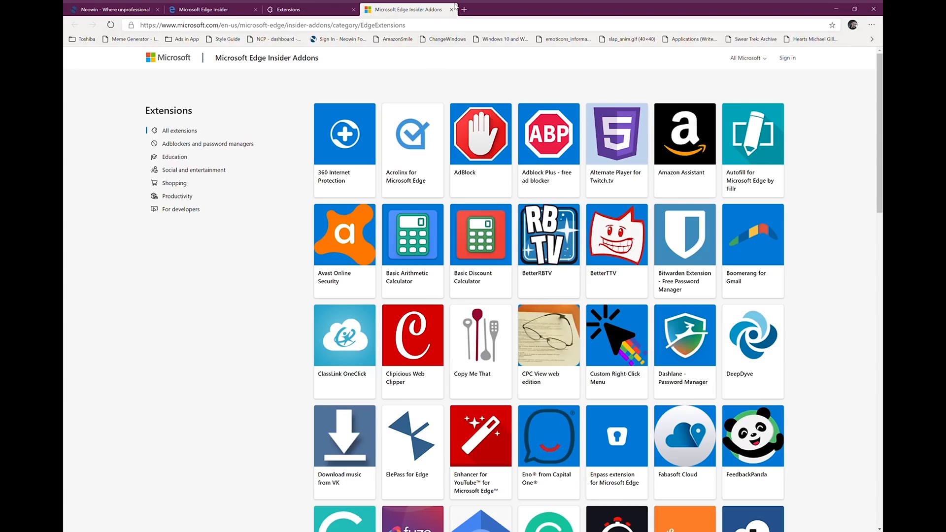
pyautogui.click(561, 9)
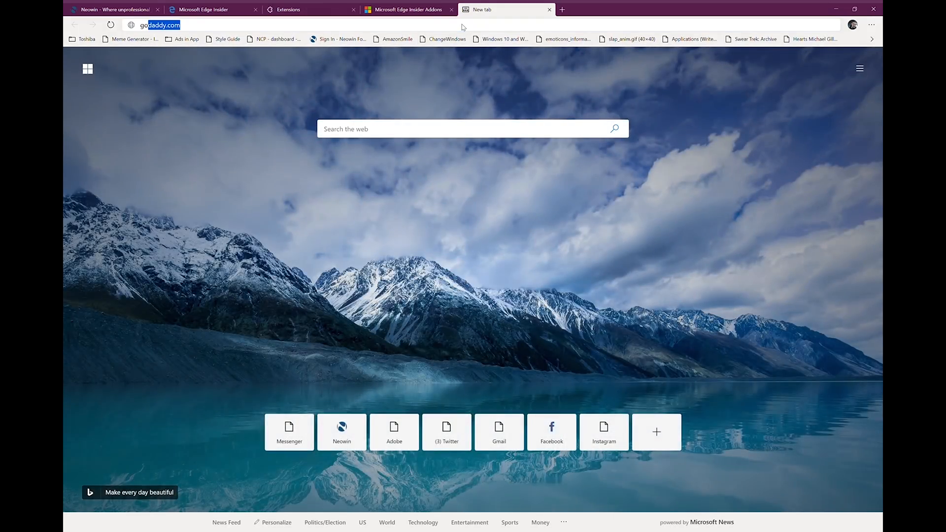
pyautogui.write('google web store')
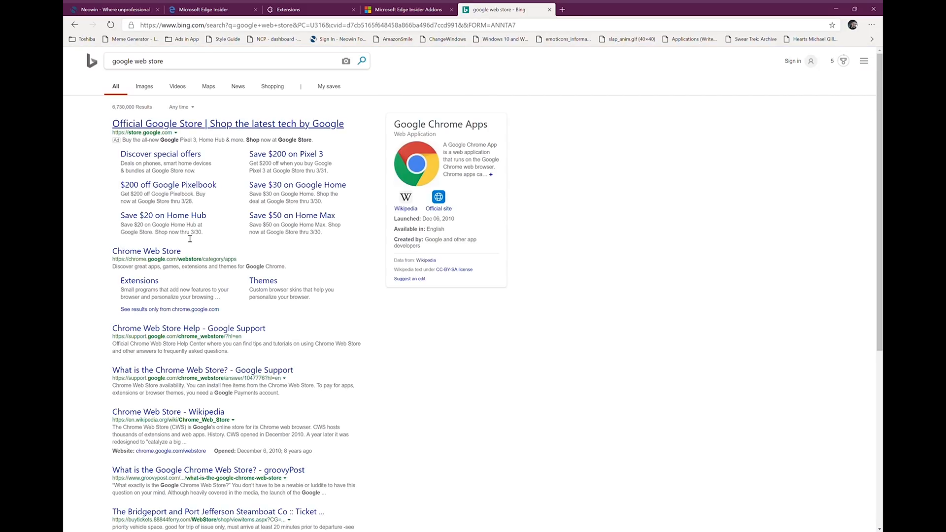
# Step: Reach the LastPass listing in the Chrome Web Store, sign in, then go to Manage Extensions
pyautogui.click(139, 280)
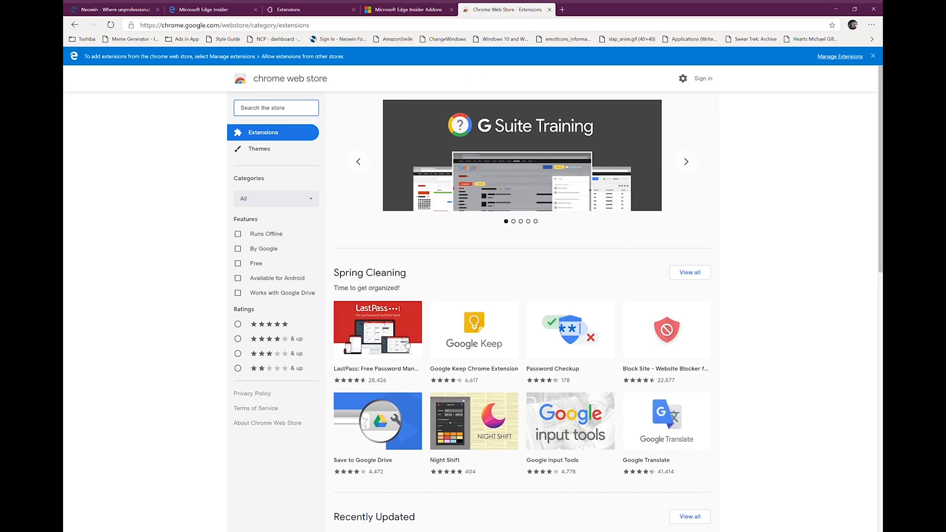
pyautogui.click(377, 330)
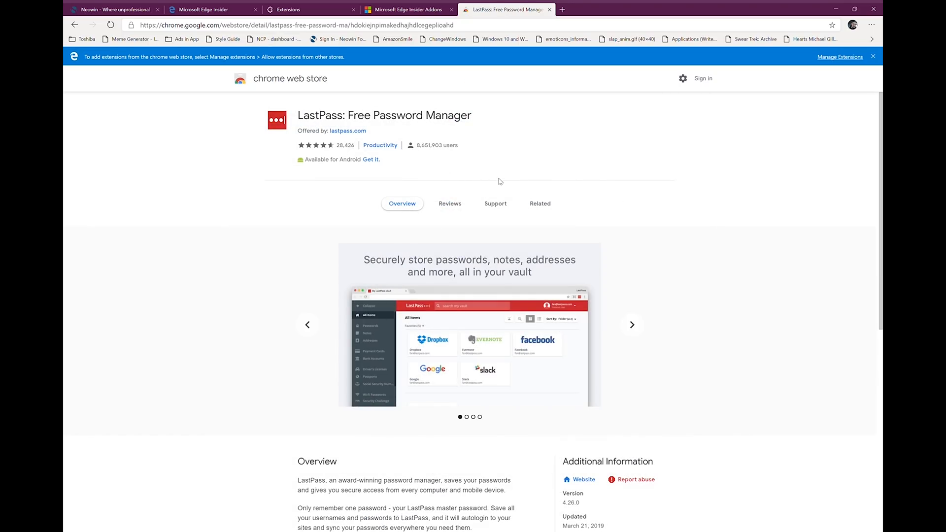
pyautogui.click(703, 78)
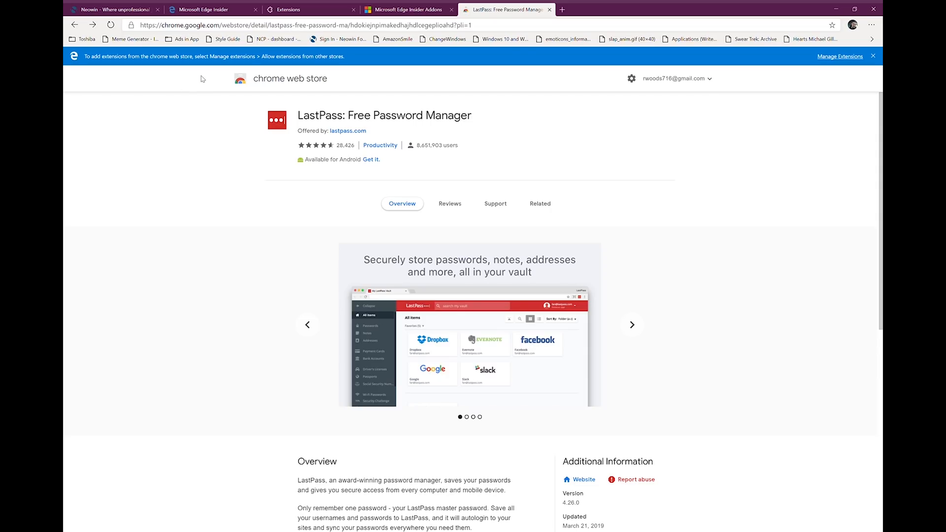
pyautogui.moveTo(301, 58)
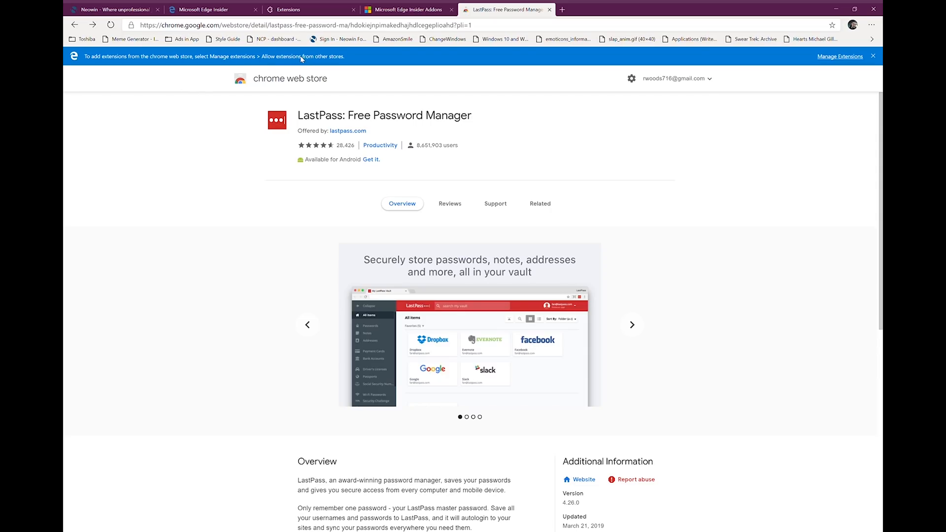
pyautogui.click(631, 324)
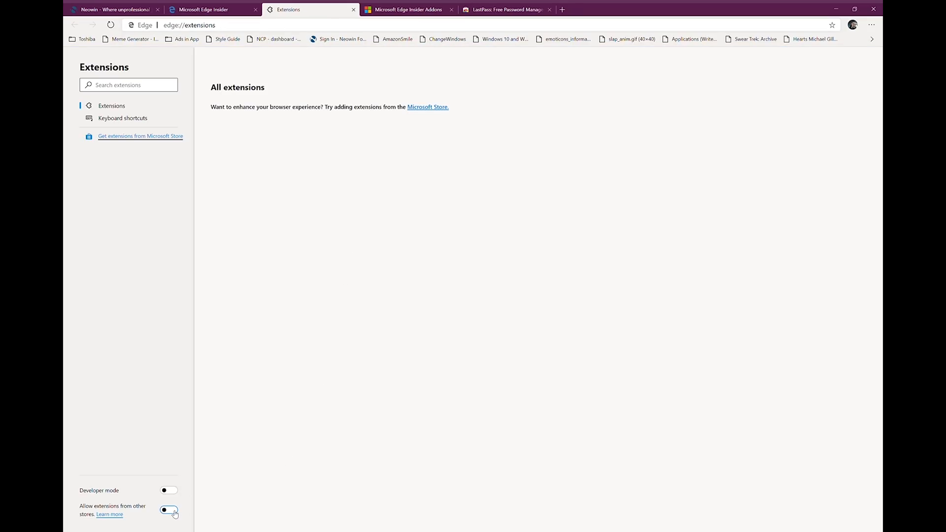
# Step: Allow extensions from other stores, try Add to Chrome for LastPass, then close its tab
pyautogui.click(169, 509)
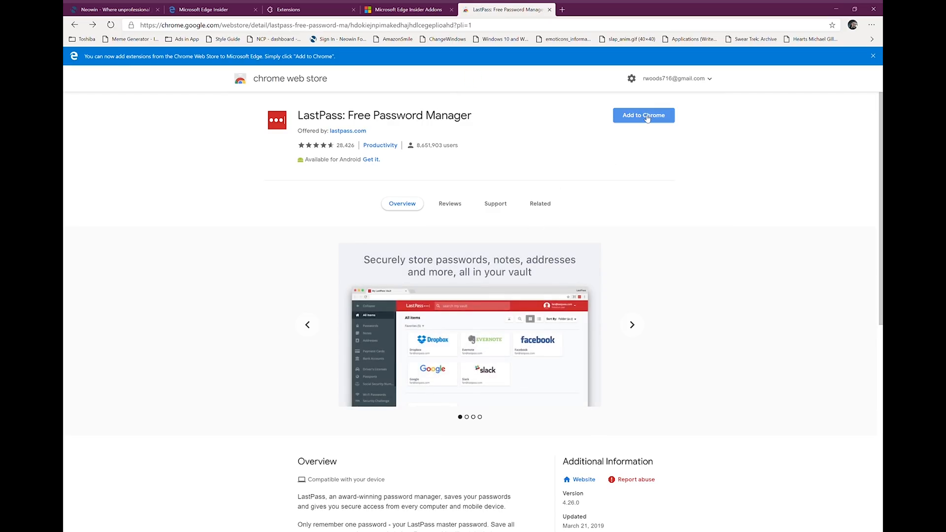
pyautogui.click(644, 115)
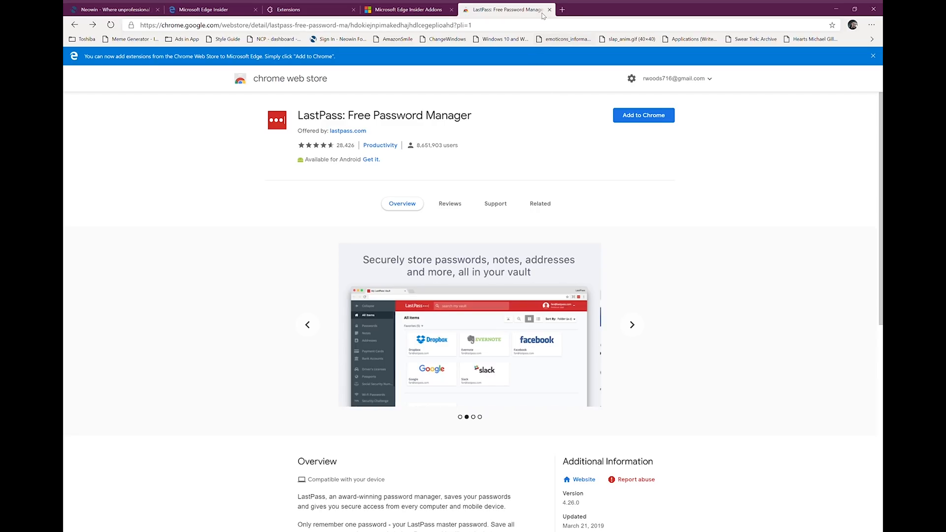
pyautogui.click(407, 9)
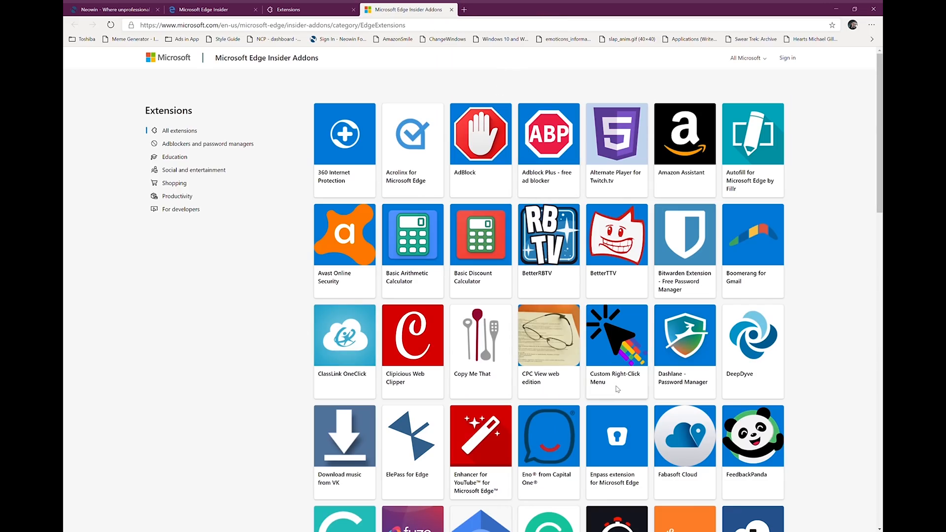
# Step: Scroll through the Insider Addons catalogue, then return to the Extensions page
pyautogui.scroll(-3)
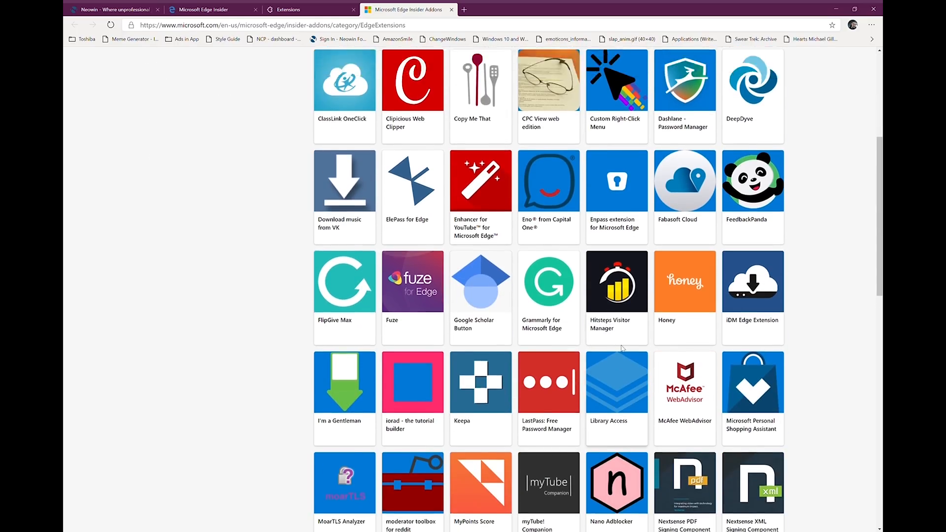
pyautogui.scroll(3)
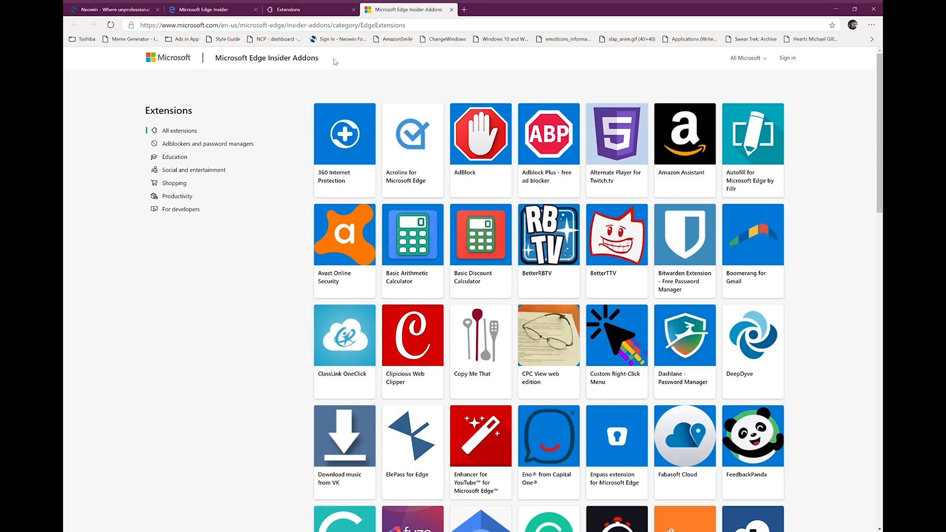
pyautogui.click(289, 9)
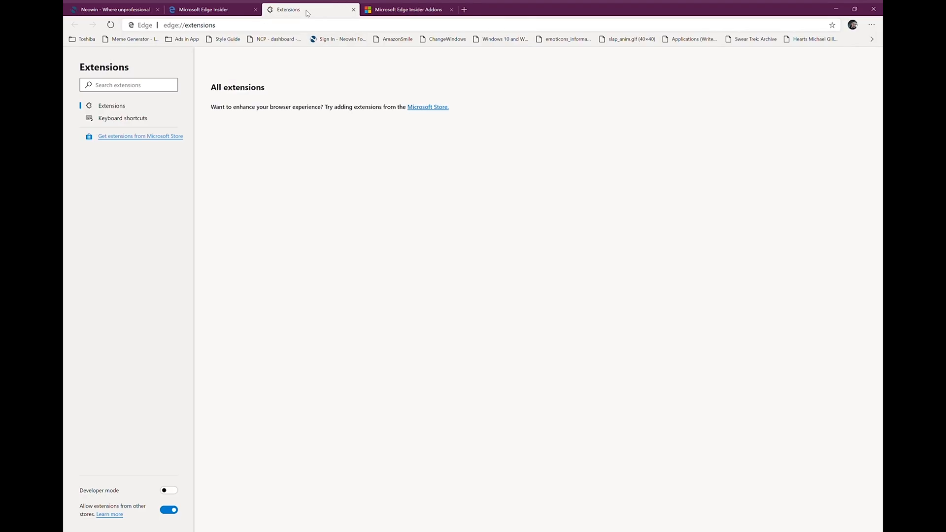
pyautogui.moveTo(343, 433)
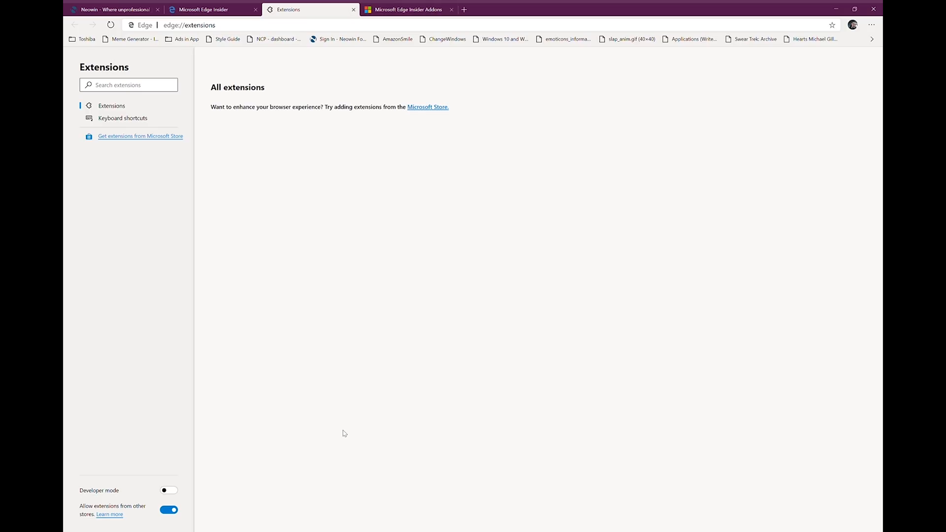
# Step: Switch on Developer mode, revealing Load unpacked, Pack extension and Update
pyautogui.click(168, 490)
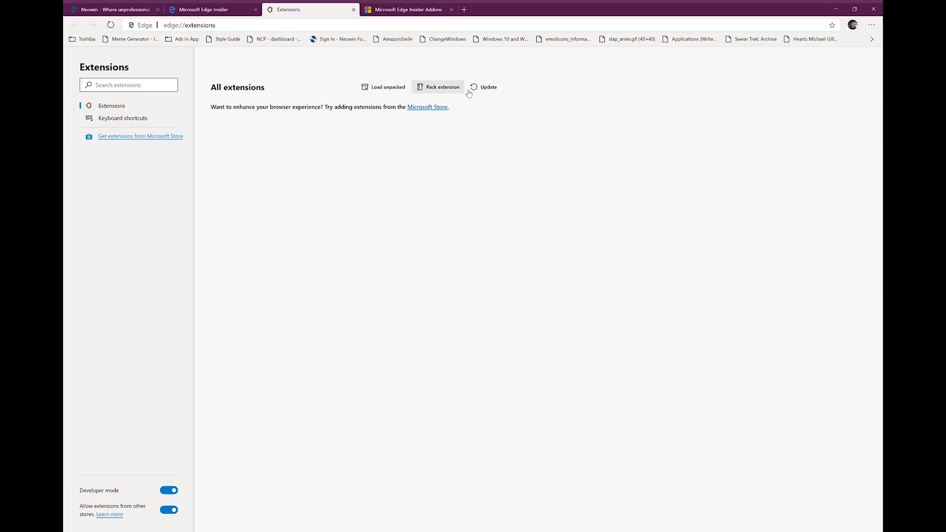
pyautogui.moveTo(871, 39)
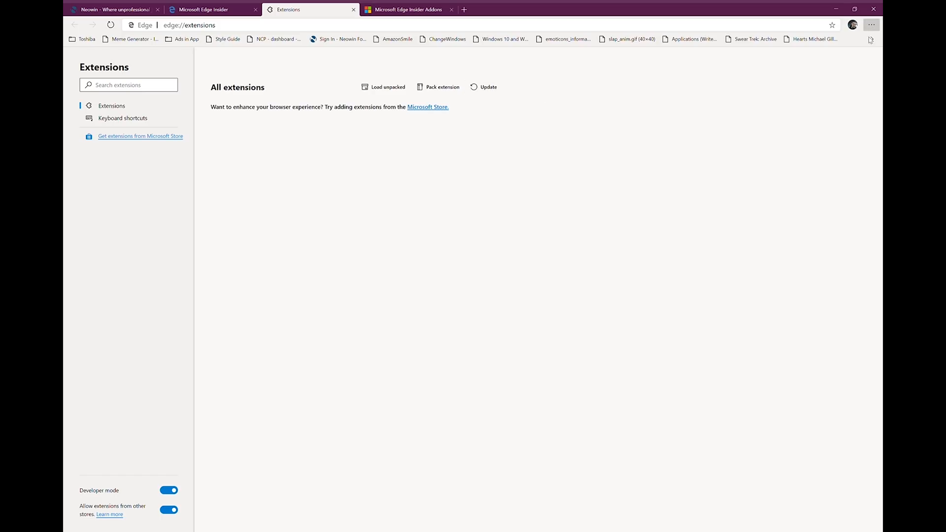
pyautogui.moveTo(810, 149)
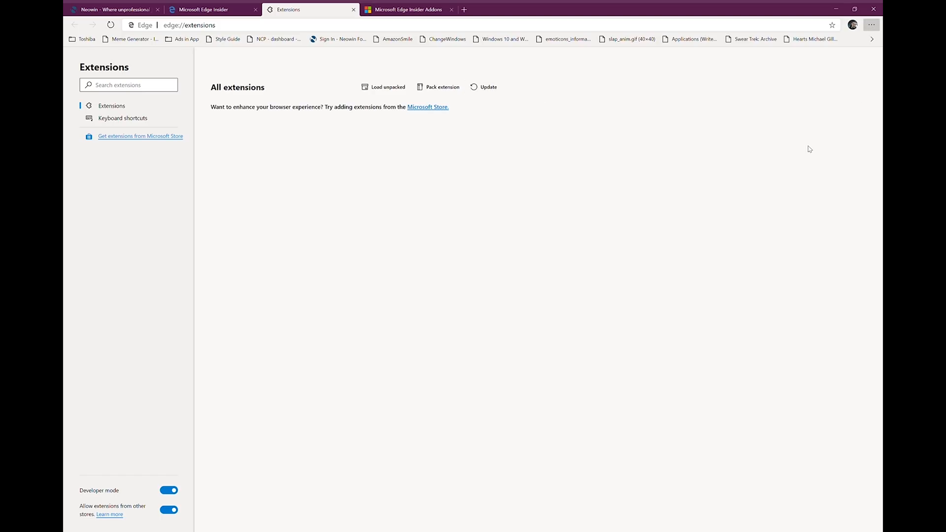
pyautogui.moveTo(808, 227)
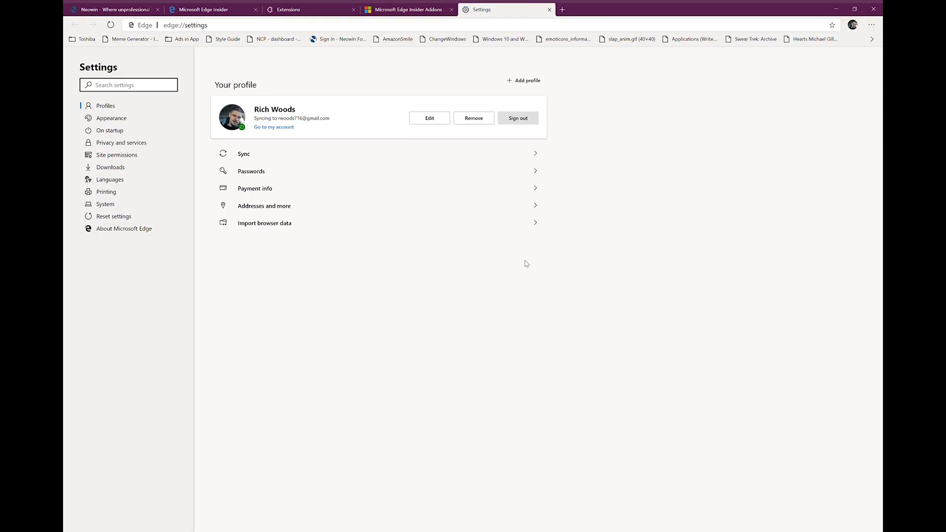
pyautogui.moveTo(342, 124)
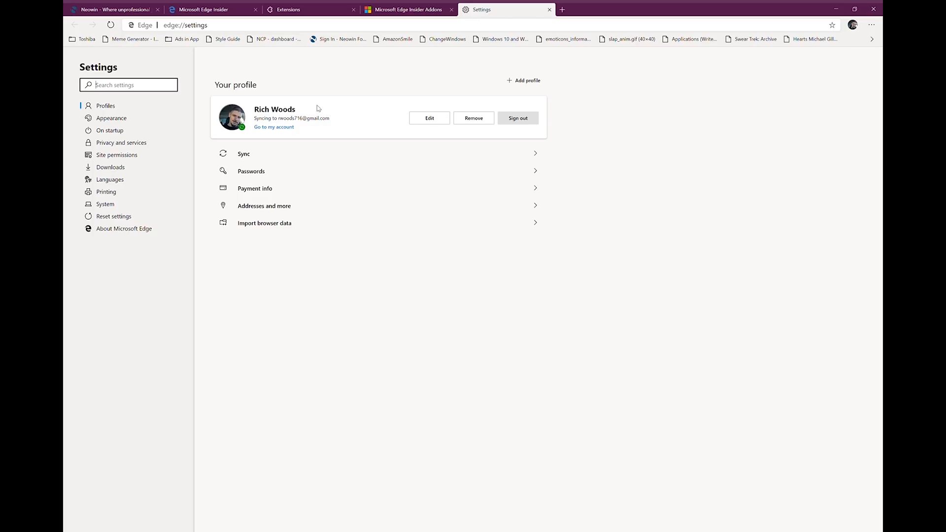
pyautogui.moveTo(337, 124)
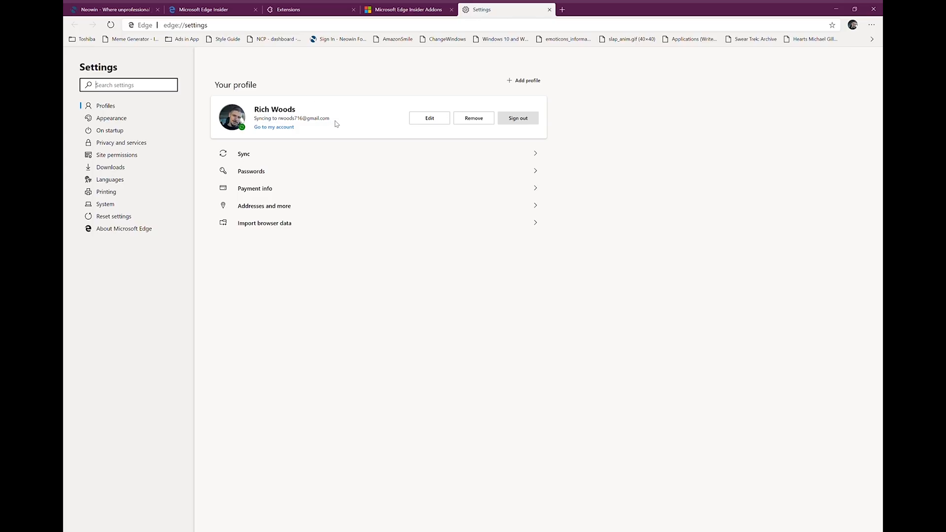
pyautogui.moveTo(517, 121)
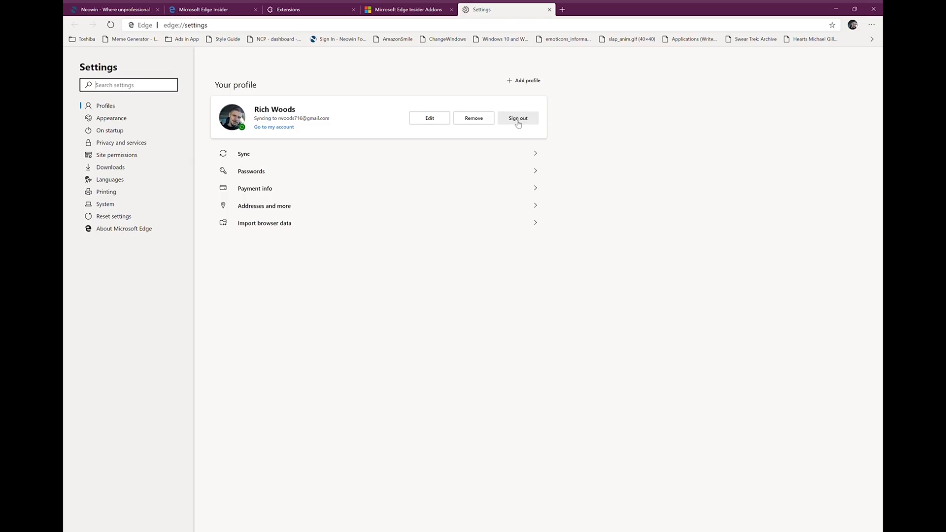
# Step: Sign out of and back into the profile, then show the Appearance settings
pyautogui.click(518, 117)
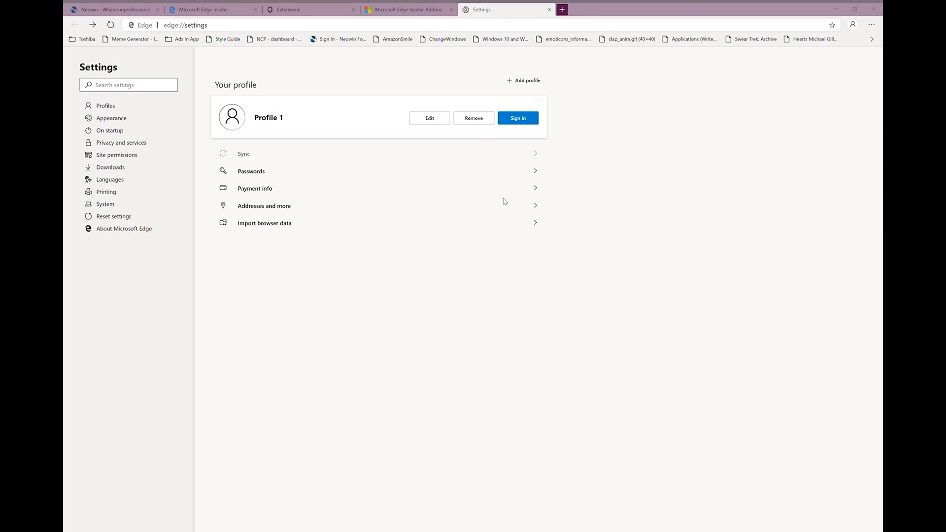
pyautogui.click(518, 118)
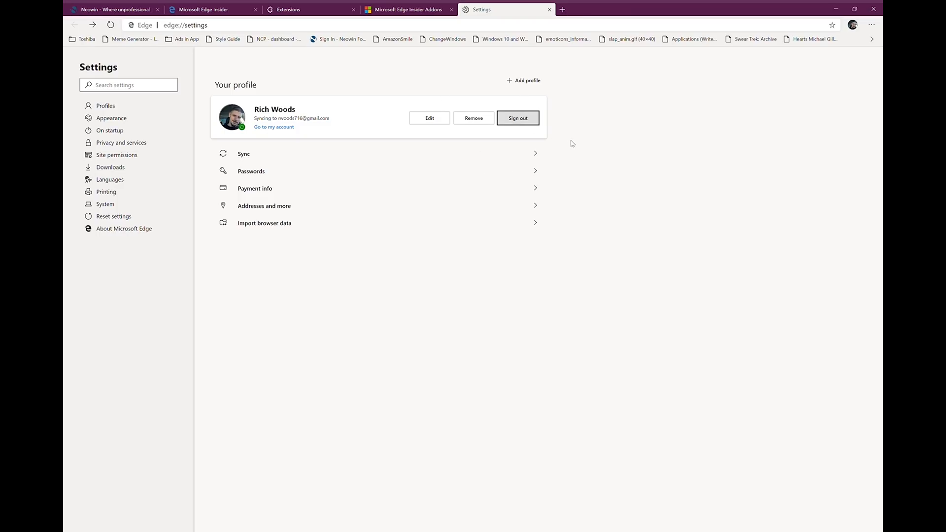
pyautogui.moveTo(548, 164)
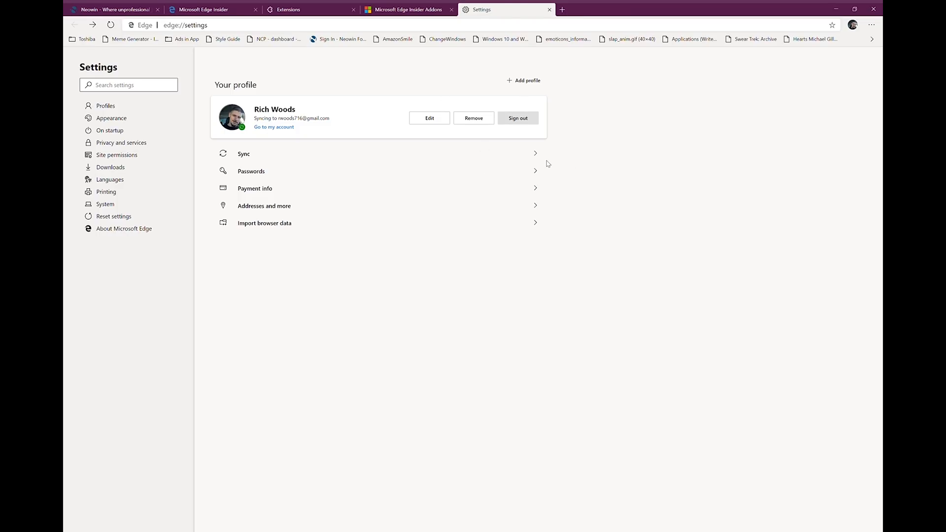
pyautogui.moveTo(566, 168)
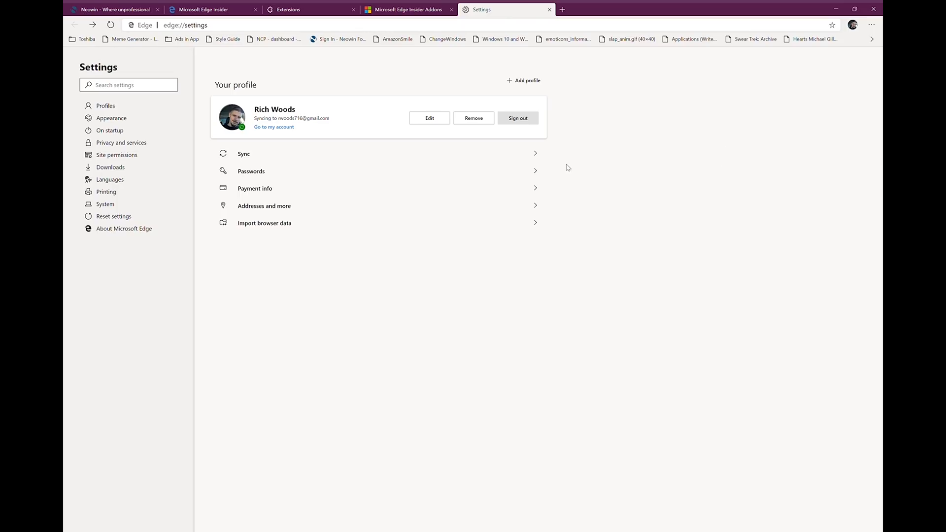
pyautogui.moveTo(853, 25)
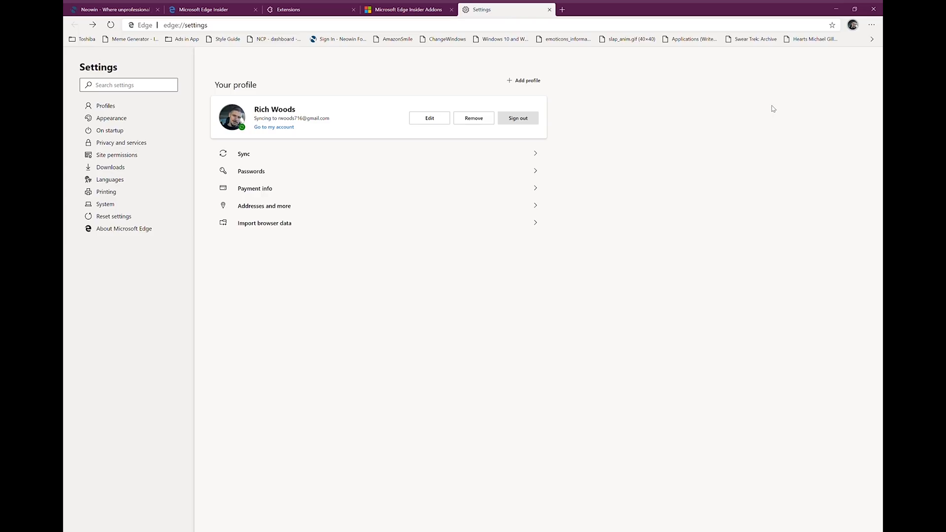
pyautogui.moveTo(817, 198)
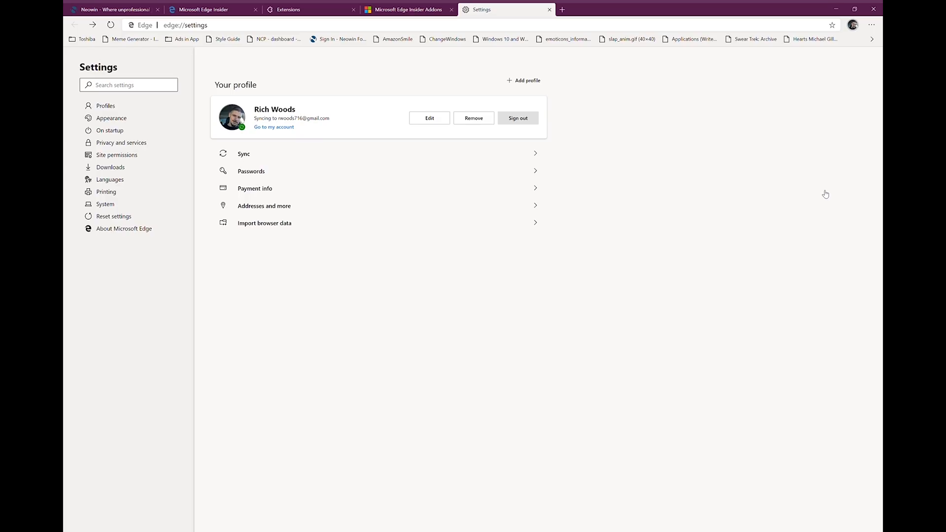
pyautogui.moveTo(825, 197)
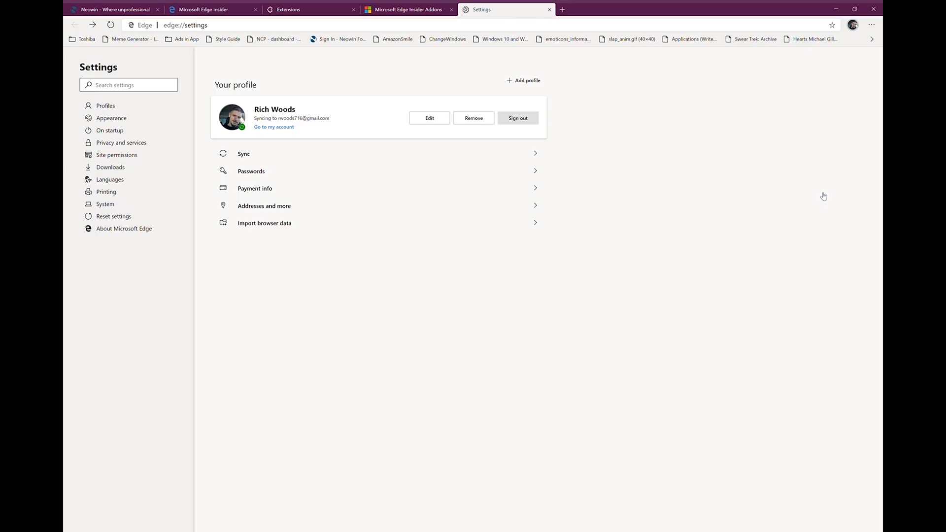
pyautogui.moveTo(471, 171)
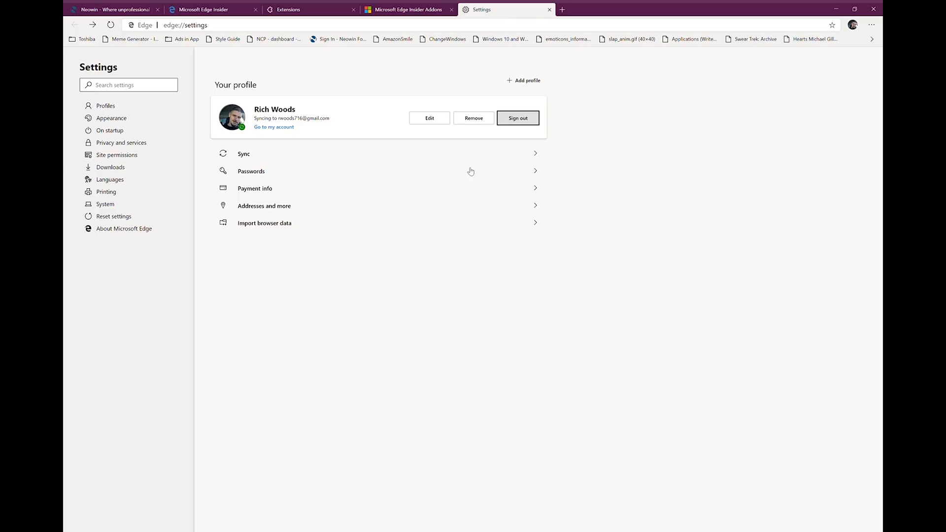
pyautogui.moveTo(305, 203)
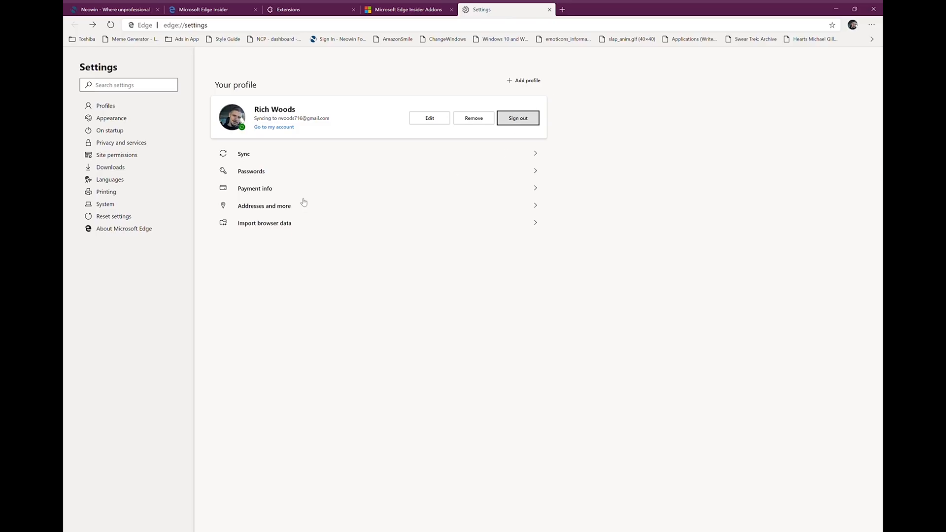
pyautogui.click(111, 119)
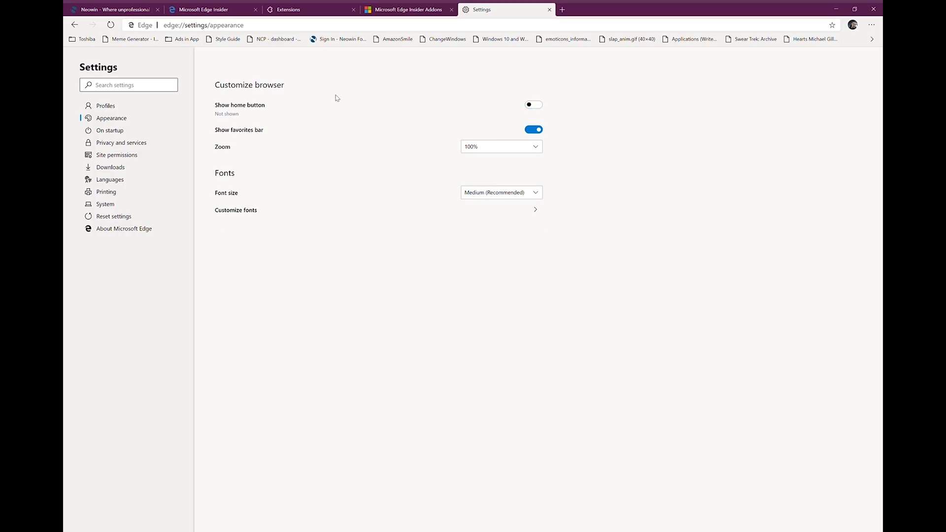
# Step: Review startup, privacy and download settings, toggling 'ask where to save each download'
pyautogui.click(109, 130)
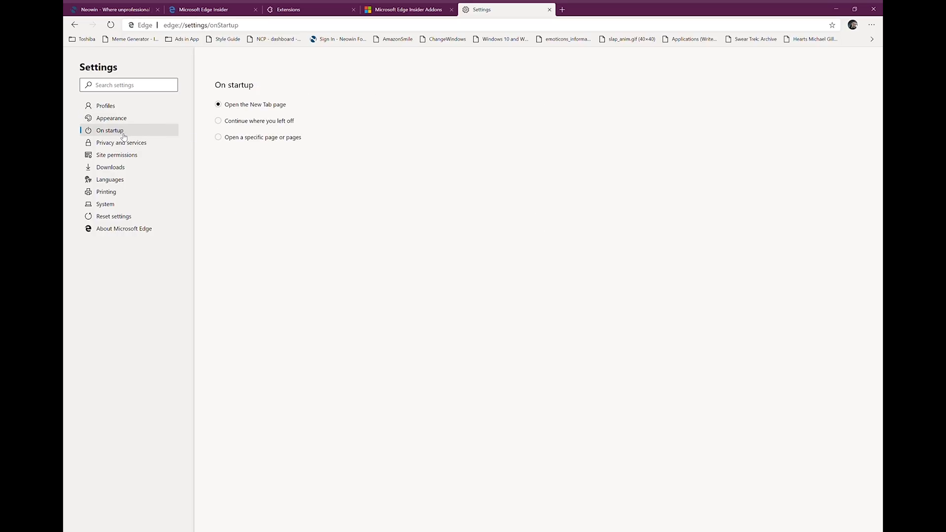
pyautogui.moveTo(124, 142)
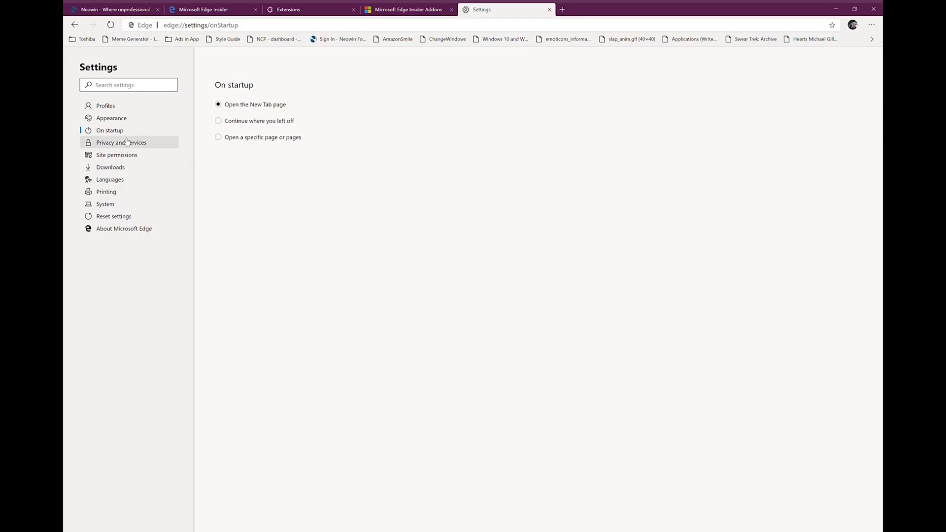
pyautogui.click(120, 142)
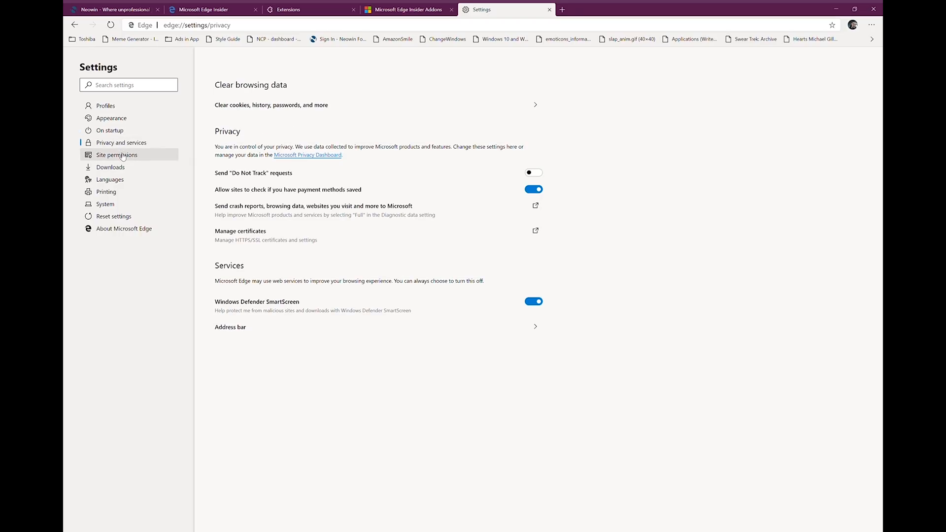
pyautogui.click(110, 168)
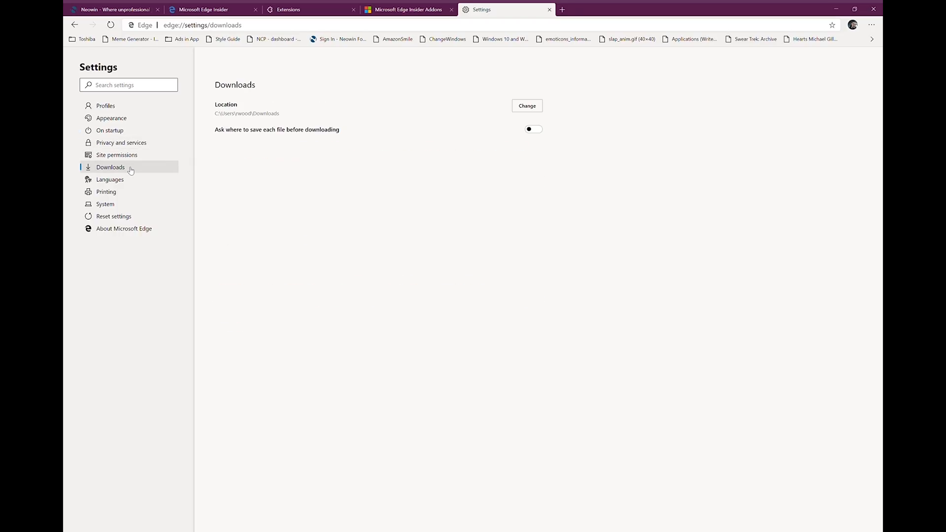
pyautogui.moveTo(318, 139)
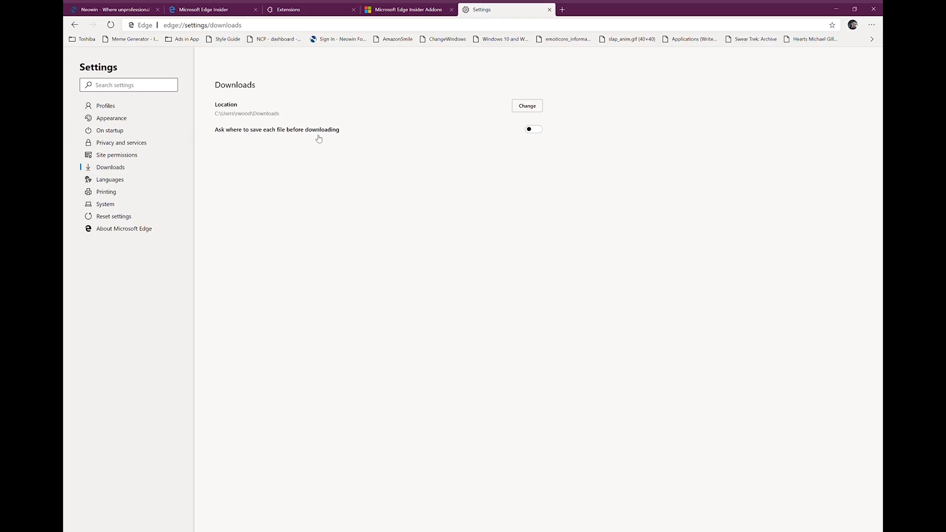
pyautogui.click(534, 129)
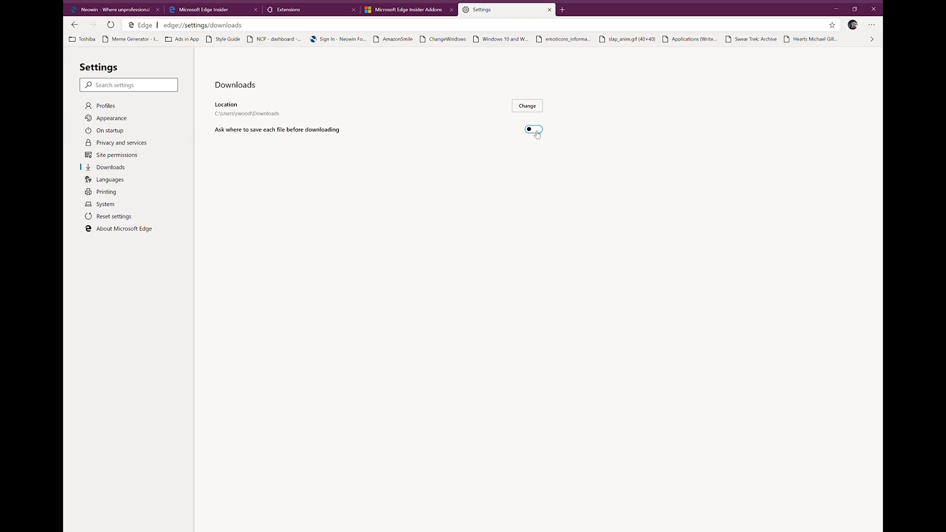
# Step: Show the Languages settings and scroll the add-languages list
pyautogui.click(110, 179)
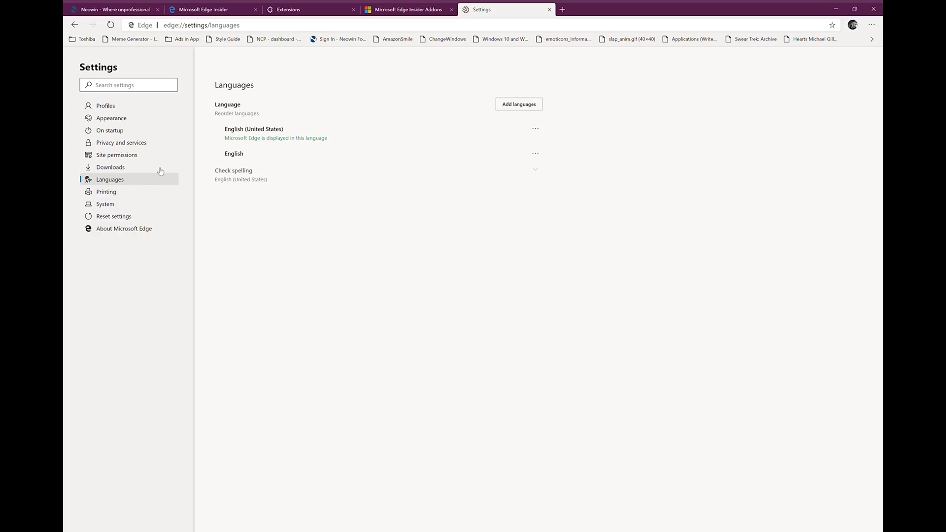
pyautogui.click(519, 104)
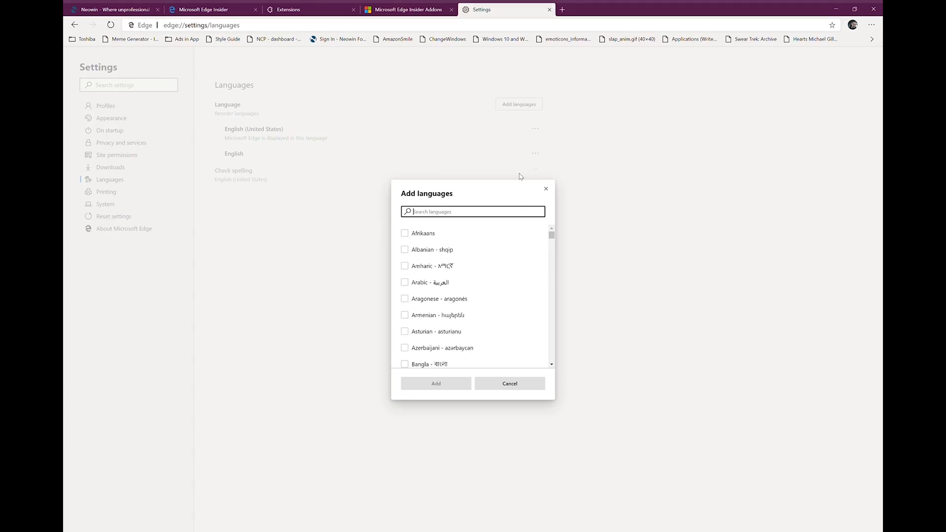
pyautogui.scroll(-3)
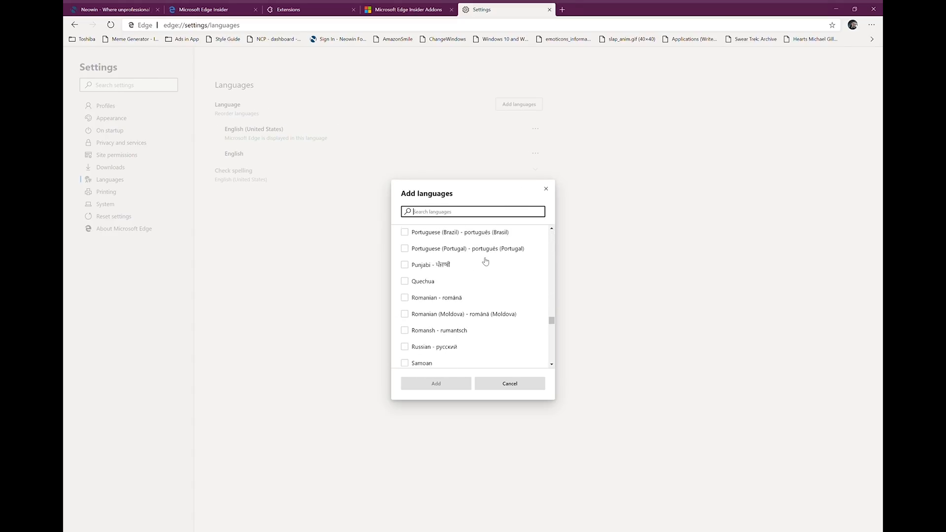
# Step: Dismiss the Add languages list without adding any language
pyautogui.scroll(-3)
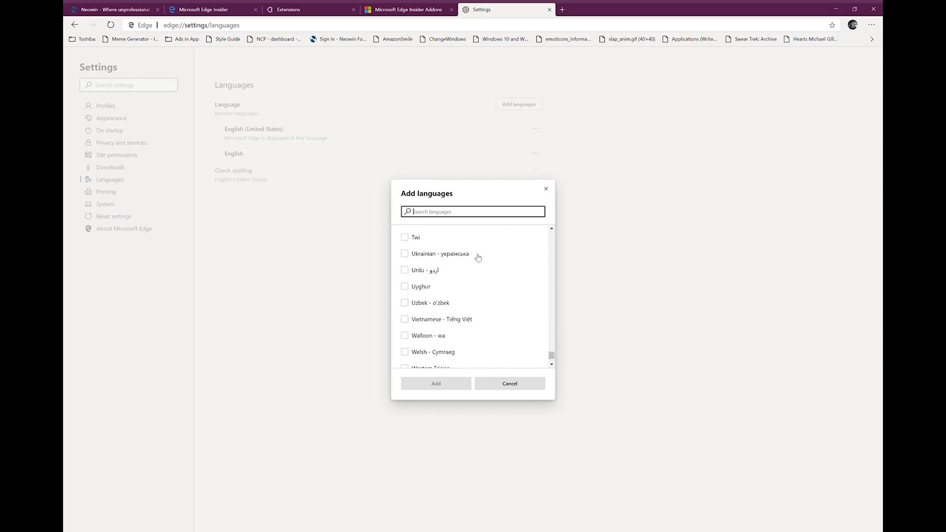
pyautogui.click(509, 384)
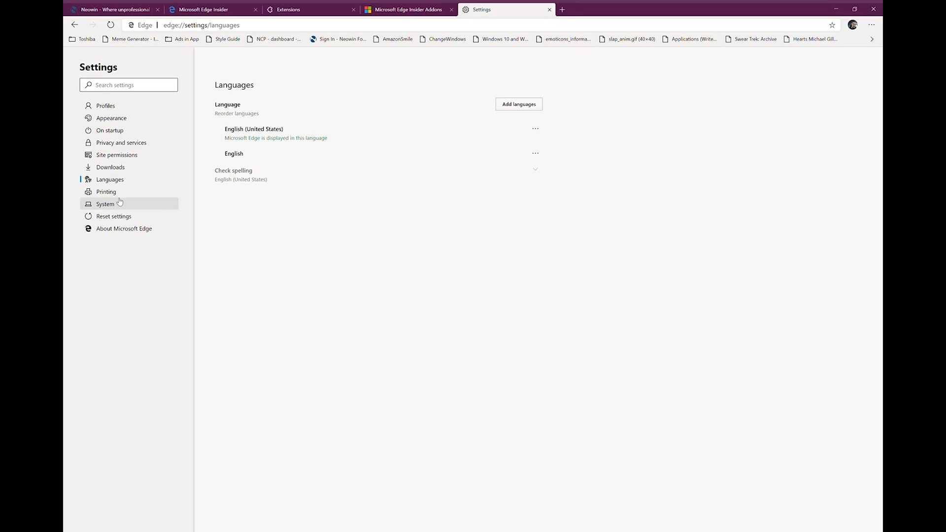
# Step: Look through Printing, System and Reset settings, ending on About Microsoft Edge (version 75.0.107.0)
pyautogui.click(106, 191)
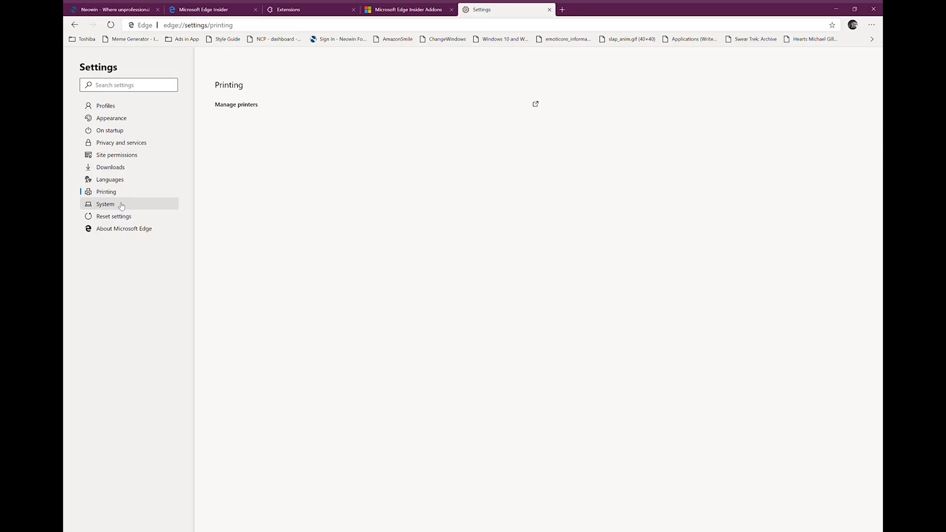
pyautogui.click(105, 205)
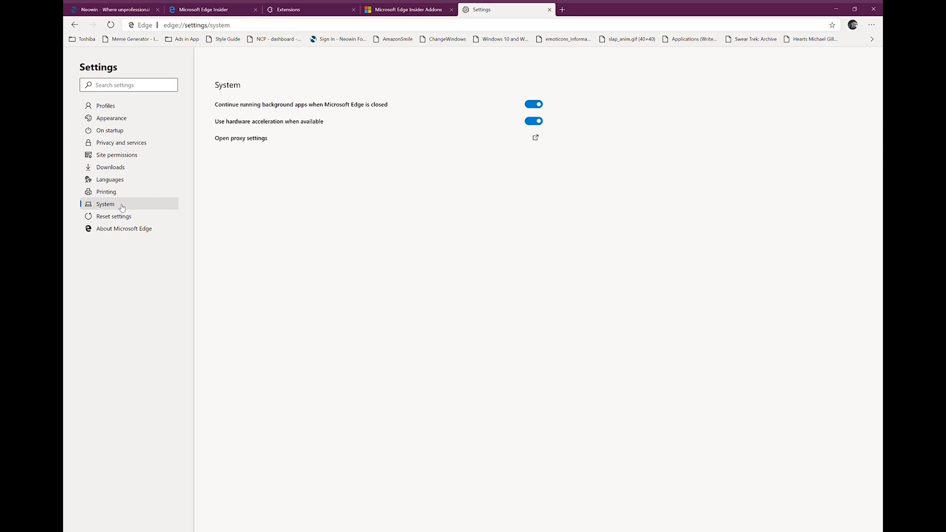
pyautogui.click(113, 216)
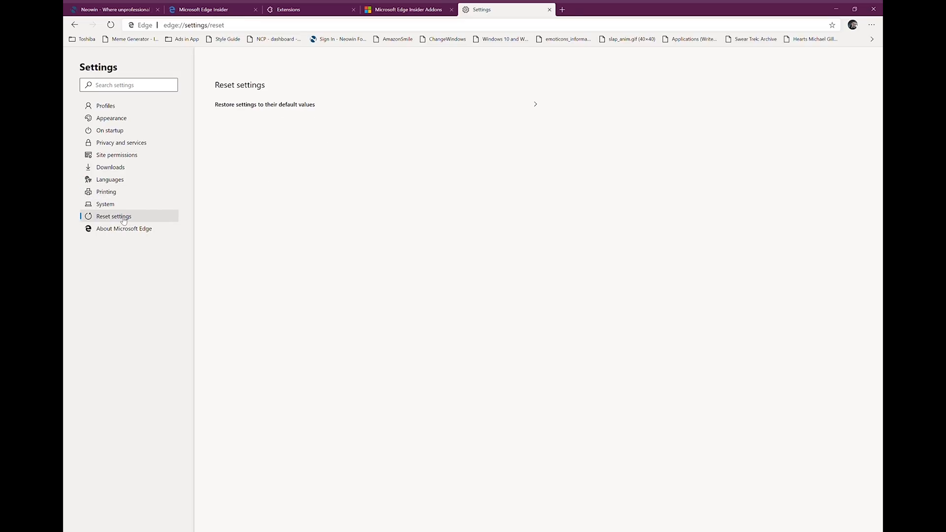
pyautogui.click(124, 228)
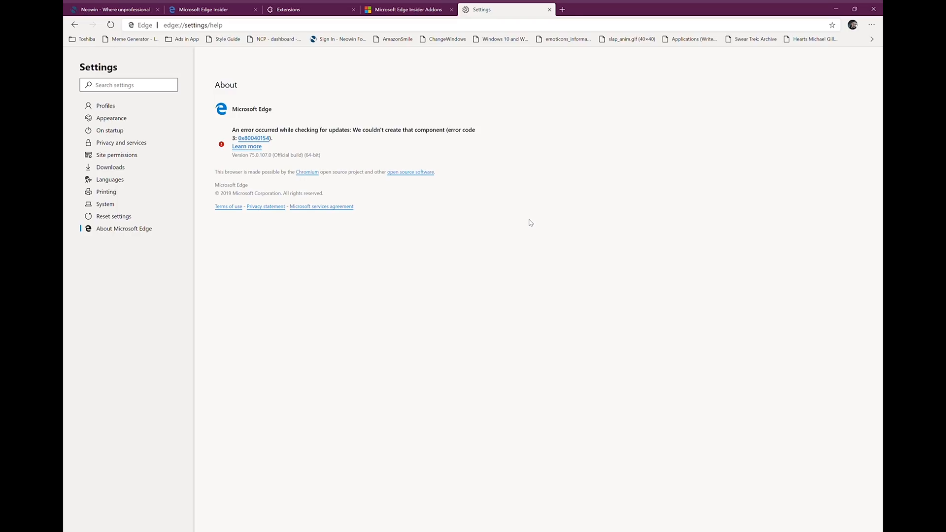
pyautogui.moveTo(518, 97)
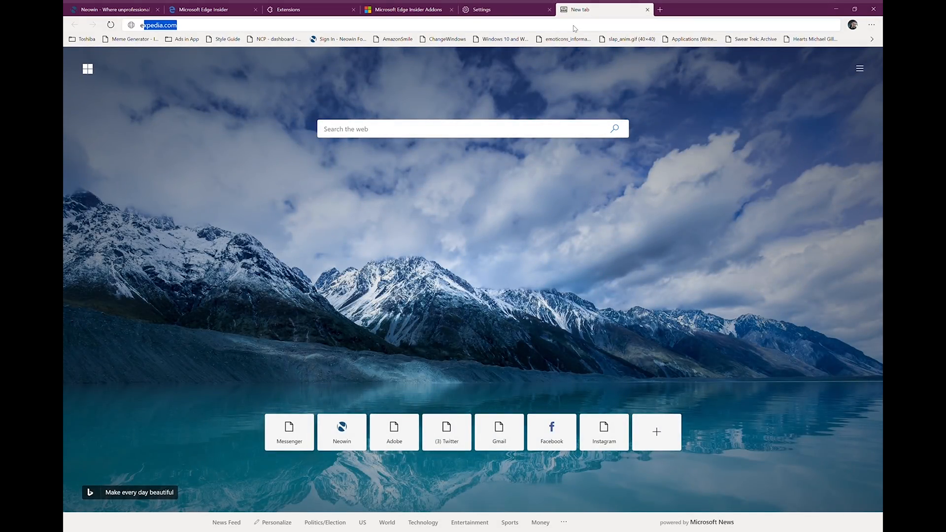
# Step: Load edge://flags in a new tab and view the flags unavailable on this platform
pyautogui.write('edge://flags')
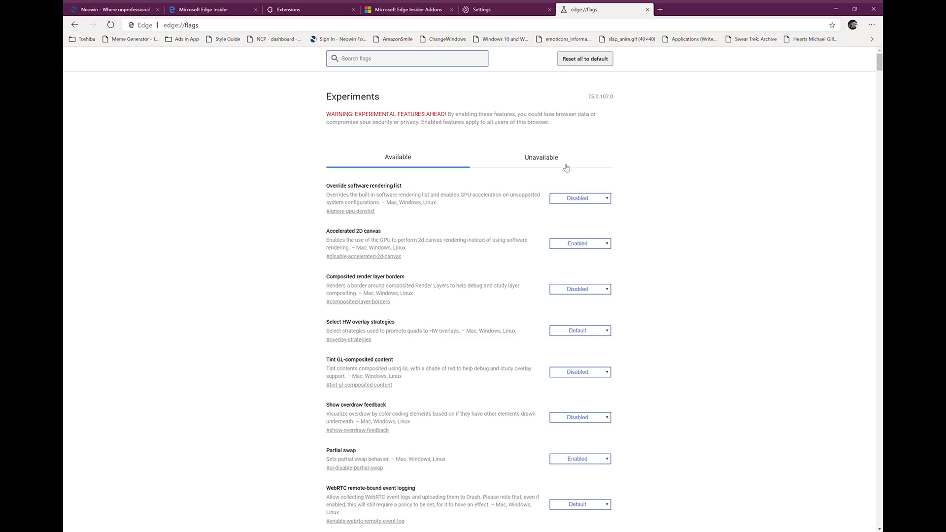
pyautogui.click(541, 158)
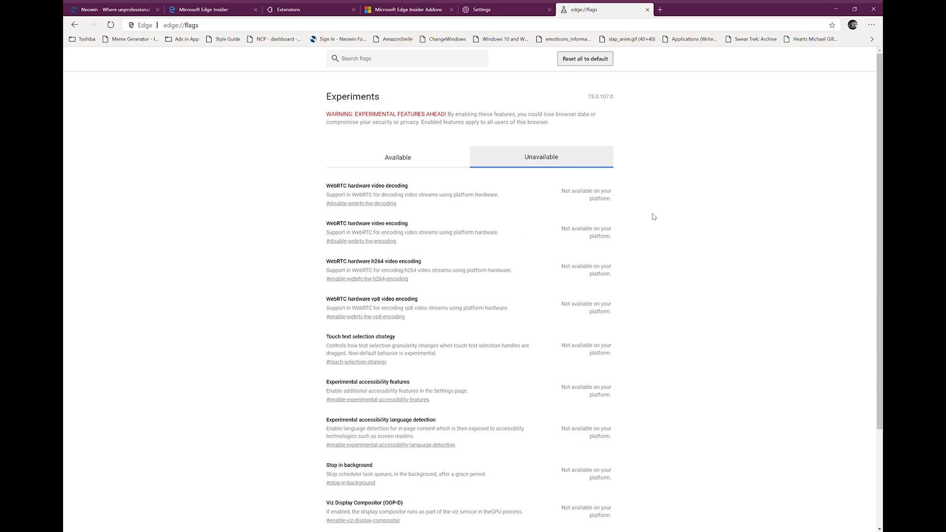
pyautogui.moveTo(434, 205)
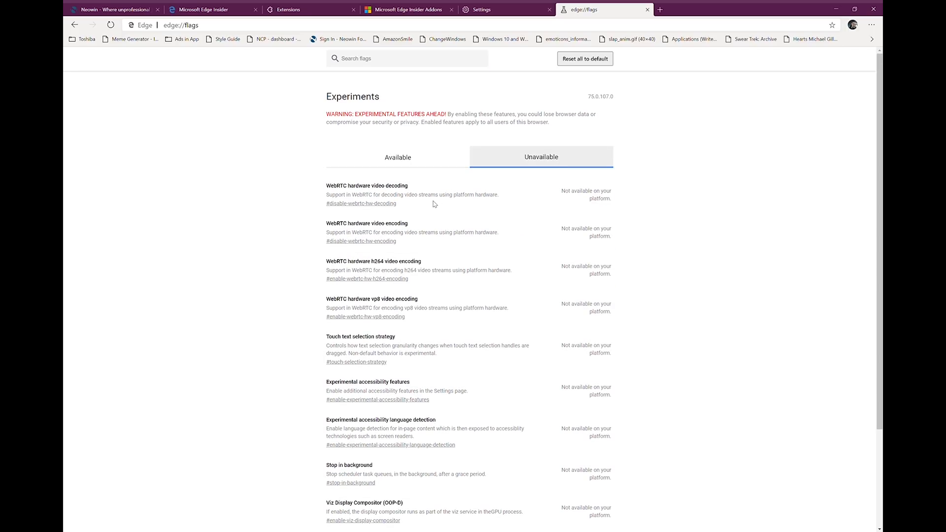
pyautogui.scroll(-3)
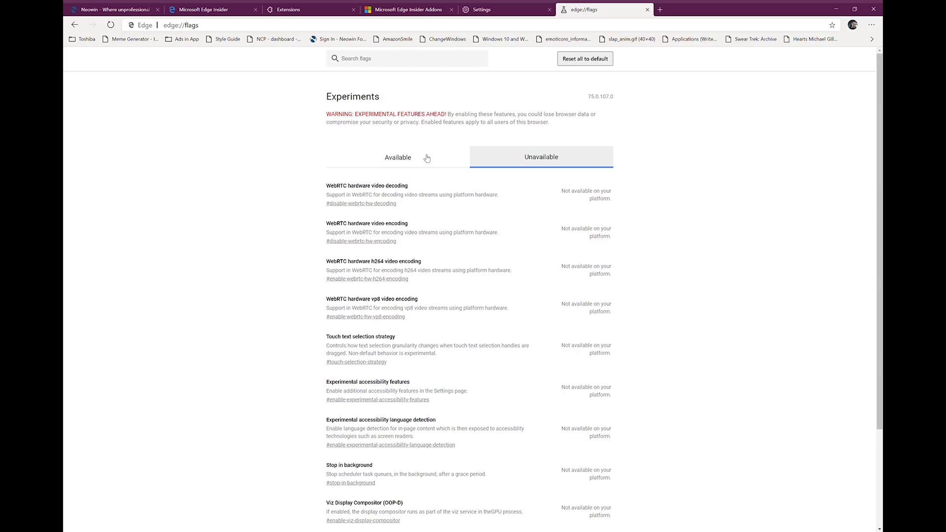
# Step: Return to the Available flags list and look further down through the features and their settings
pyautogui.click(397, 157)
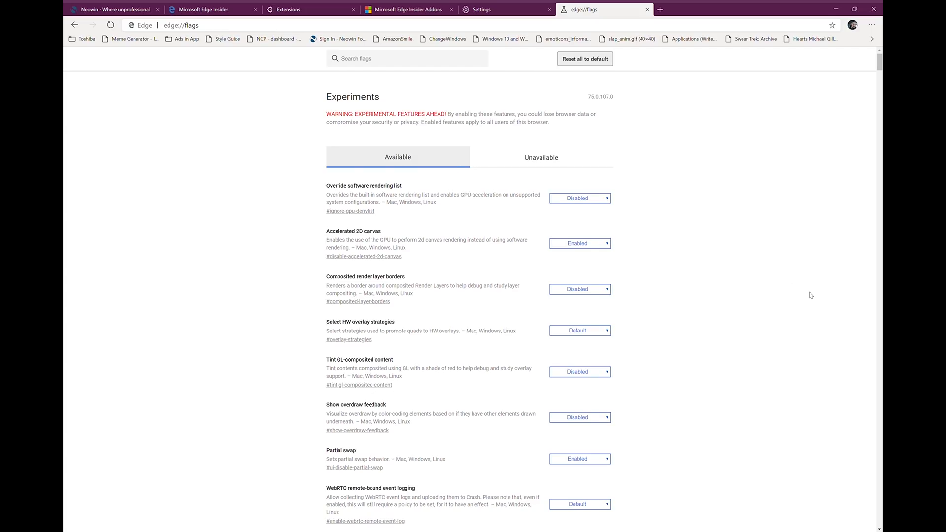
pyautogui.scroll(-3)
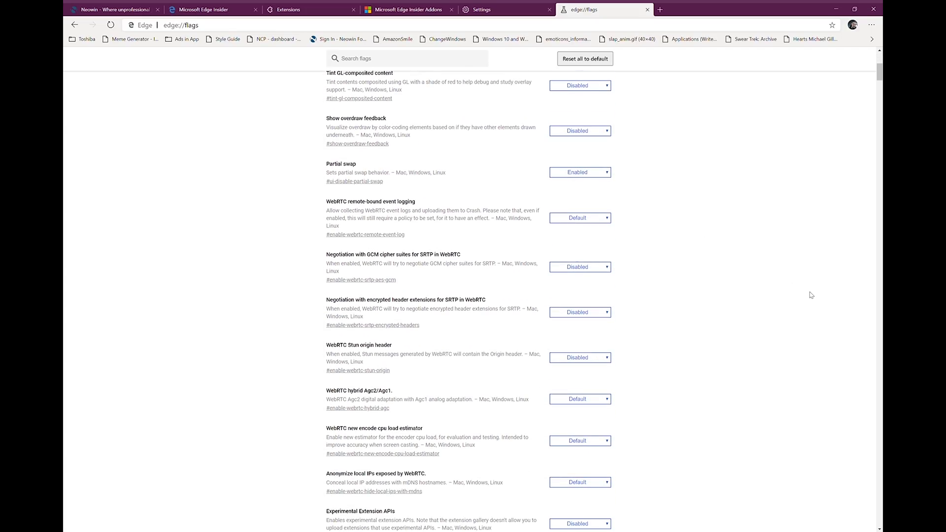
pyautogui.scroll(-3)
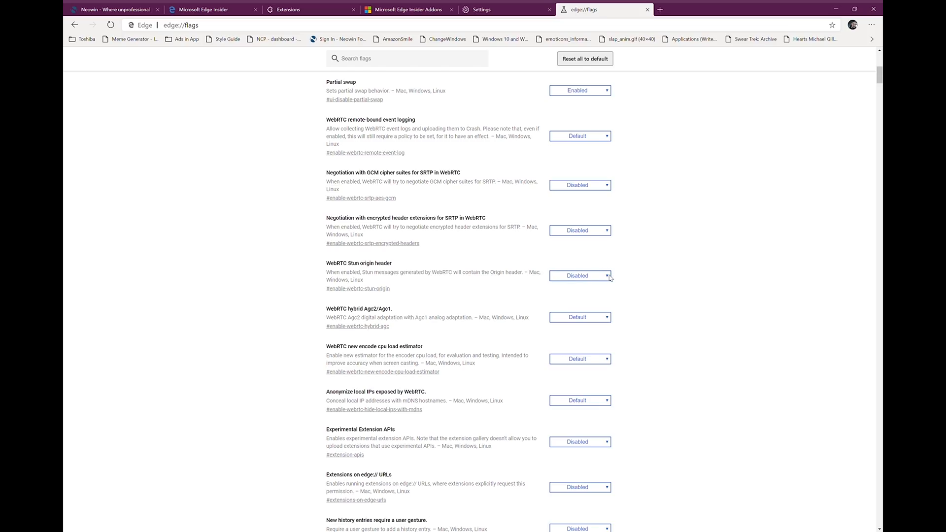
pyautogui.scroll(-3)
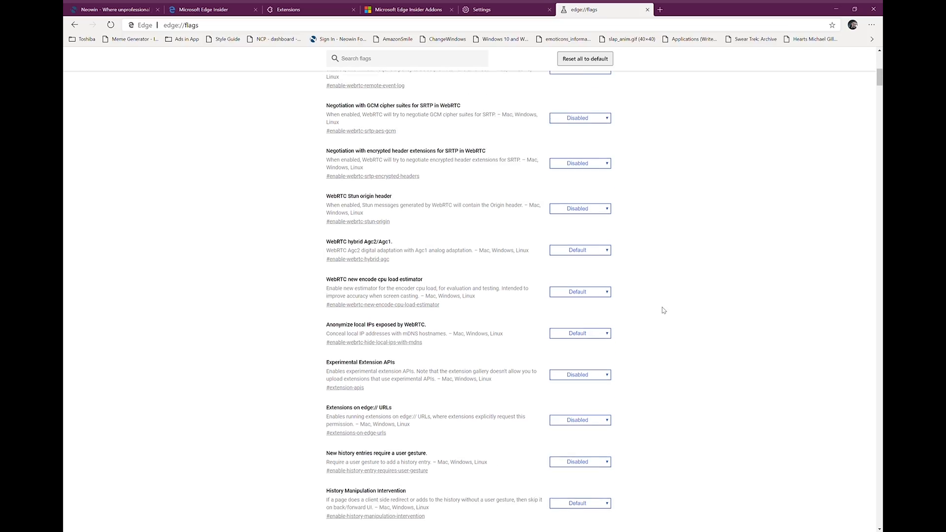
pyautogui.scroll(-3)
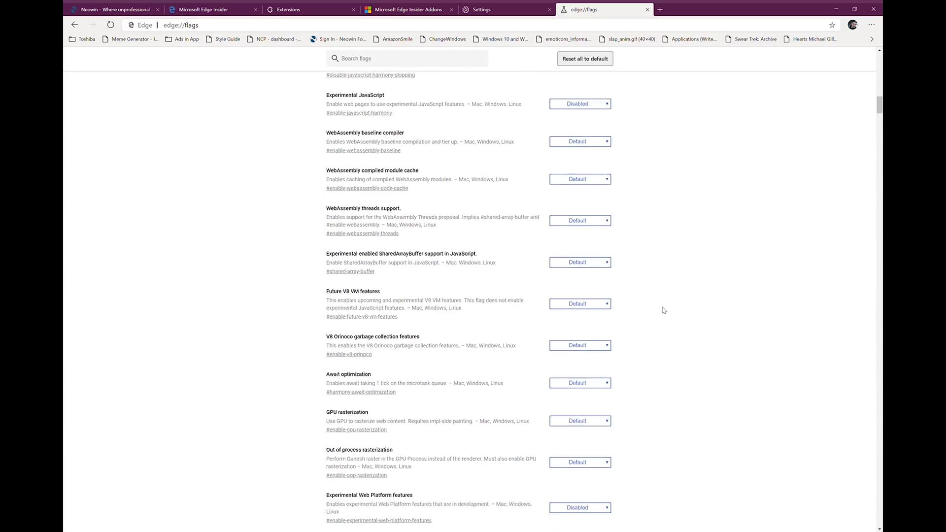
pyautogui.scroll(-3)
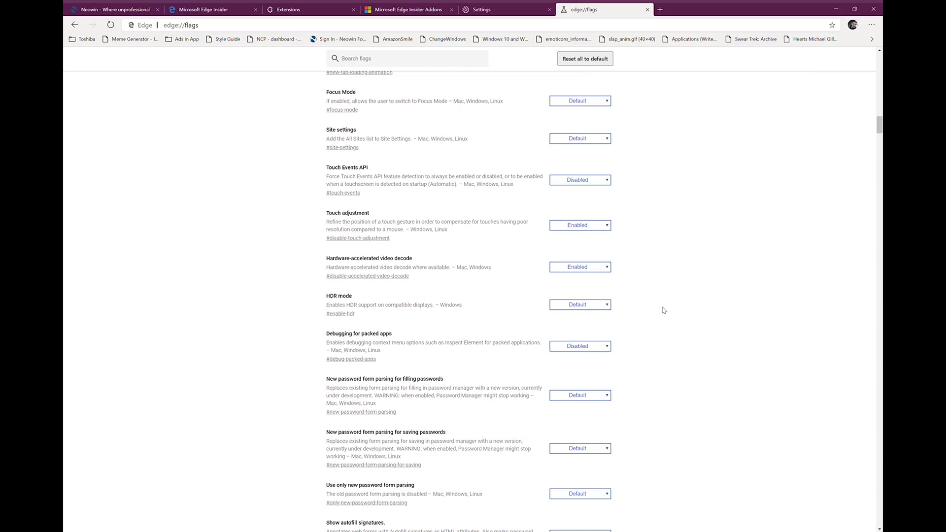
# Step: Search the flags for 'dark' and bring up the choices for the Microsoft Edge theme flag
pyautogui.write('dark')
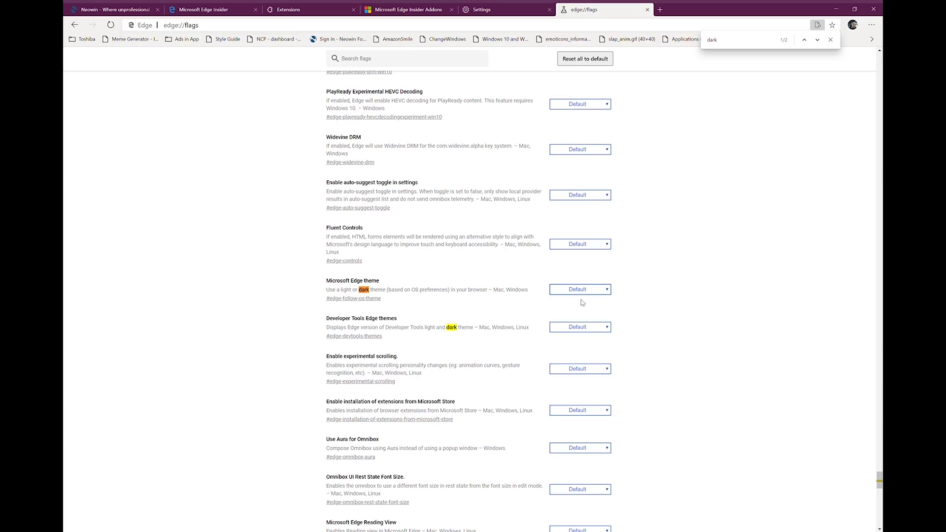
pyautogui.click(580, 288)
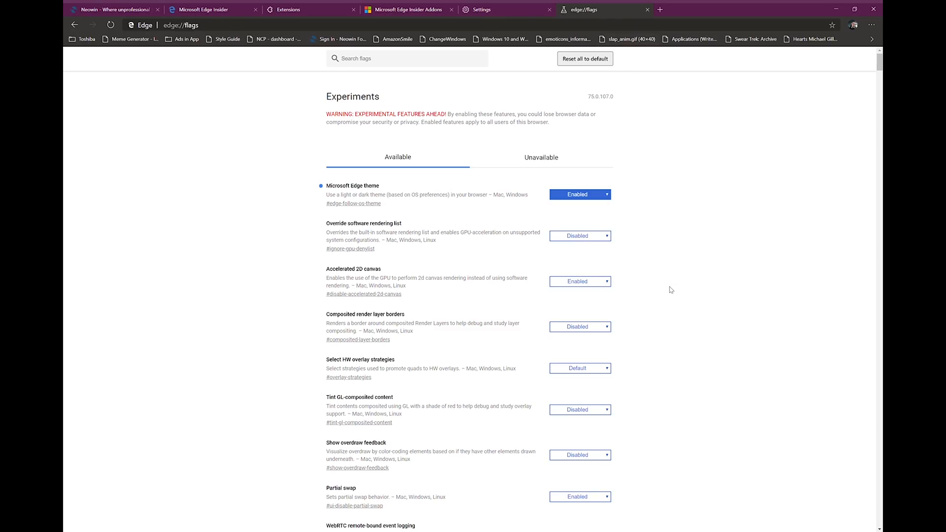
pyautogui.scroll(-3)
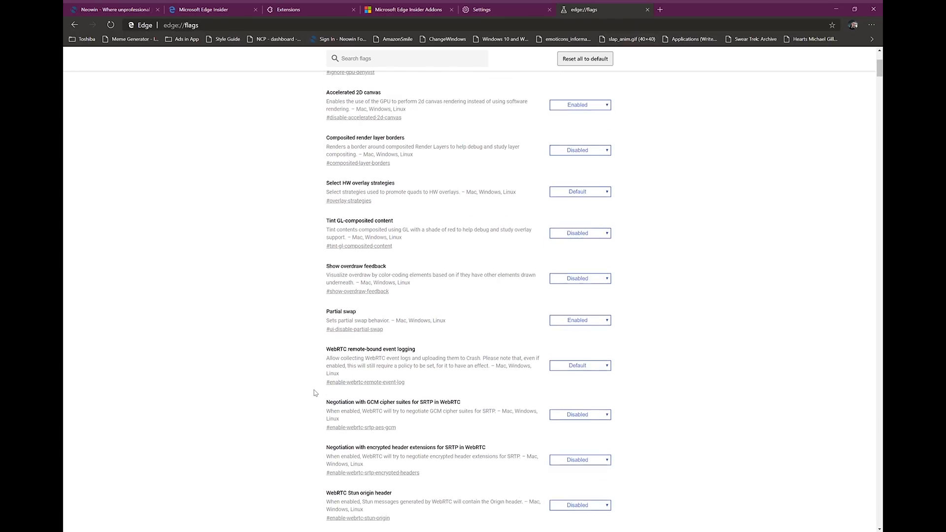
pyautogui.scroll(-3)
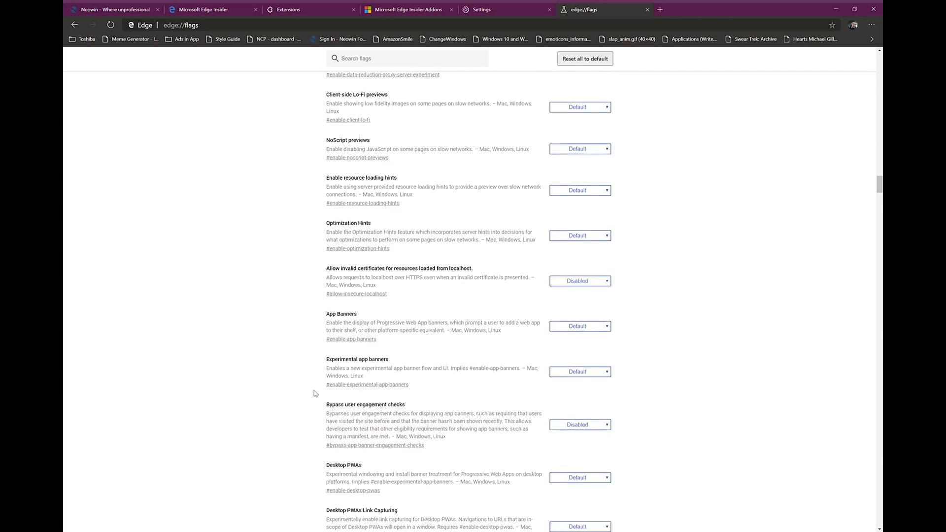
pyautogui.scroll(-3)
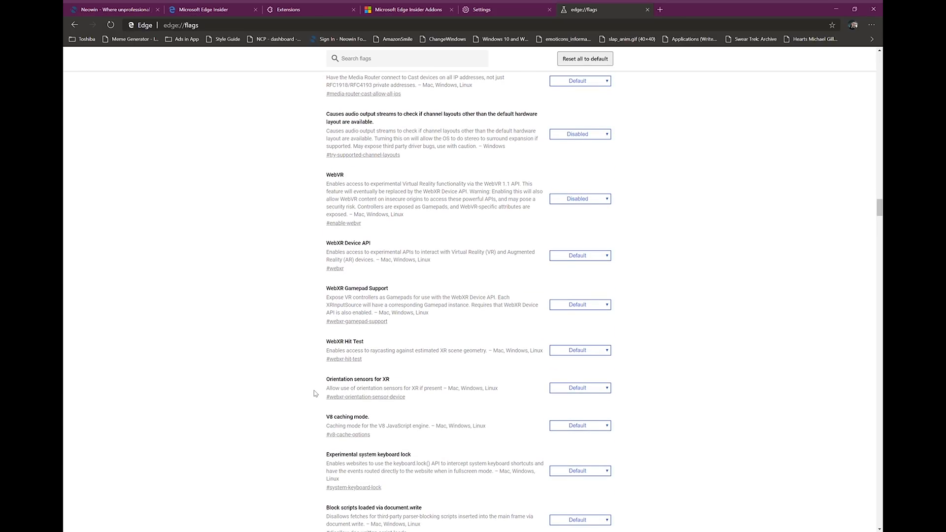
pyautogui.scroll(3)
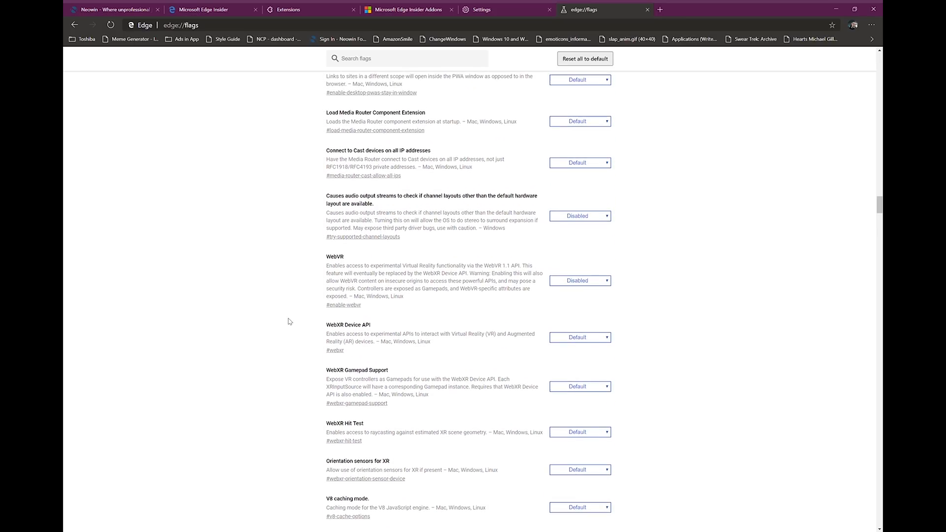
pyautogui.scroll(3)
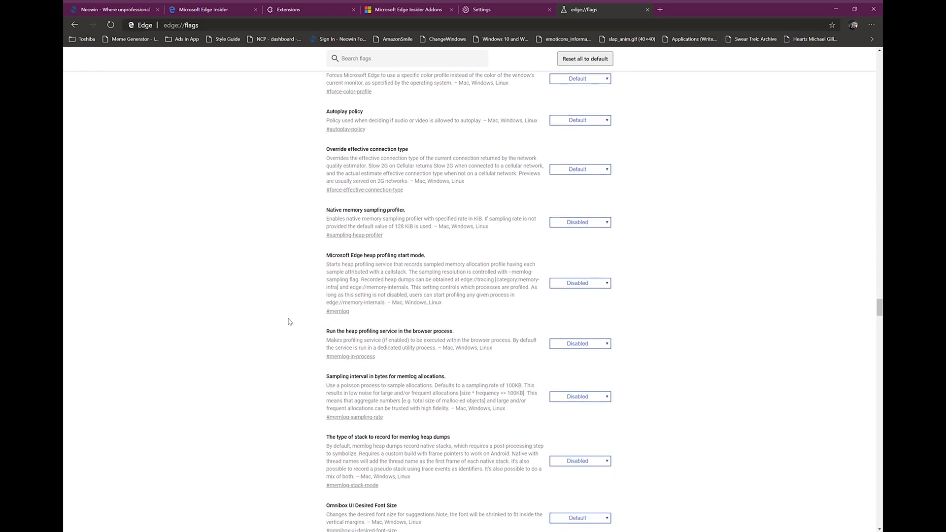
pyautogui.scroll(-3)
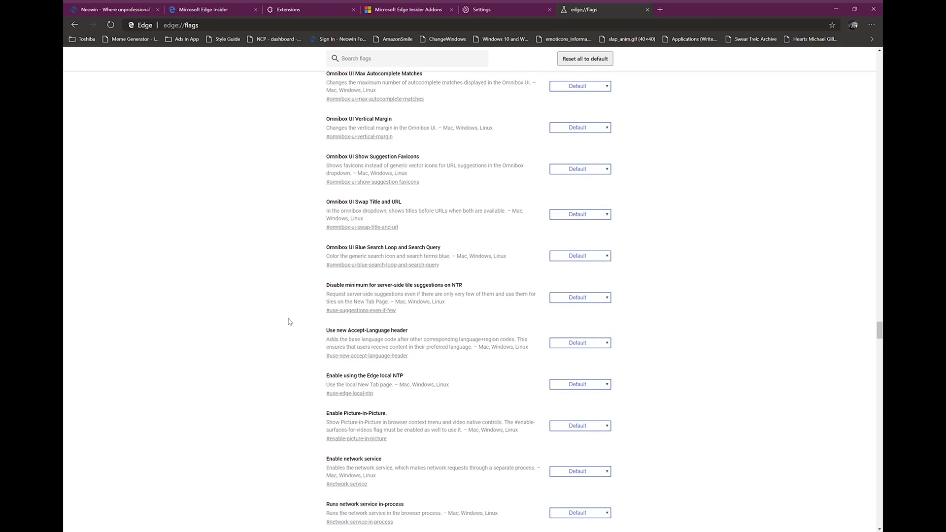
pyautogui.scroll(-3)
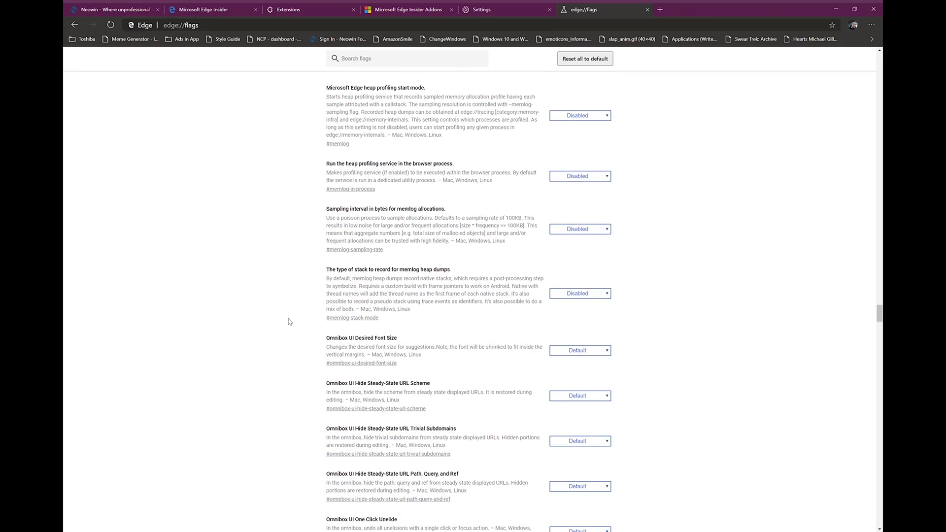
pyautogui.scroll(3)
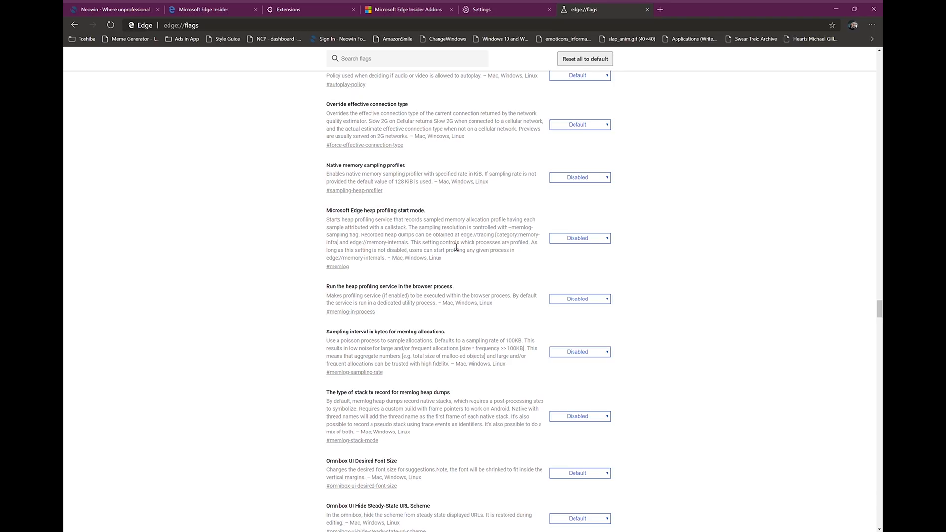
pyautogui.moveTo(432, 225)
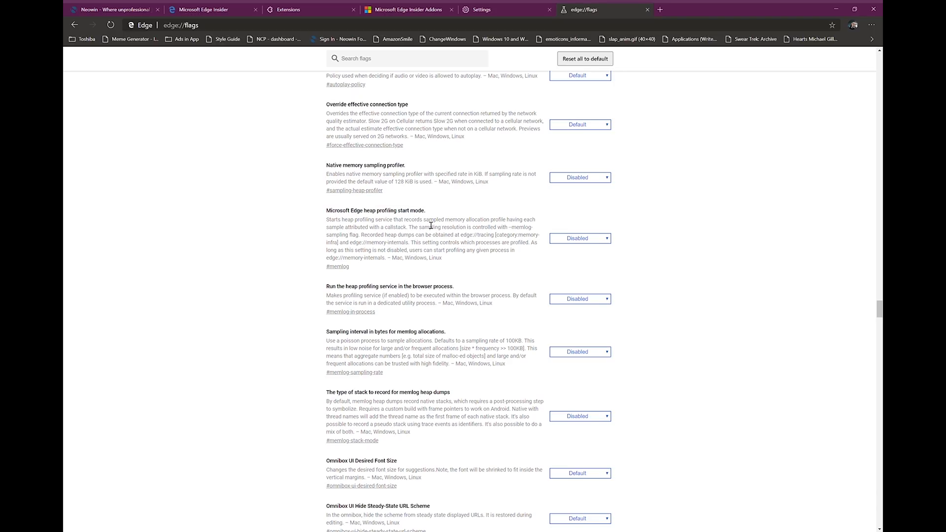
pyautogui.moveTo(461, 256)
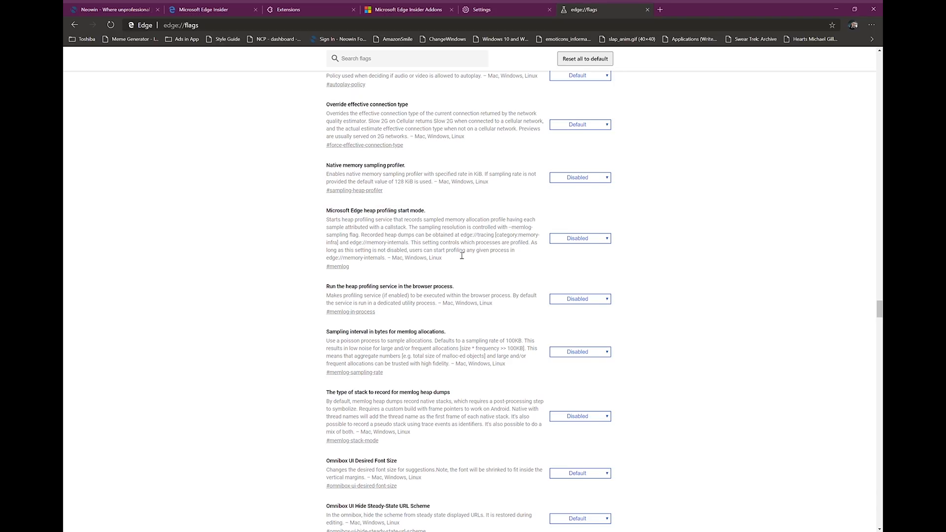
pyautogui.scroll(-3)
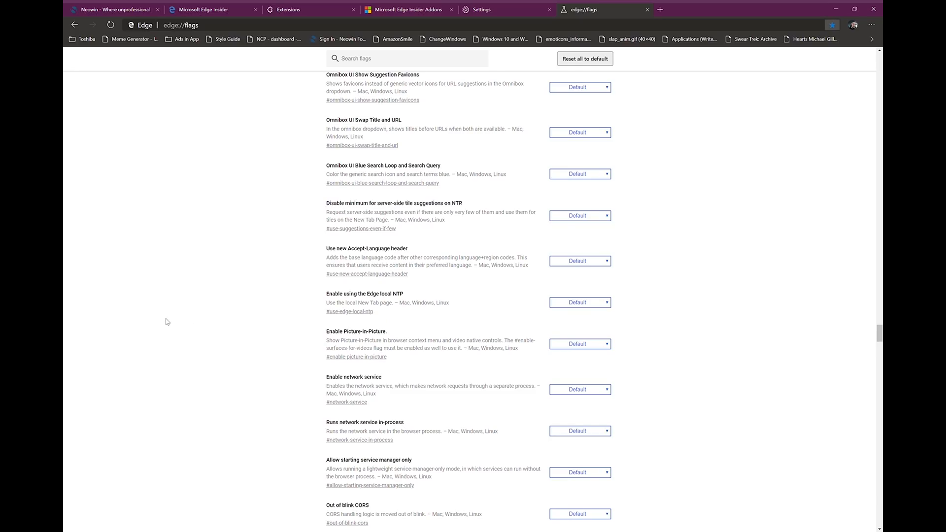
pyautogui.moveTo(791, 38)
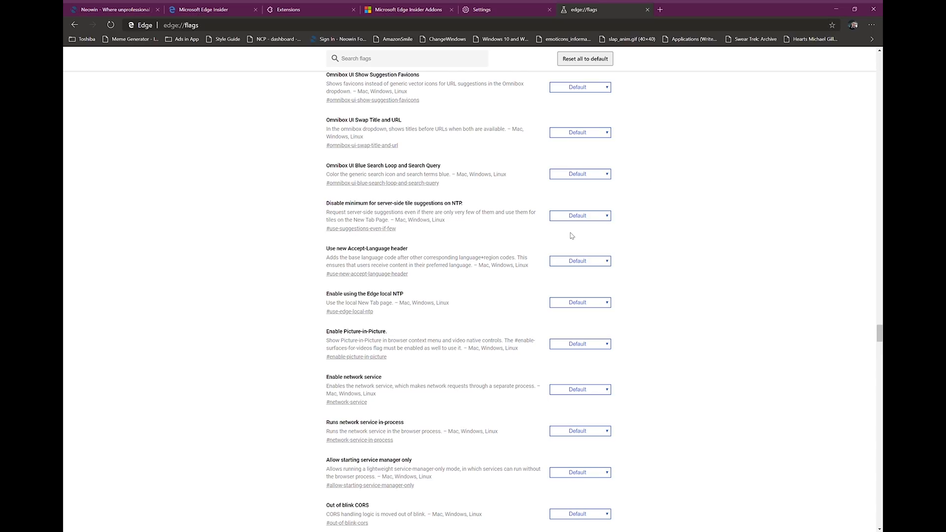
# Step: Find 'edge' on the flags page and step through its matches one by one
pyautogui.write('edge')
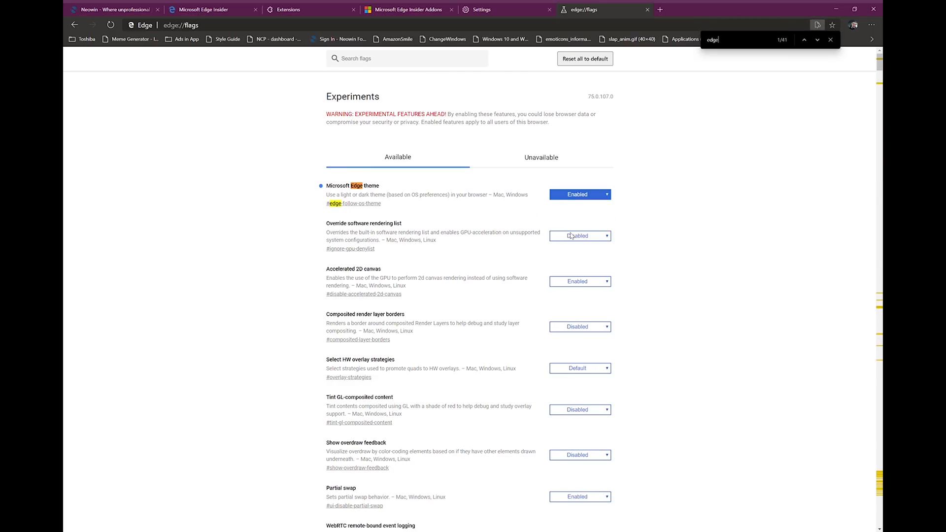
pyautogui.click(806, 40)
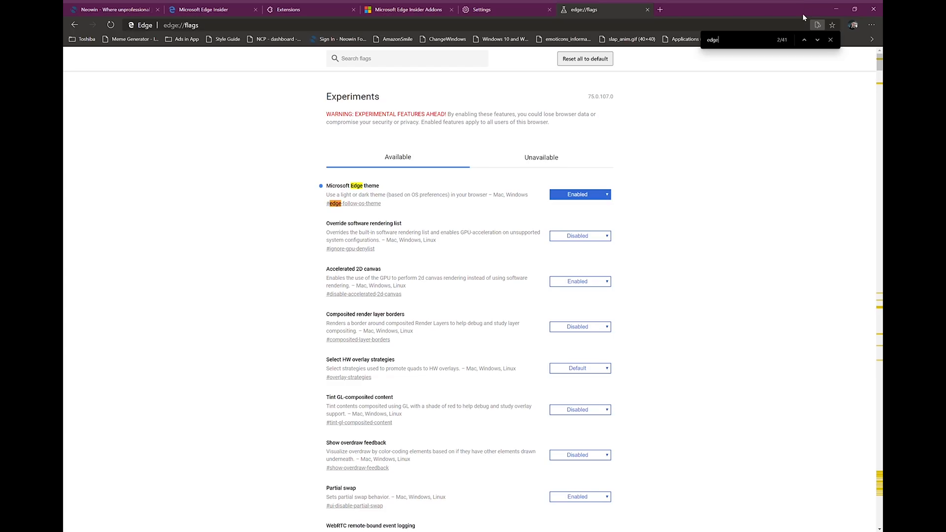
pyautogui.click(817, 40)
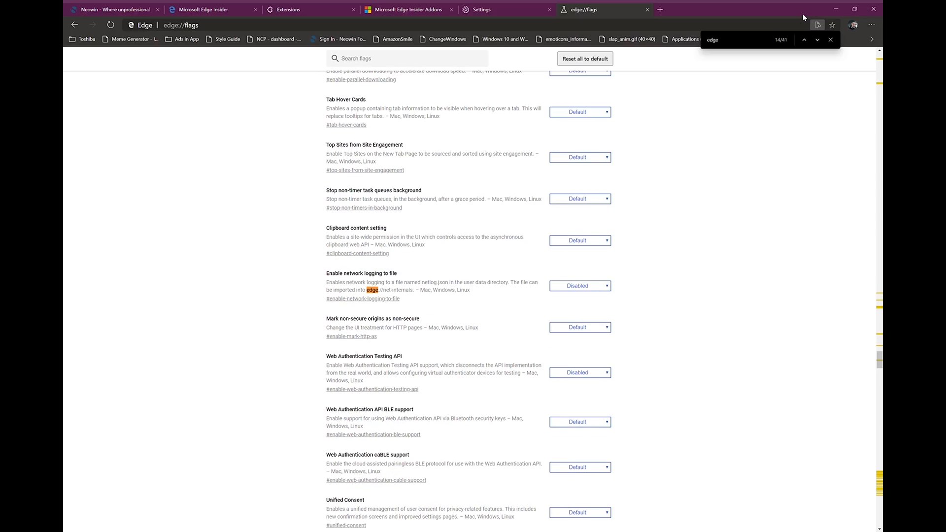
pyautogui.click(803, 39)
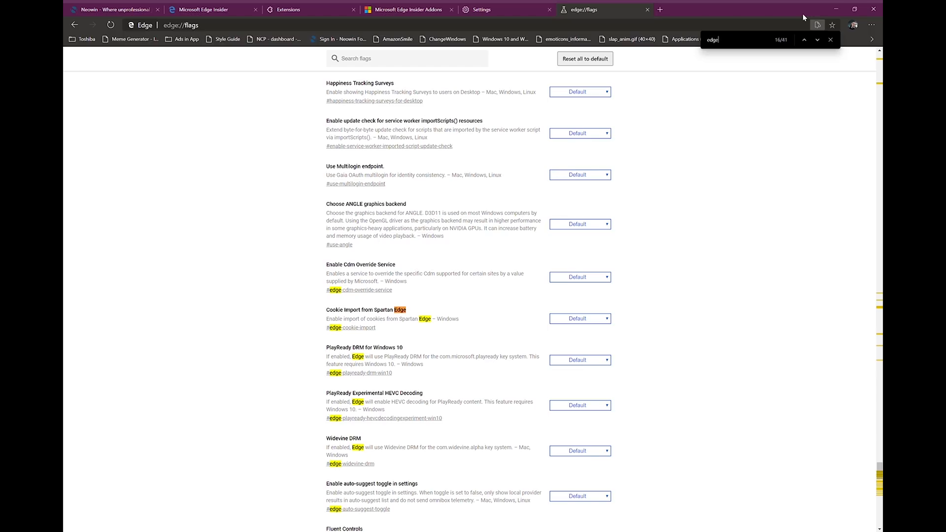
pyautogui.click(805, 39)
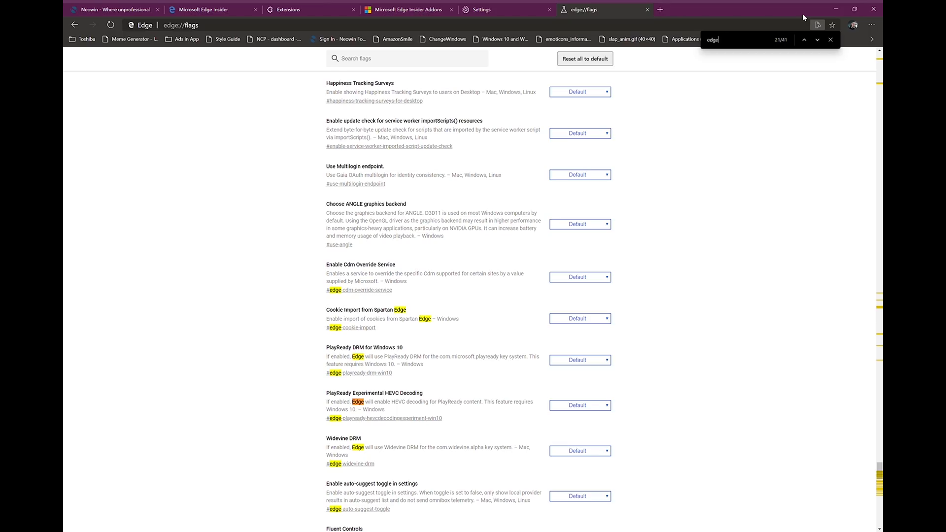
pyautogui.click(805, 39)
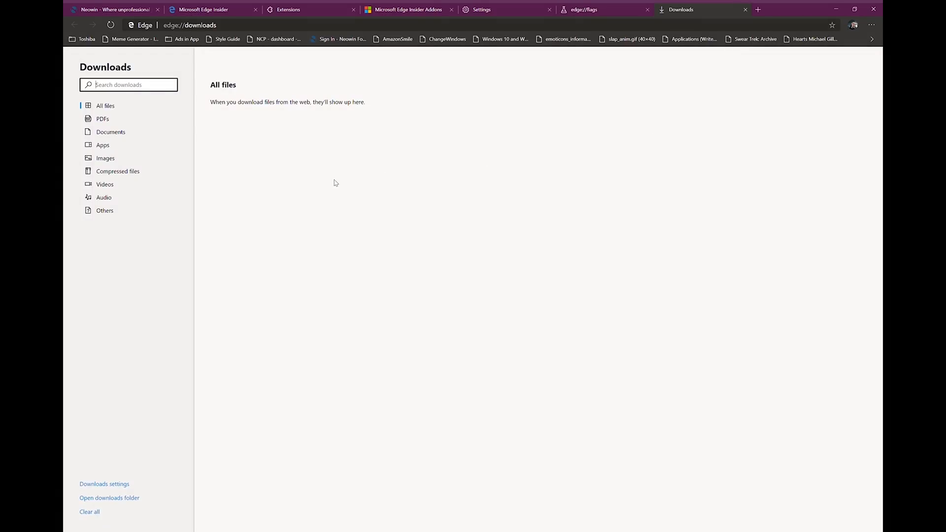
pyautogui.moveTo(376, 205)
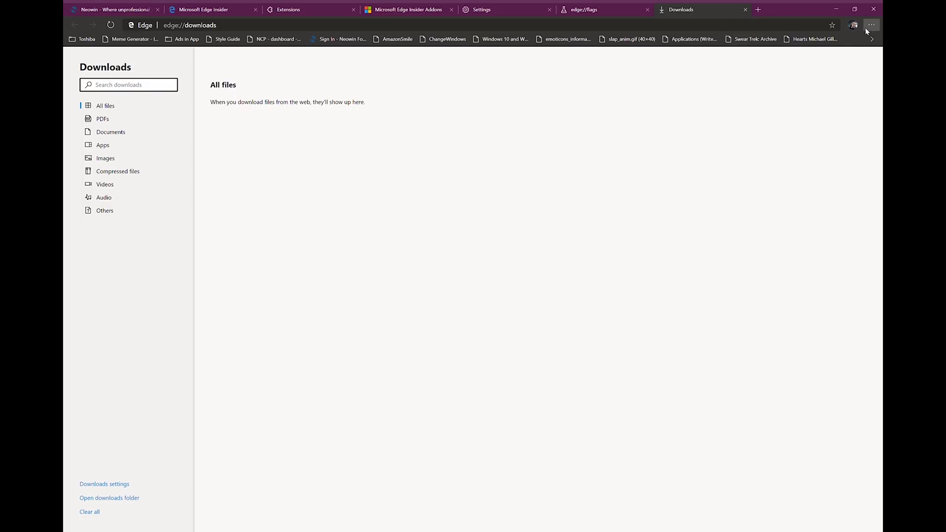
pyautogui.moveTo(752, 141)
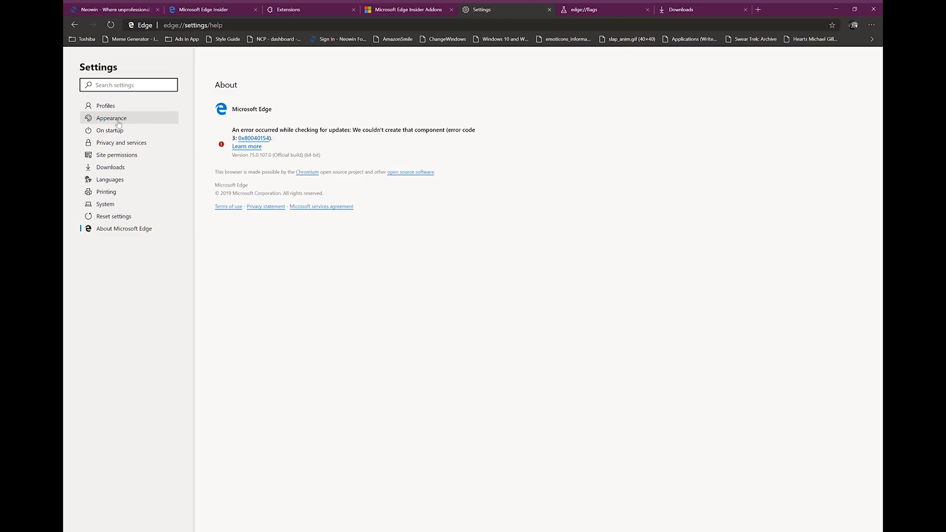
# Step: Show the Site permissions settings listing cookies, JavaScript, pop-ups and other permissions
pyautogui.click(116, 154)
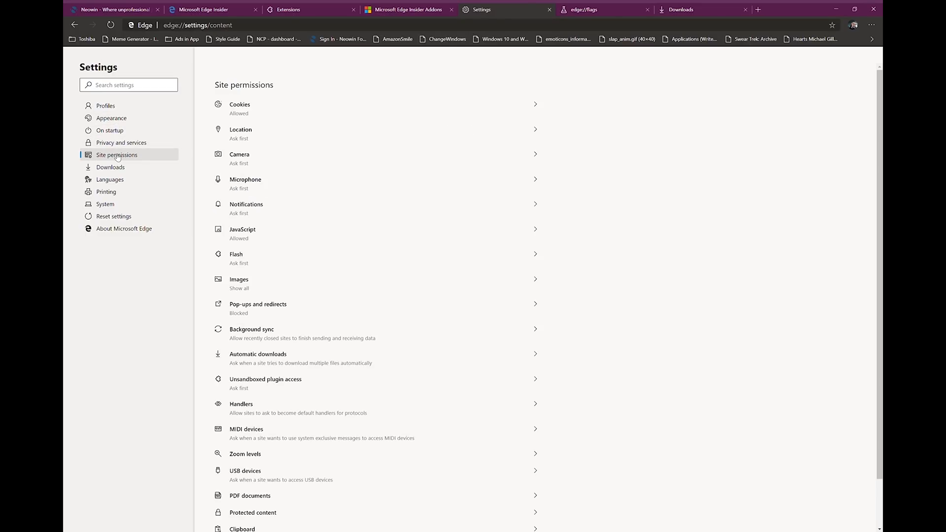
pyautogui.scroll(-3)
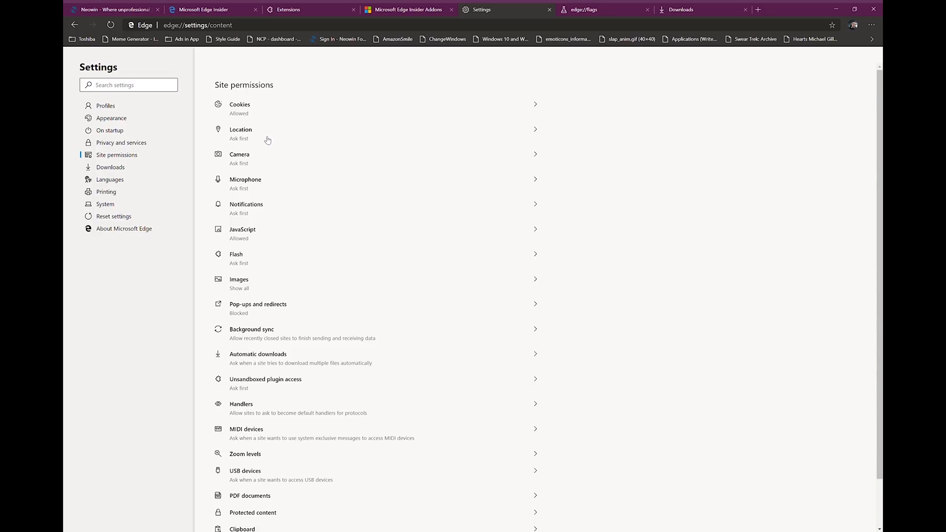
pyautogui.moveTo(320, 245)
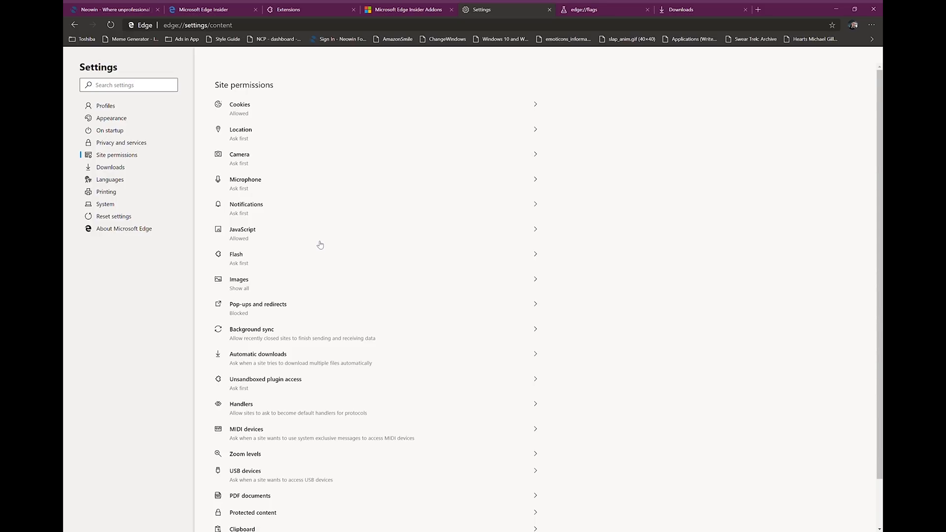
pyautogui.moveTo(546, 158)
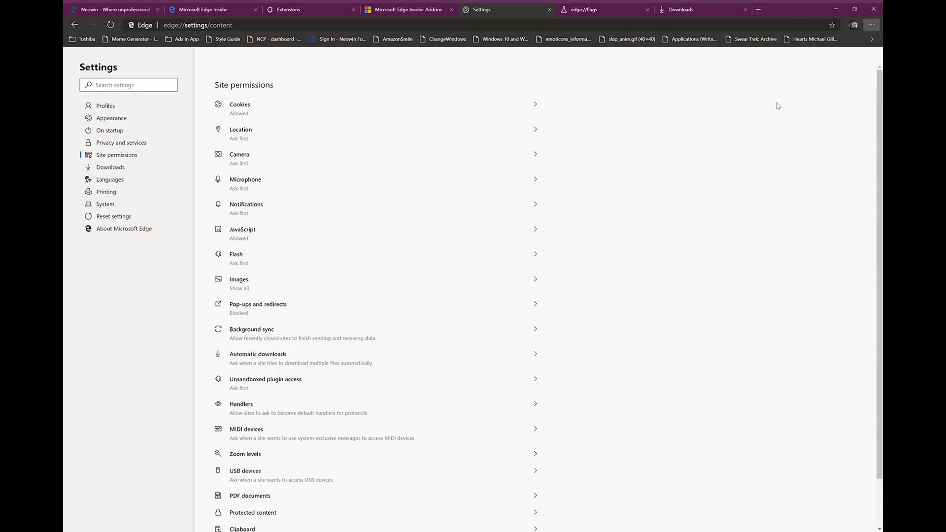
pyautogui.moveTo(817, 179)
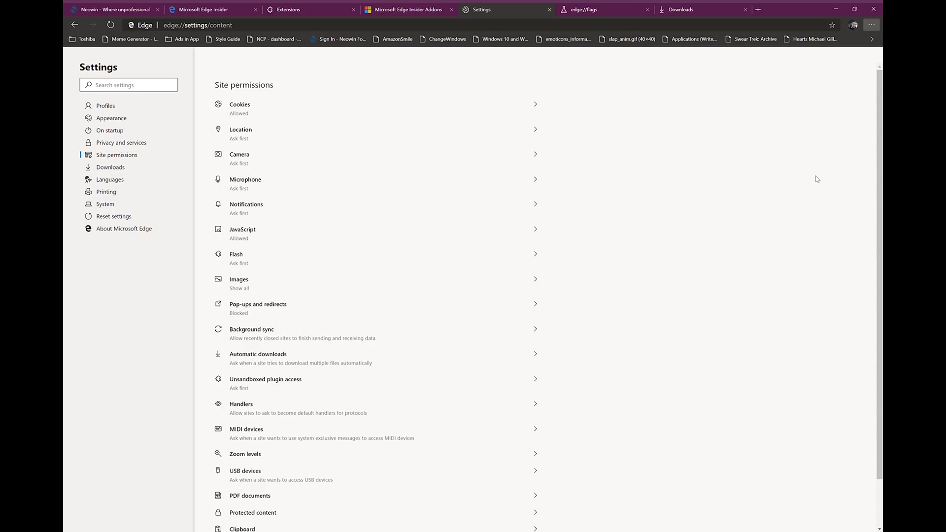
pyautogui.moveTo(813, 207)
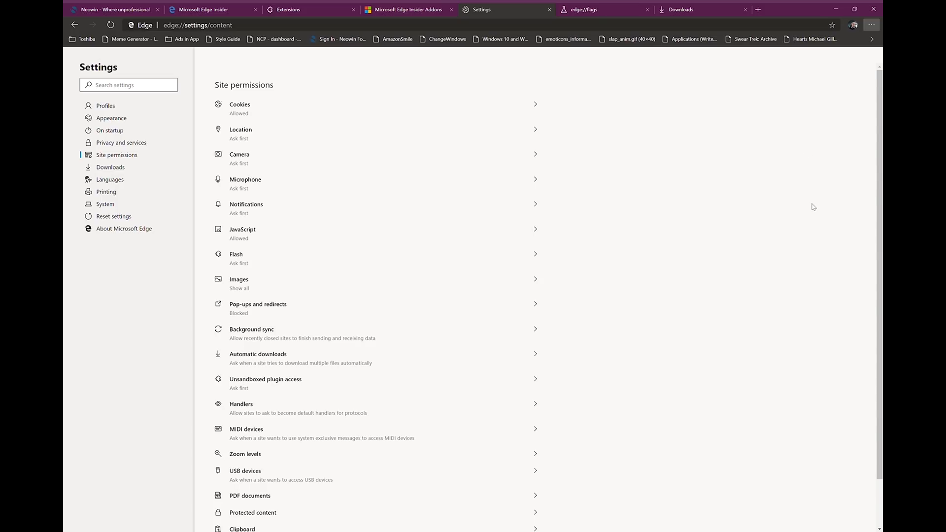
pyautogui.moveTo(814, 217)
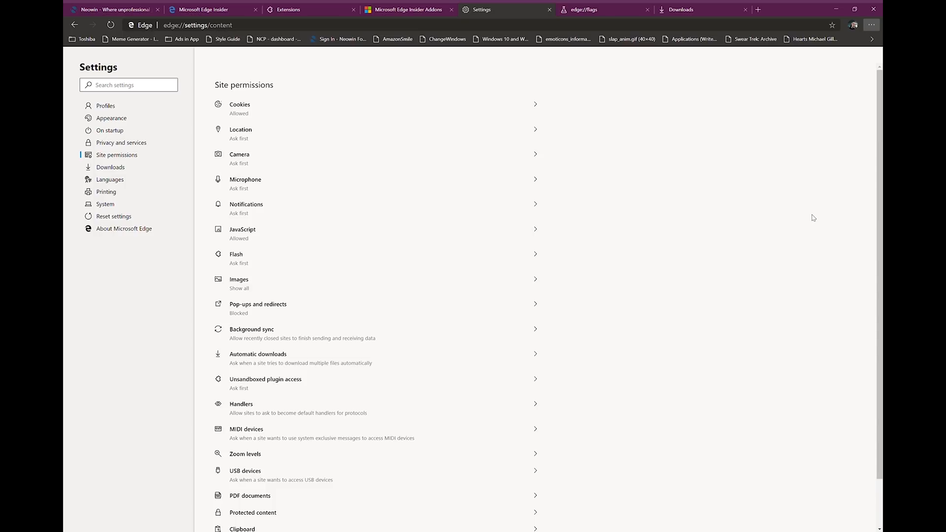
pyautogui.moveTo(817, 228)
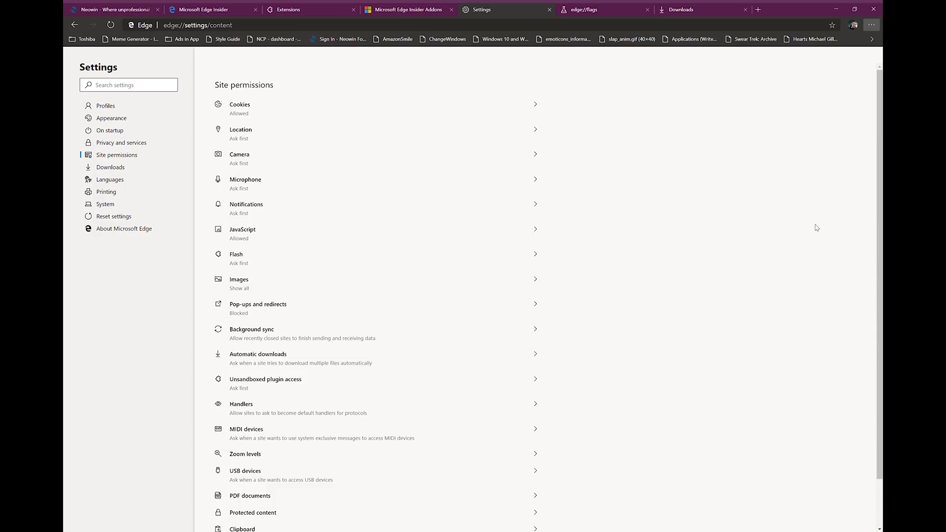
pyautogui.moveTo(687, 256)
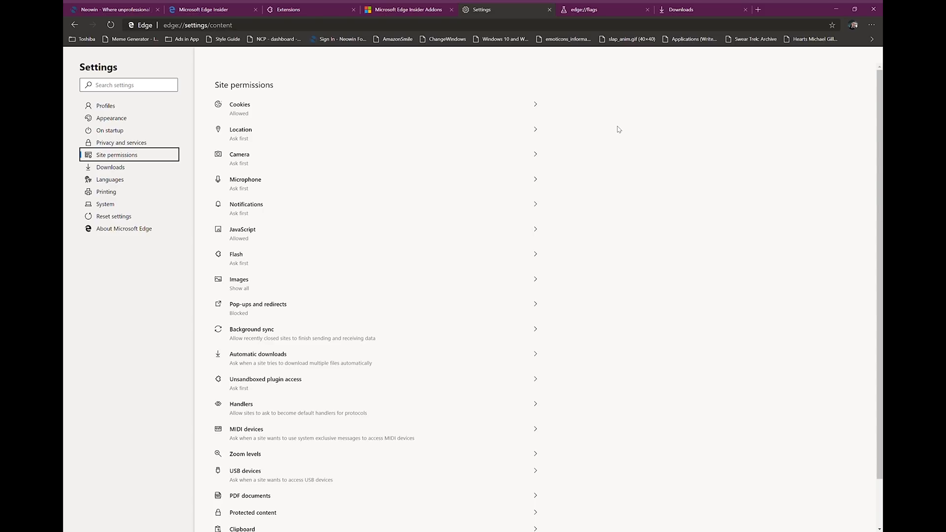
pyautogui.moveTo(477, 9)
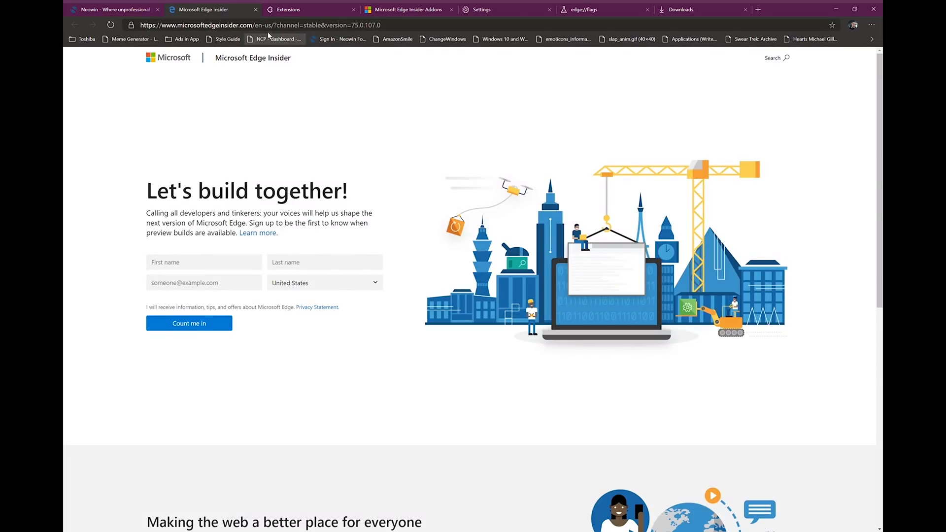
pyautogui.moveTo(390, 218)
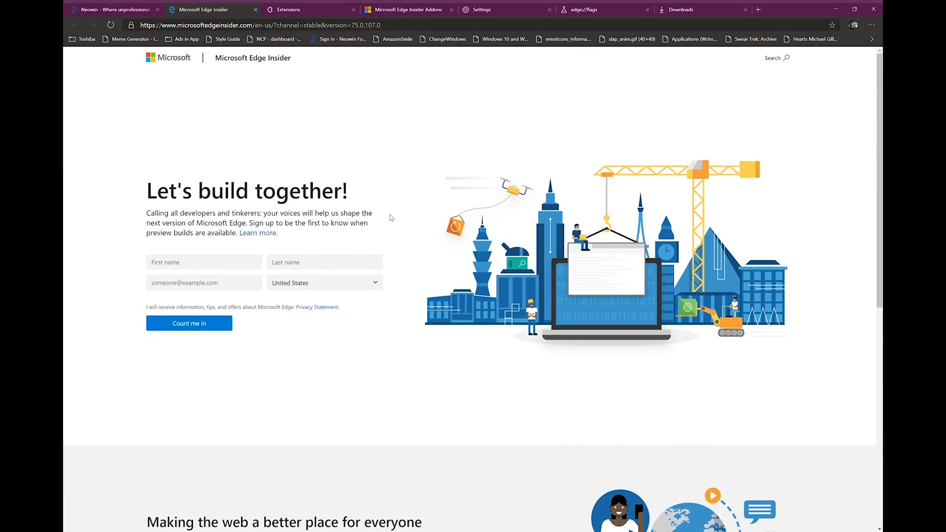
pyautogui.moveTo(370, 147)
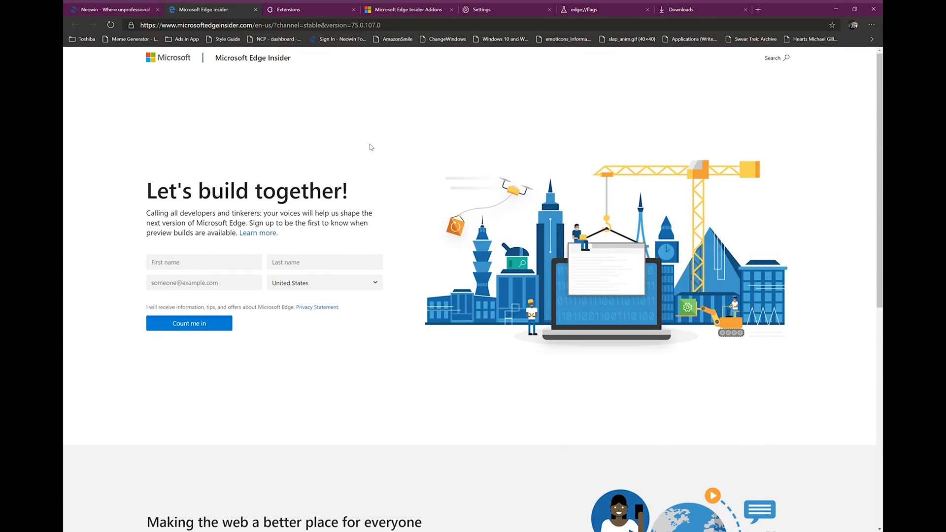
pyautogui.moveTo(367, 146)
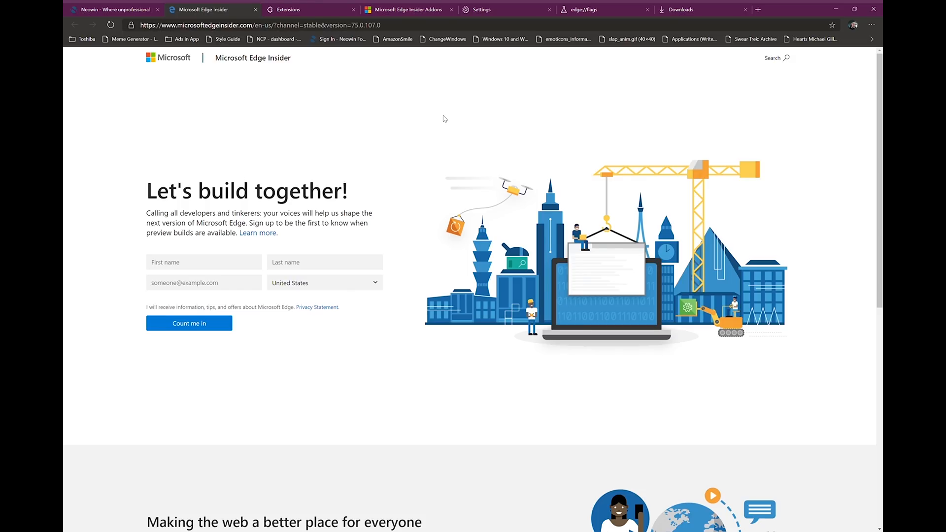
pyautogui.moveTo(458, 117)
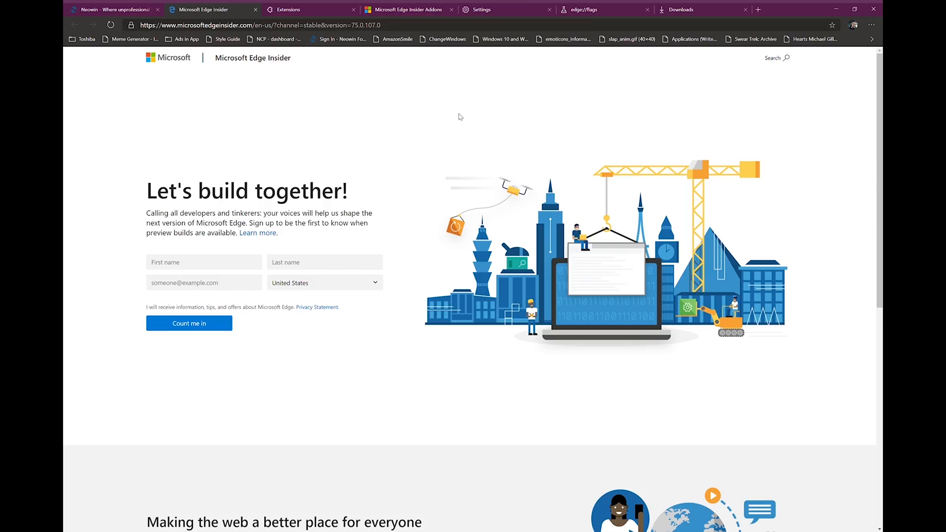
pyautogui.moveTo(454, 125)
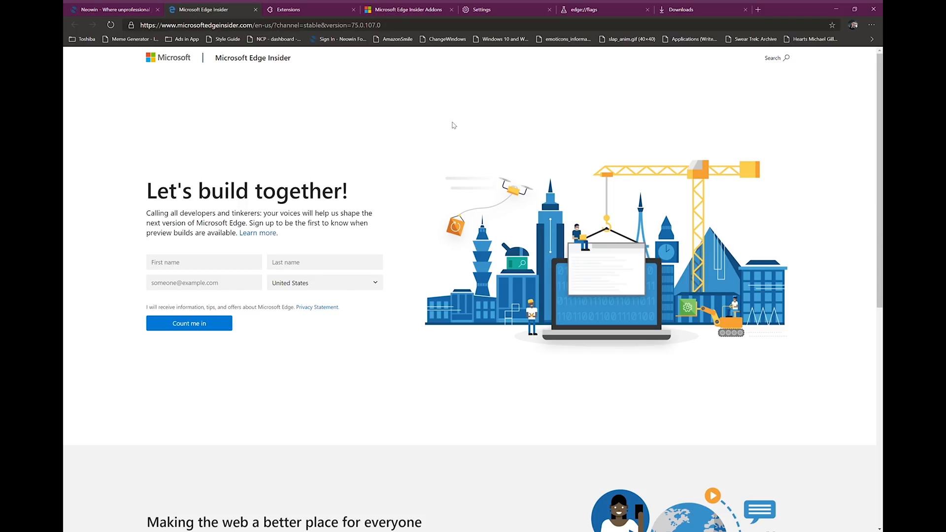
pyautogui.moveTo(430, 253)
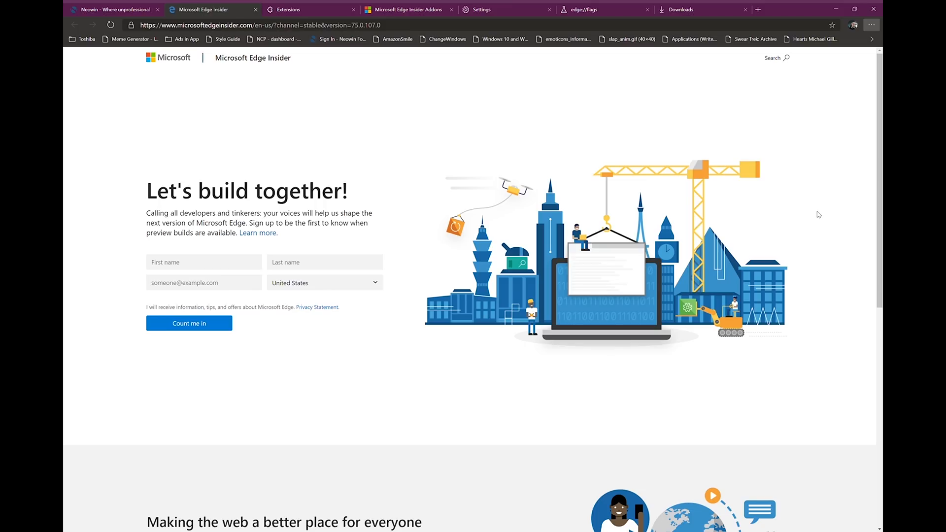
pyautogui.moveTo(816, 167)
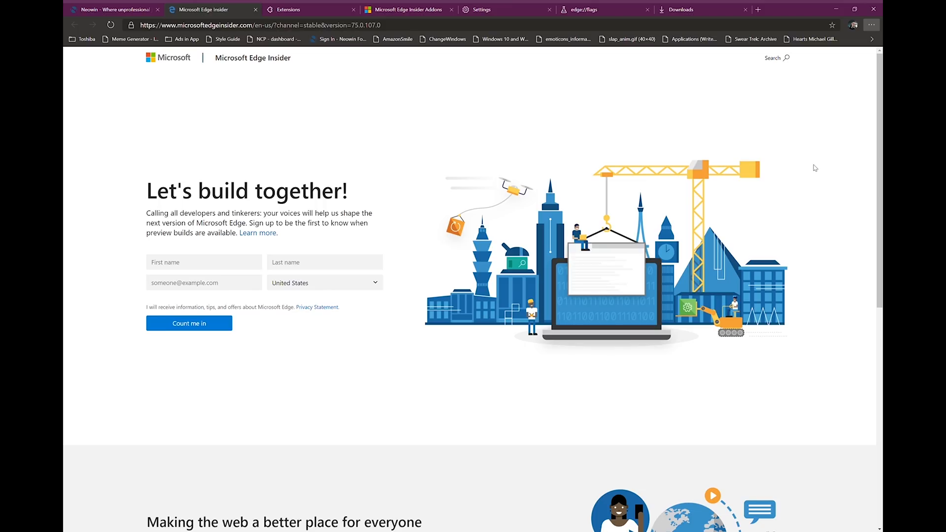
pyautogui.moveTo(454, 190)
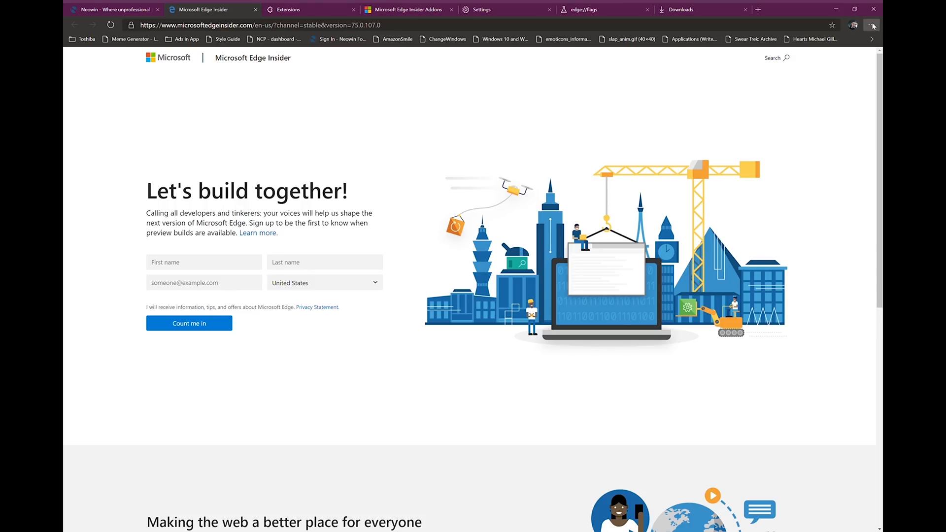
pyautogui.moveTo(820, 163)
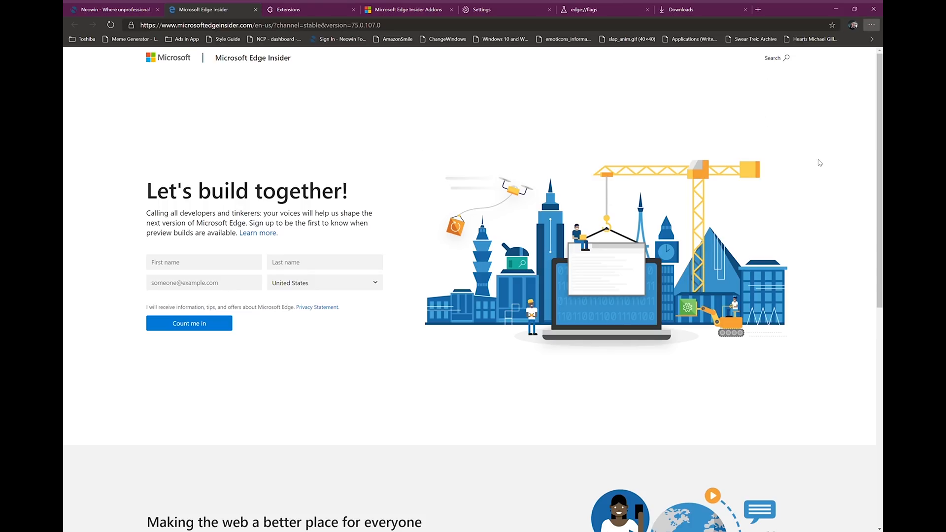
pyautogui.moveTo(815, 158)
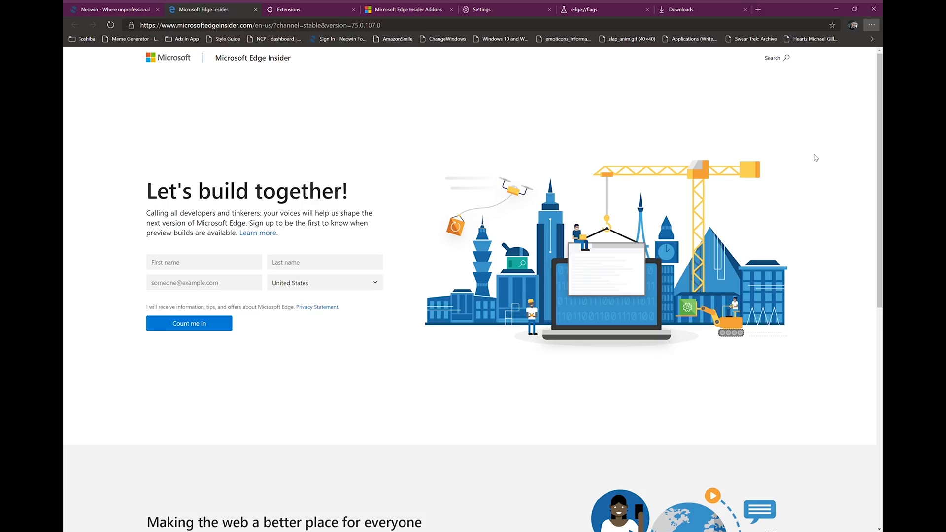
pyautogui.moveTo(806, 158)
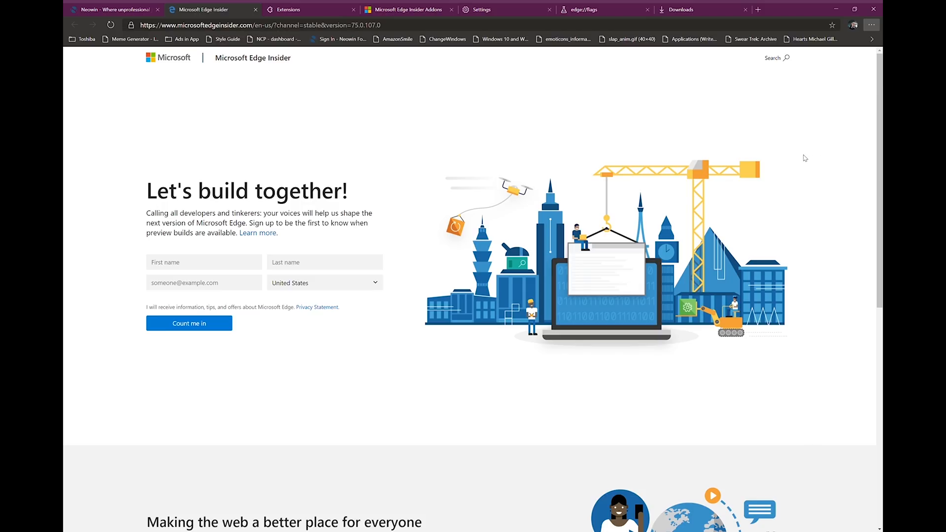
pyautogui.moveTo(719, 160)
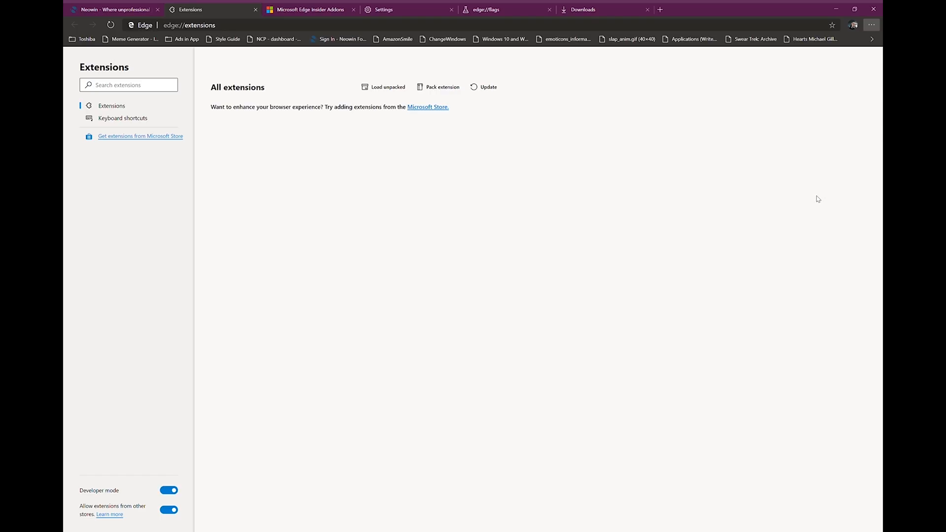
pyautogui.moveTo(809, 226)
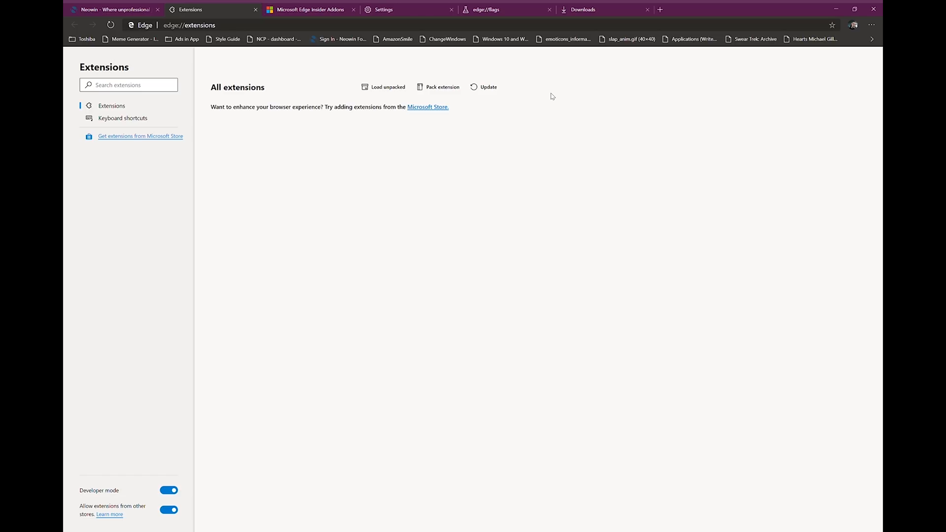
pyautogui.moveTo(533, 124)
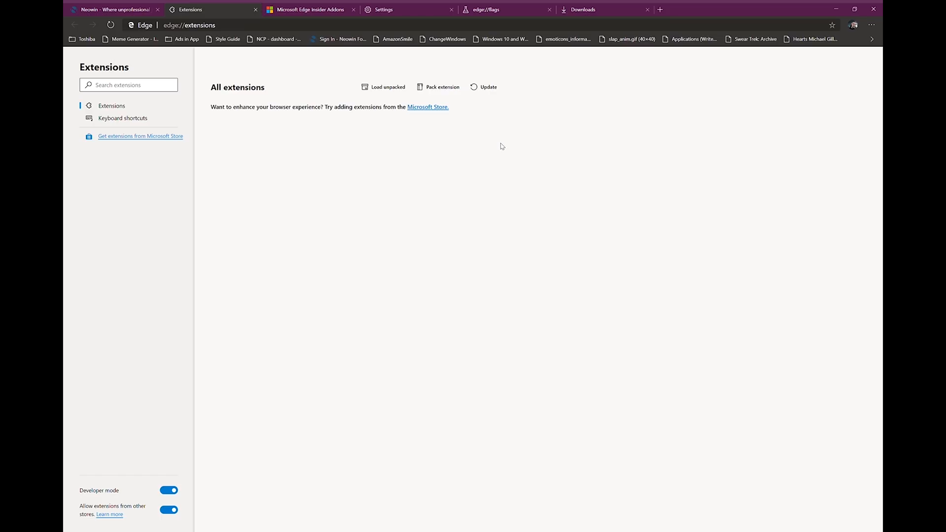
pyautogui.moveTo(550, 120)
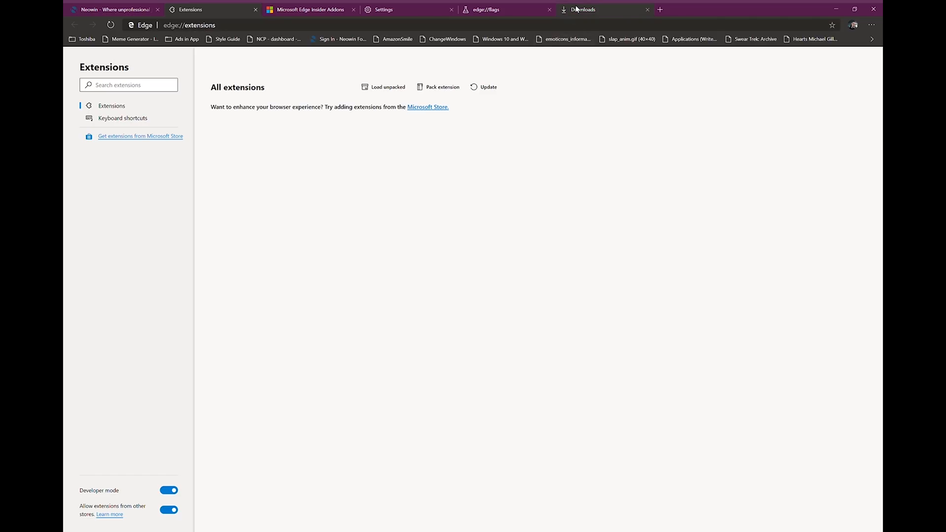
# Step: Switch to the Microsoft Edge Insider Addons tab listing extensions like AdBlock and Amazon Assistant
pyautogui.click(307, 9)
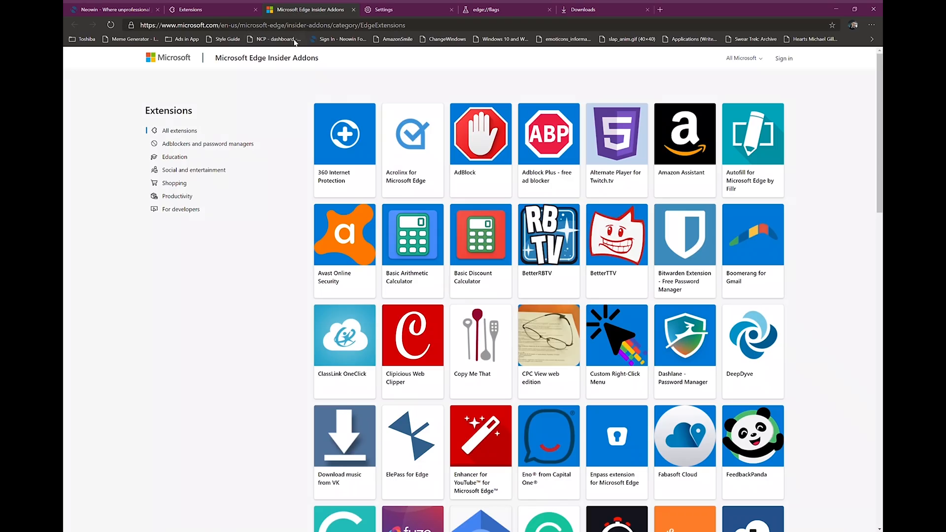
# Step: Browse down and back up the Addons extensions grid, then return to the Settings tab on Site permissions
pyautogui.scroll(-3)
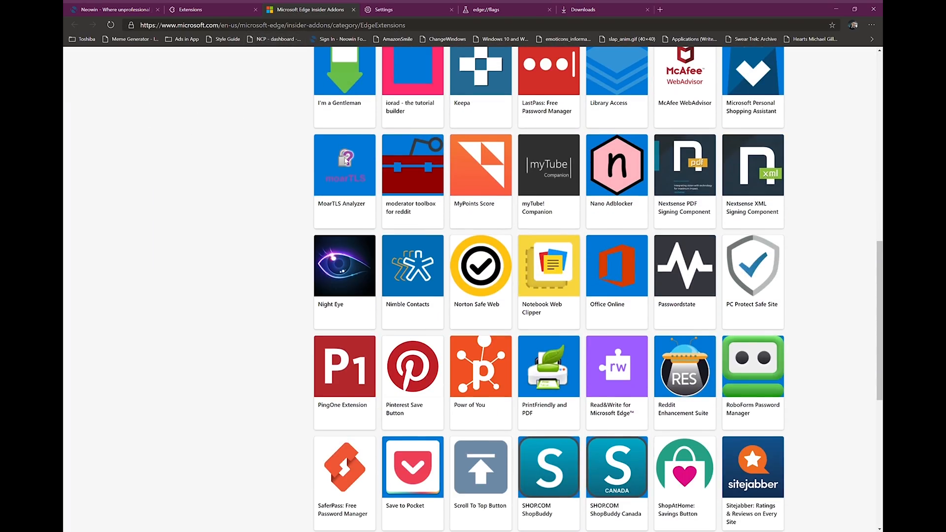
pyautogui.scroll(3)
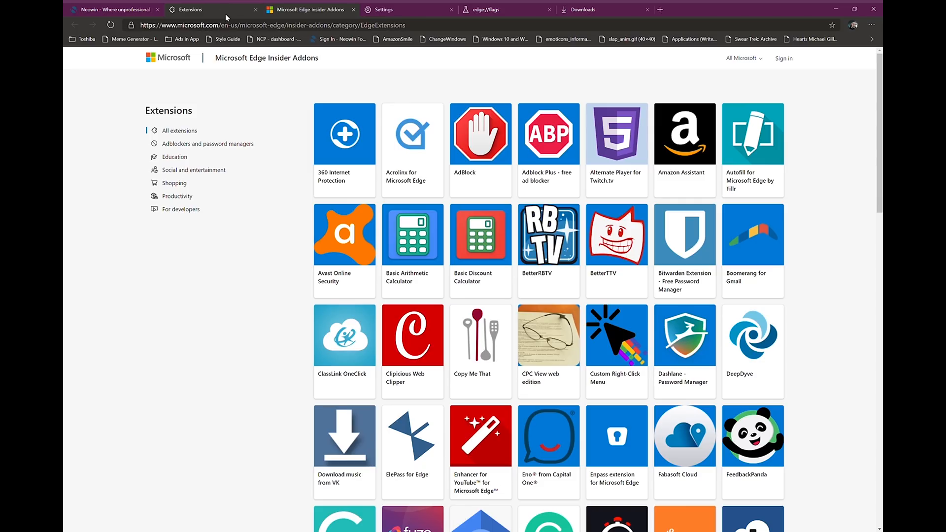
pyautogui.moveTo(216, 243)
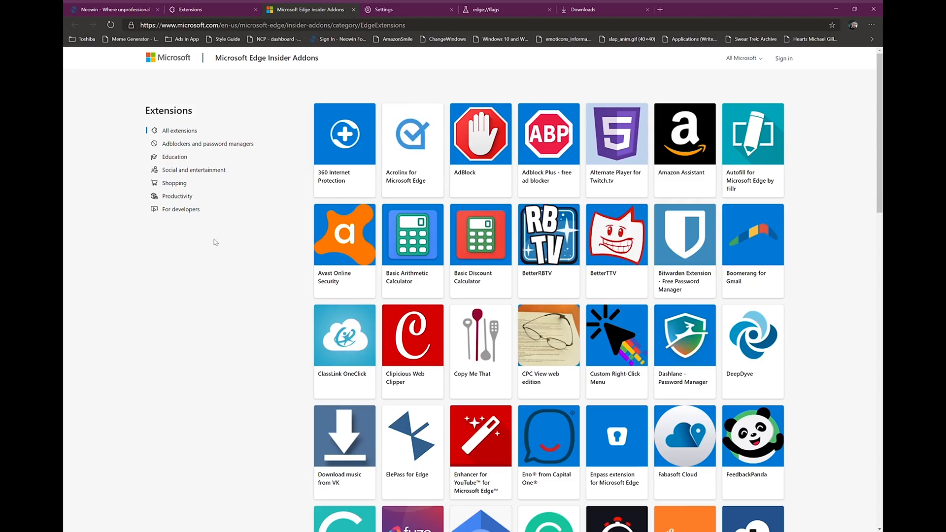
pyautogui.moveTo(220, 262)
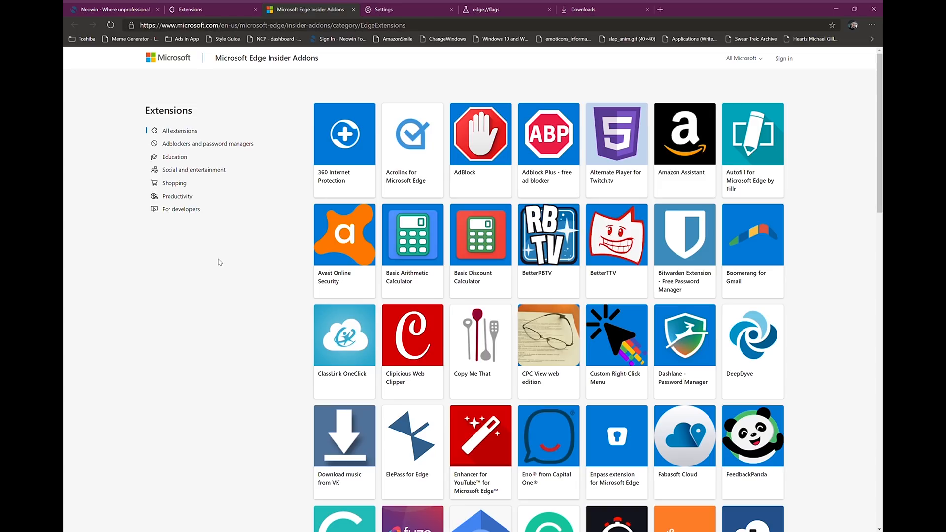
pyautogui.moveTo(257, 224)
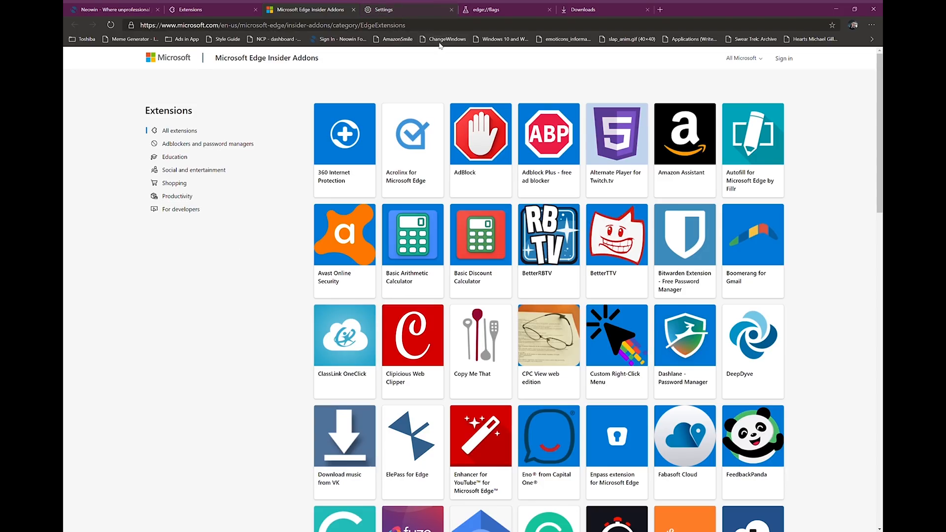
pyautogui.moveTo(450, 68)
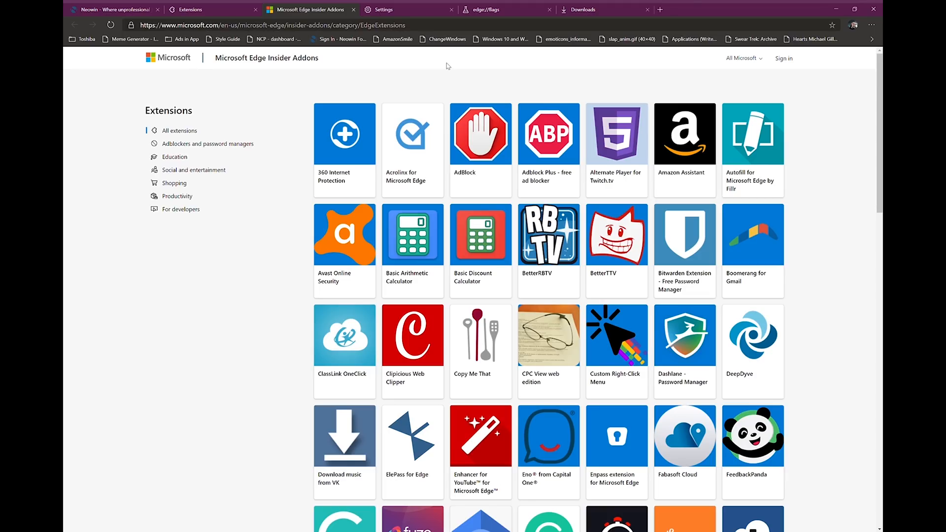
pyautogui.moveTo(445, 64)
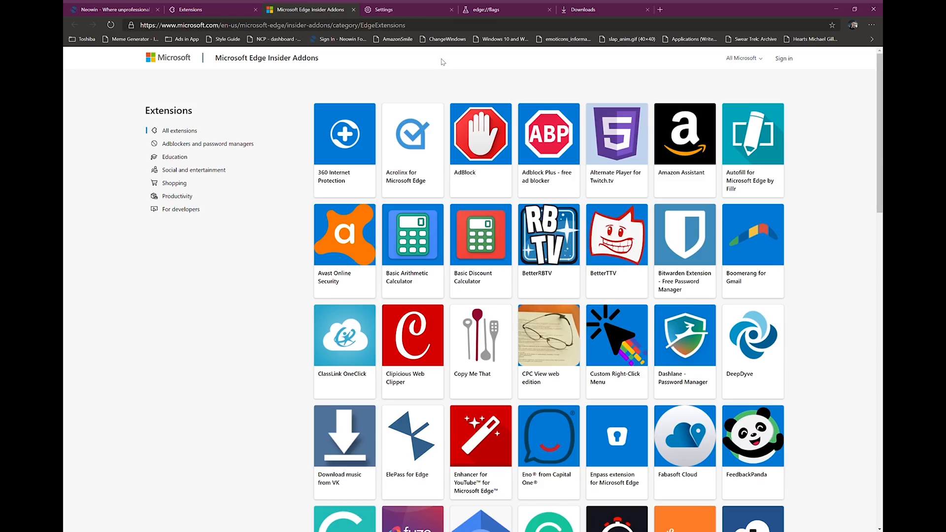
pyautogui.moveTo(431, 87)
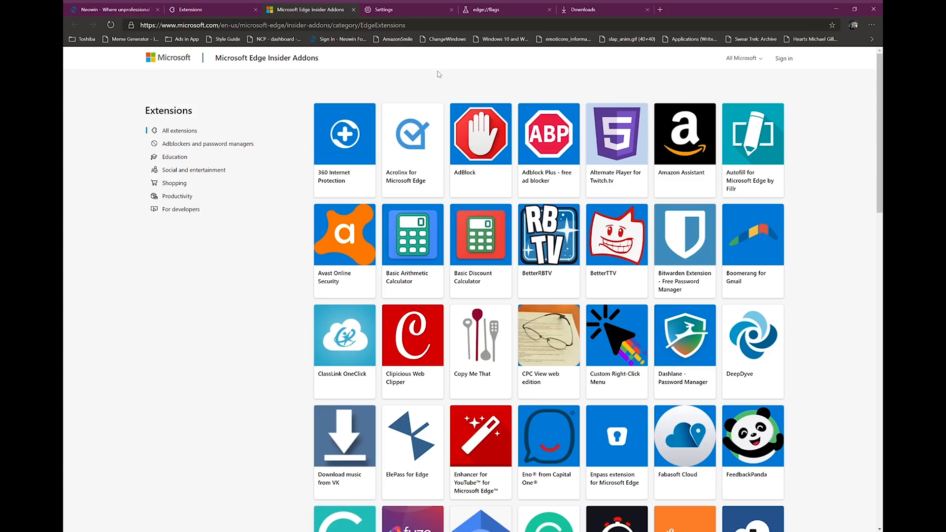
pyautogui.moveTo(448, 82)
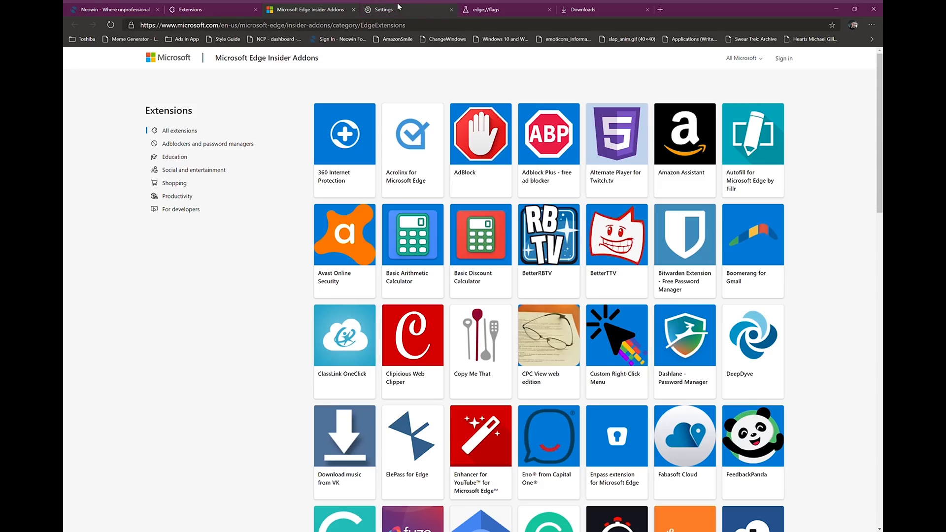
pyautogui.click(384, 9)
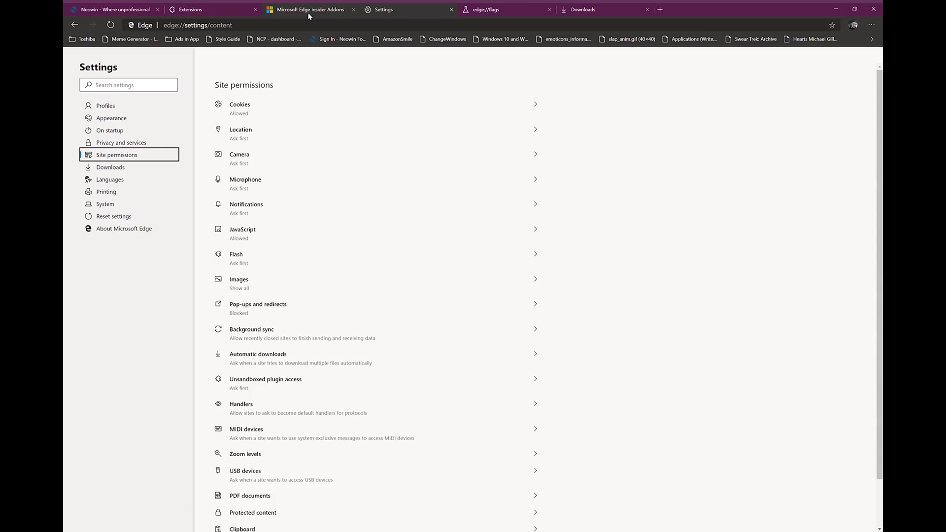
pyautogui.moveTo(105, 204)
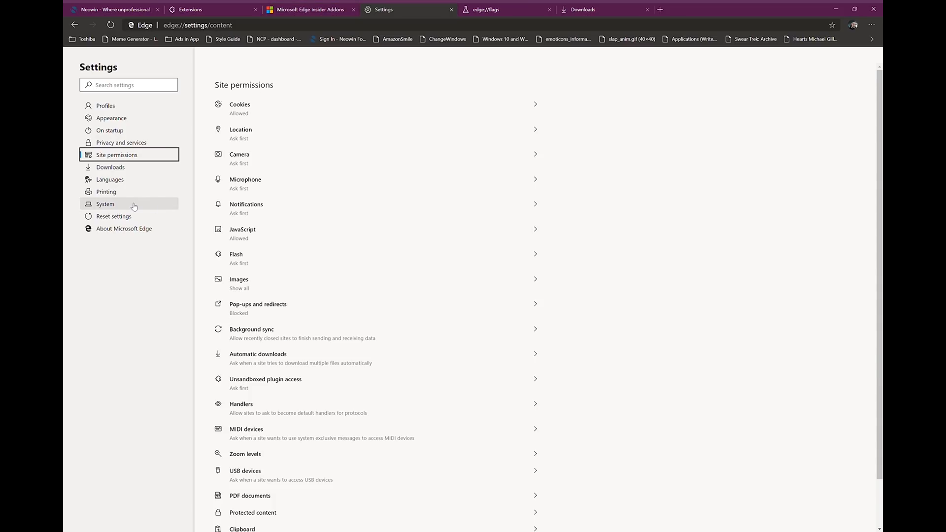
pyautogui.moveTo(134, 195)
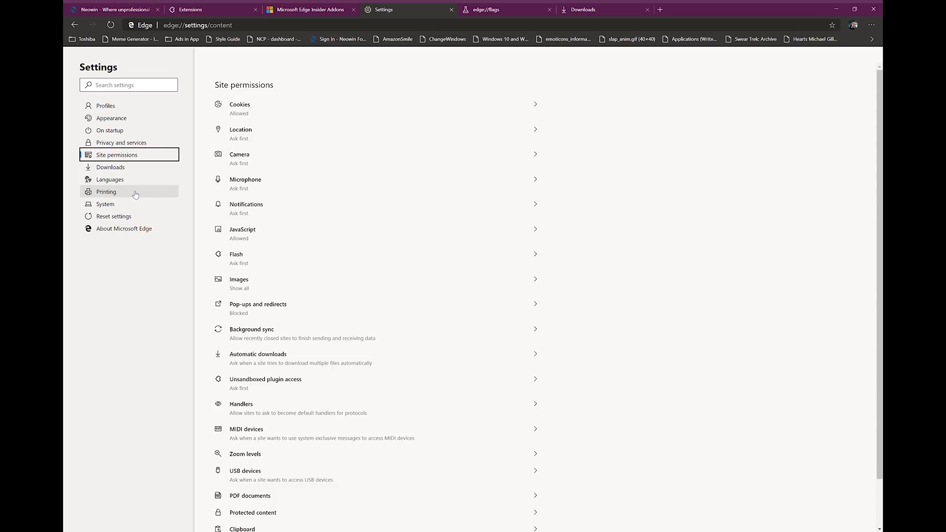
pyautogui.moveTo(172, 168)
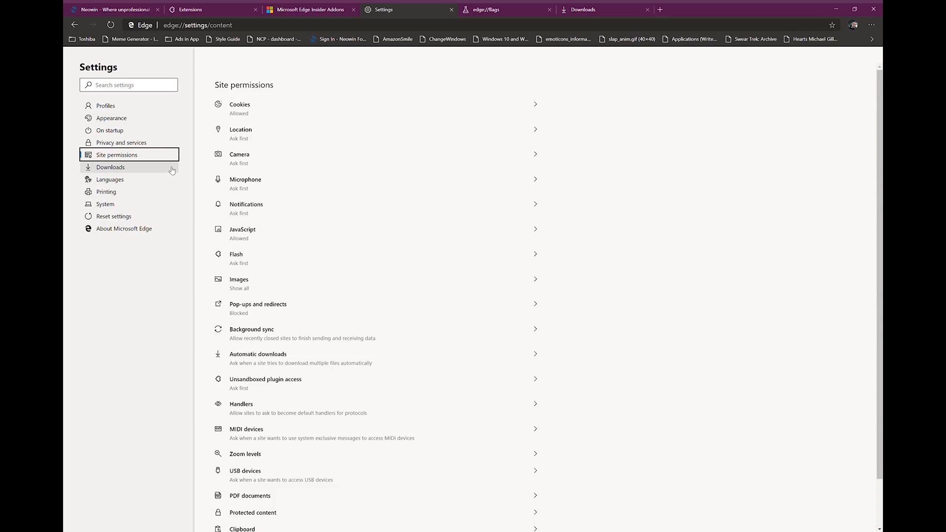